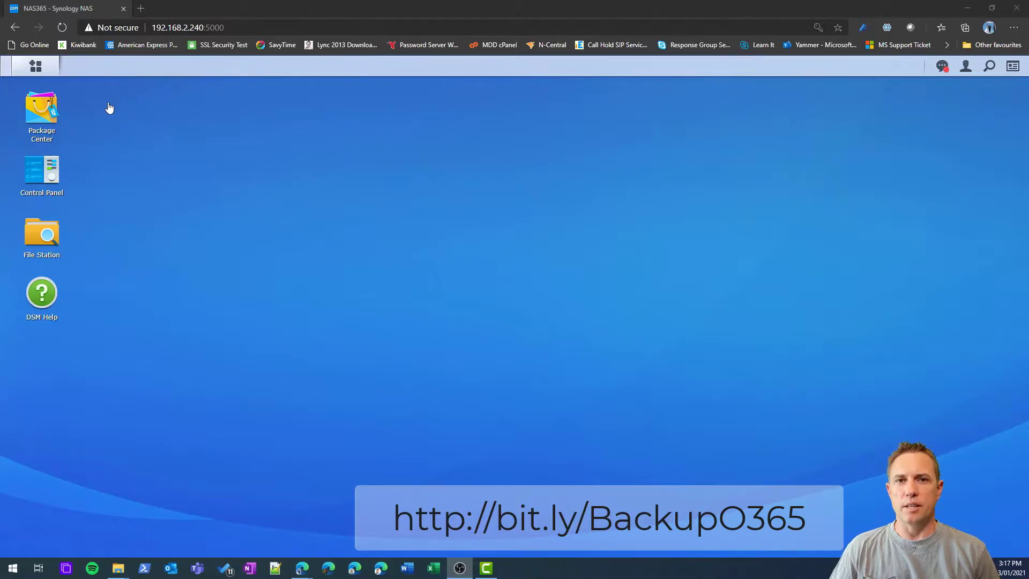
- Launch Active Backup for Microsoft 365 from the DSM main menu
click(36, 66)
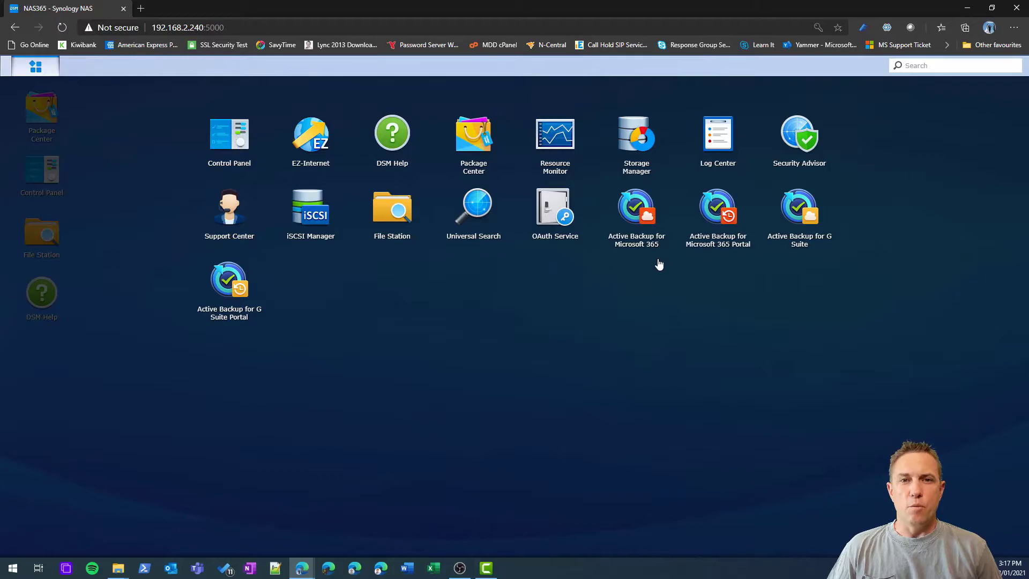
mouse_move(709, 260)
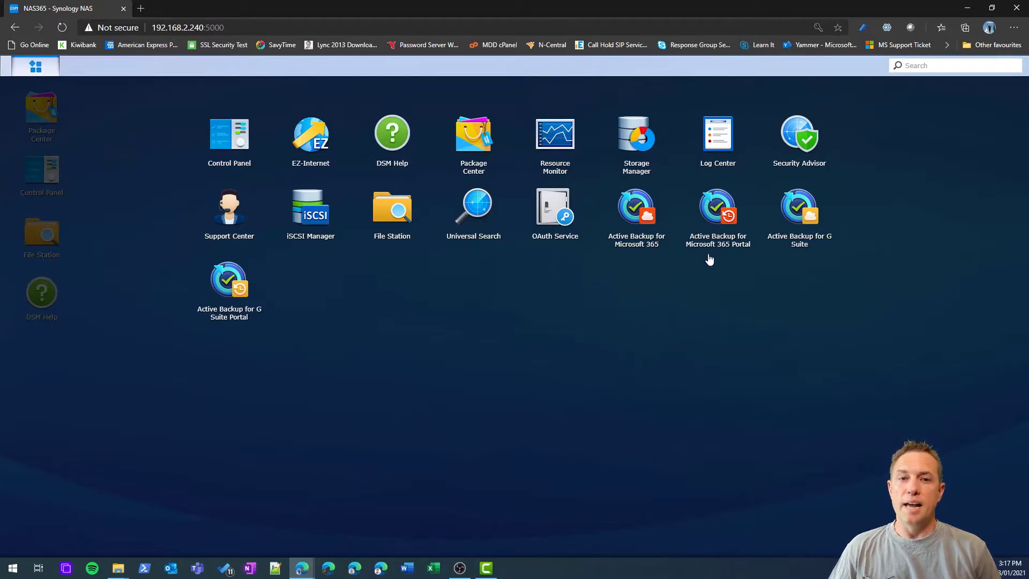
mouse_move(717, 269)
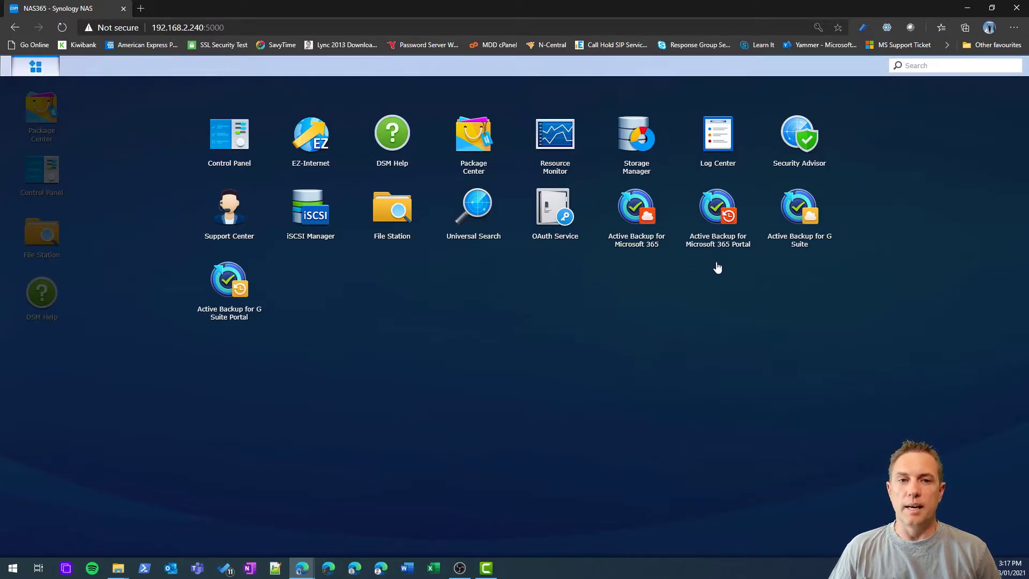
click(35, 65)
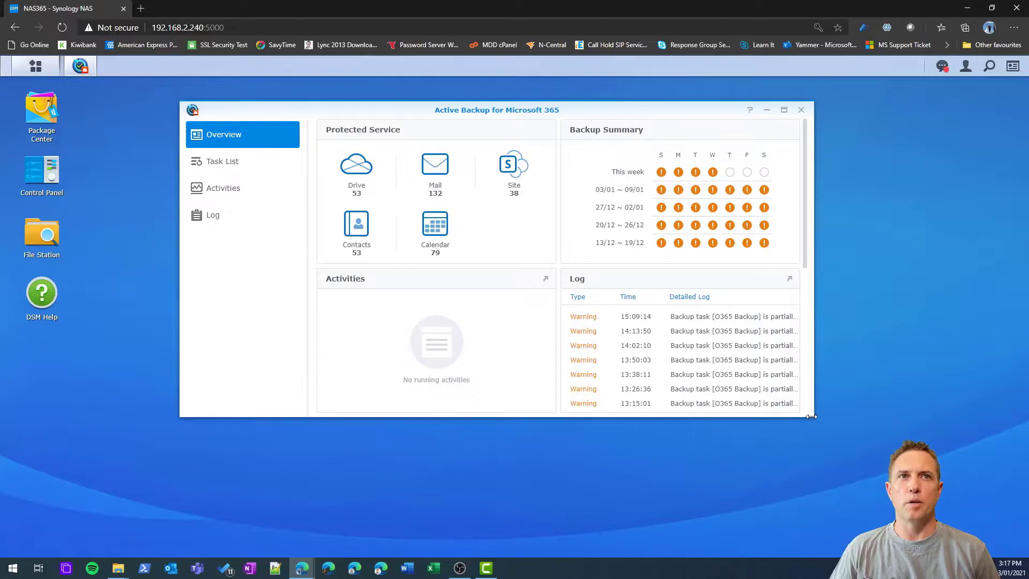
- Maximize the Active Backup window so the overview shows service usage (6.1 GB) and per-user space
click(784, 110)
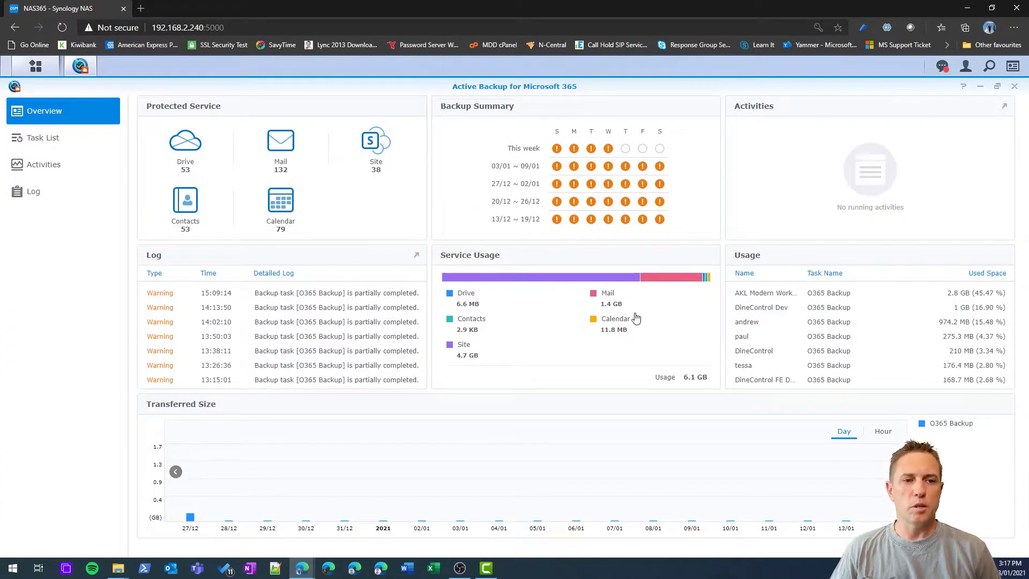
mouse_move(568, 343)
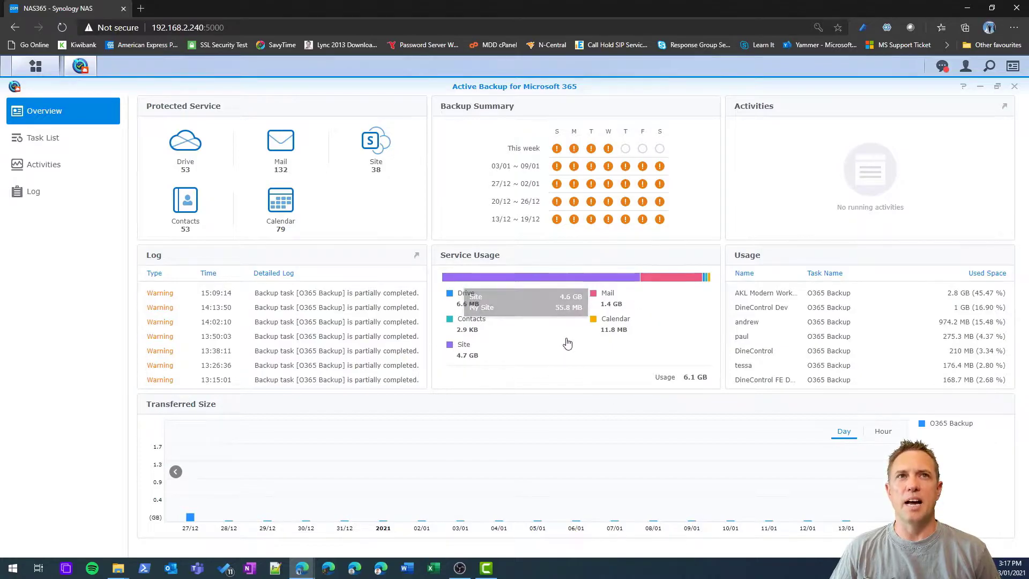
mouse_move(563, 158)
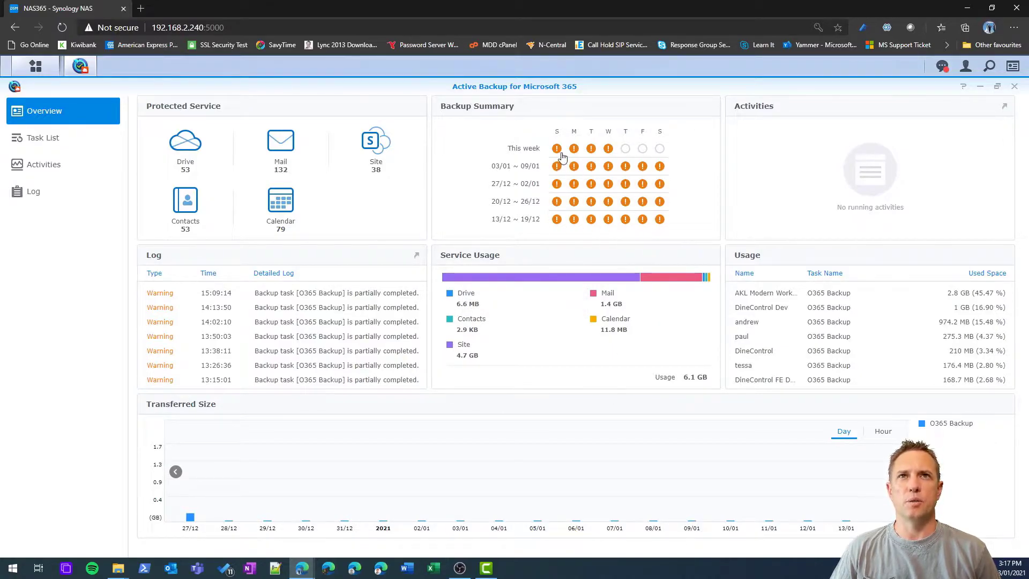
mouse_move(594, 217)
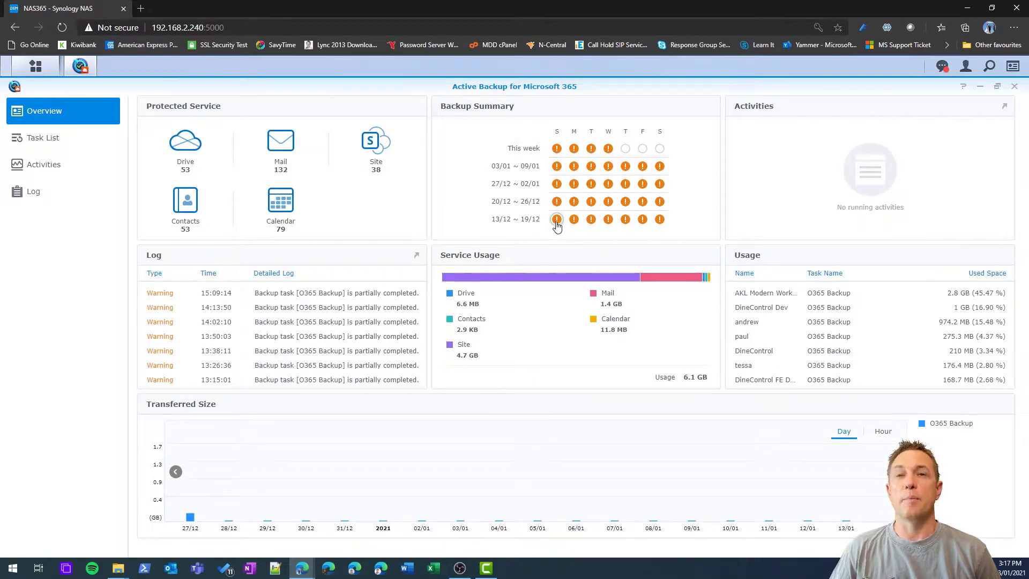
mouse_move(613, 375)
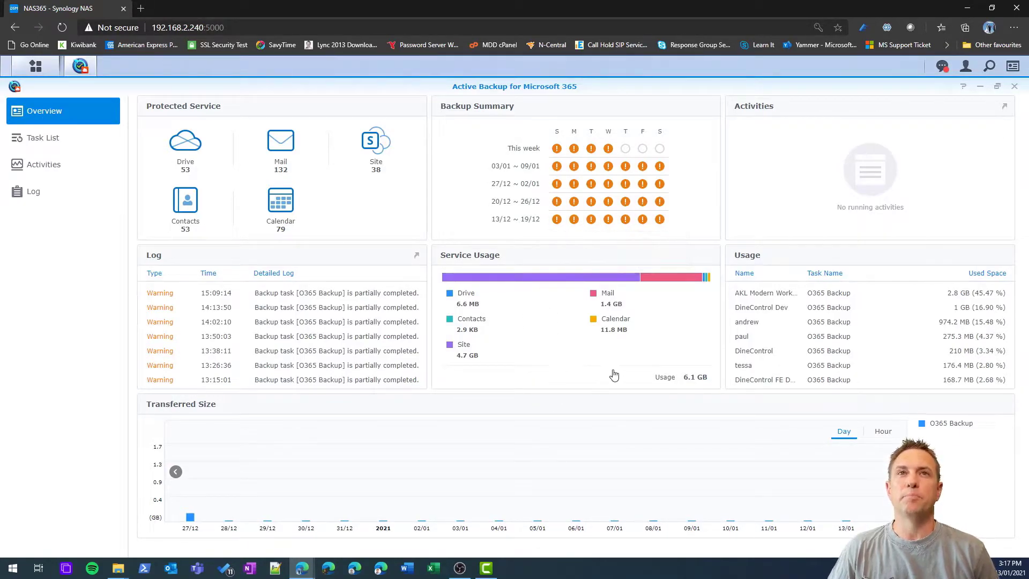
mouse_move(249, 254)
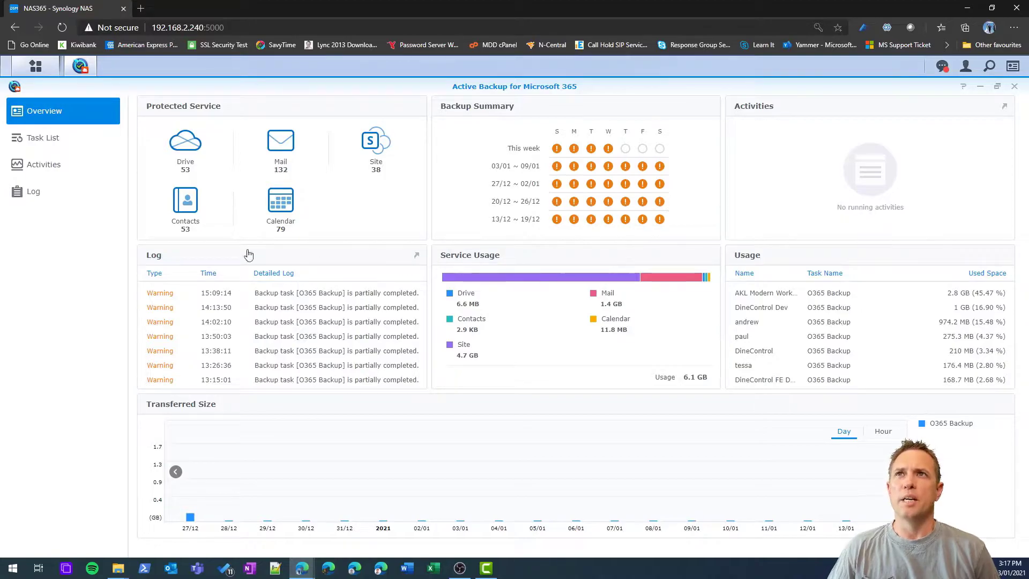
mouse_move(212, 139)
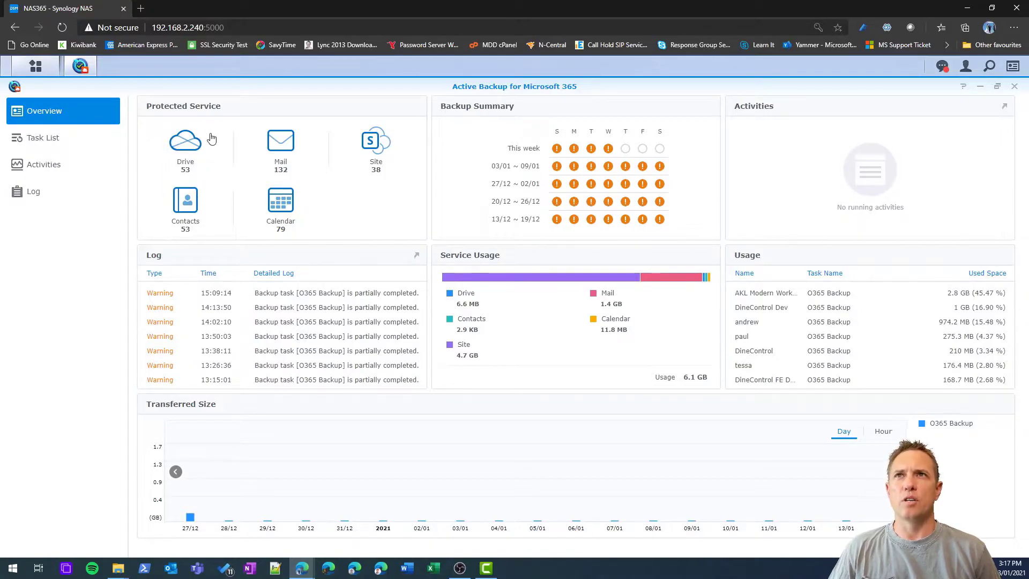
mouse_move(381, 157)
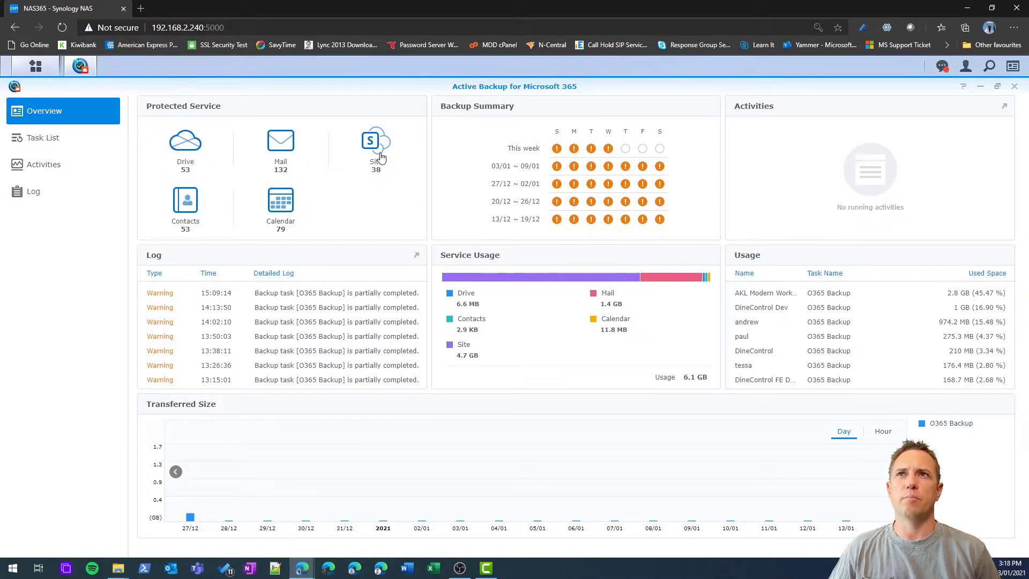
mouse_move(334, 241)
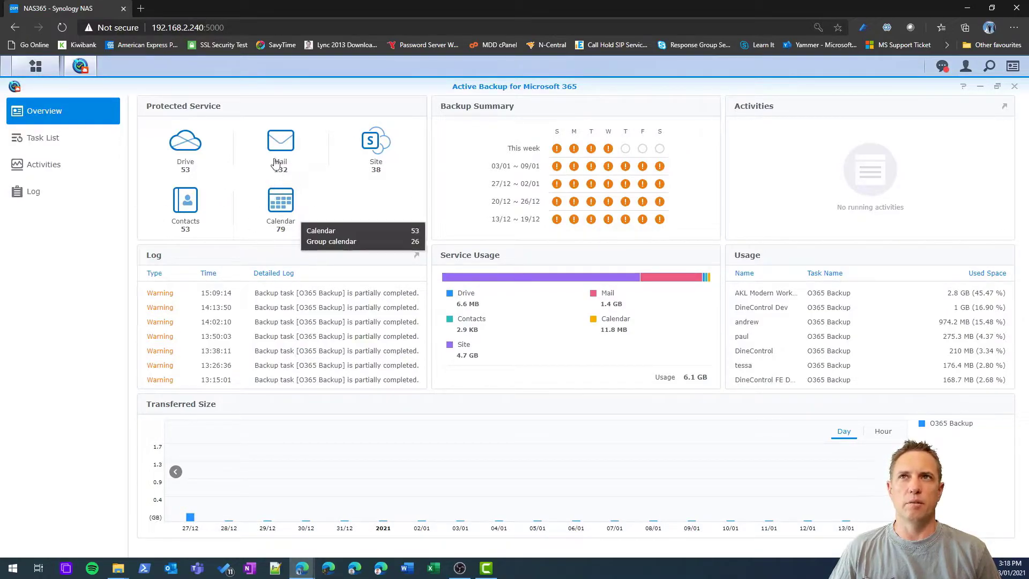
- Show the Task List with the O365 Backup task and its last-run status
click(42, 137)
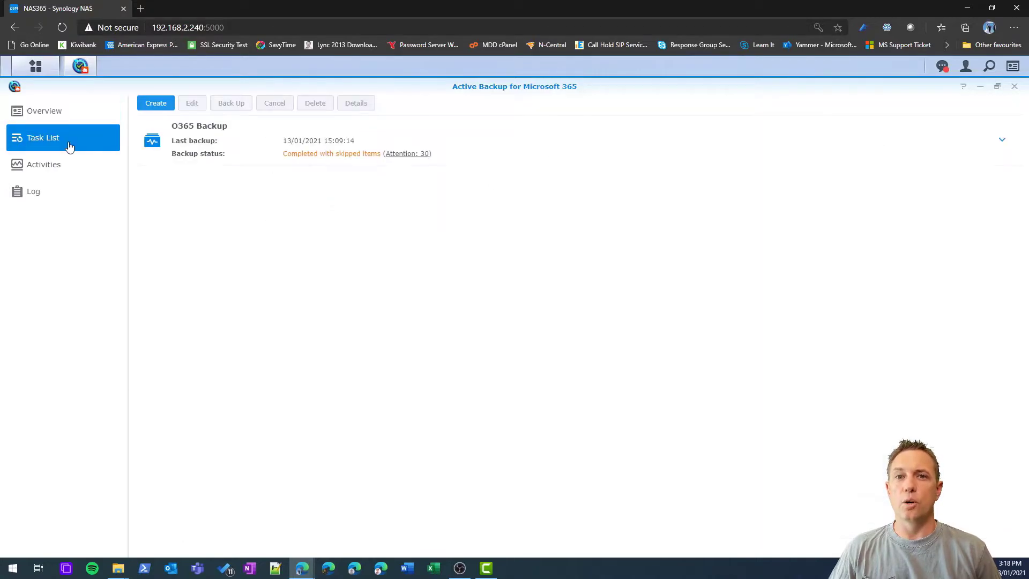
mouse_move(262, 220)
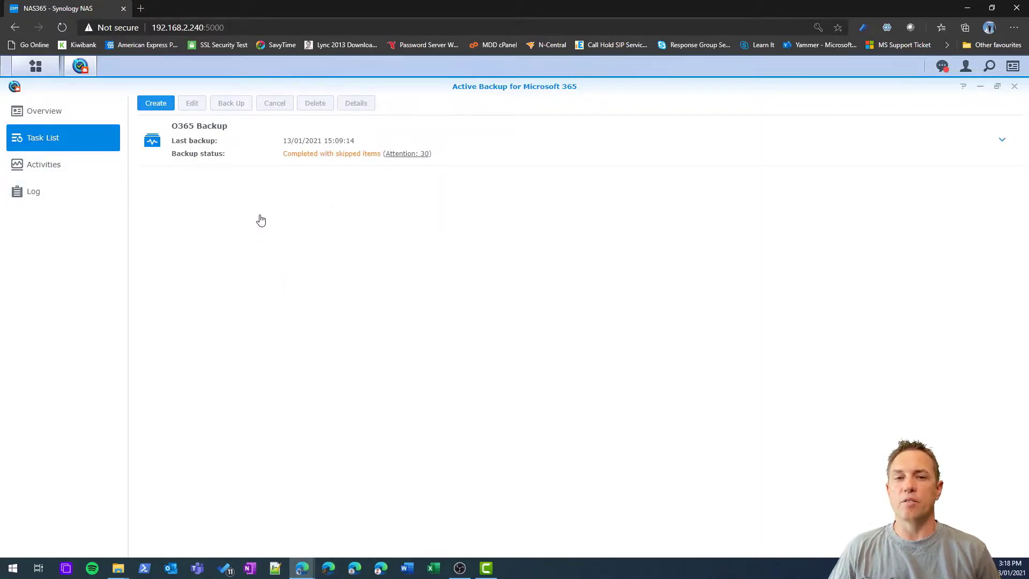
mouse_move(284, 196)
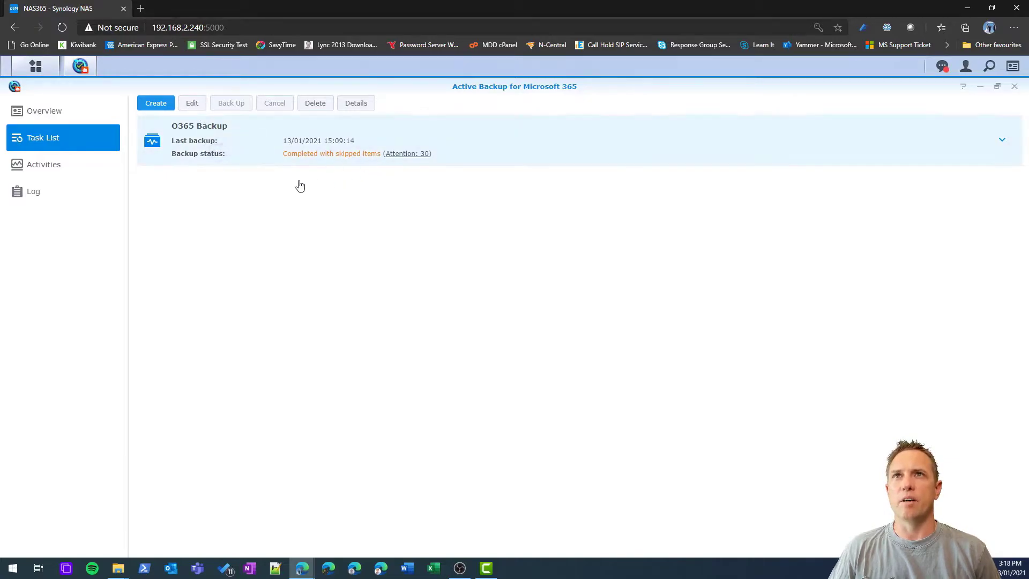
- Edit the O365 Backup task and view its user list (53 users selected)
click(192, 103)
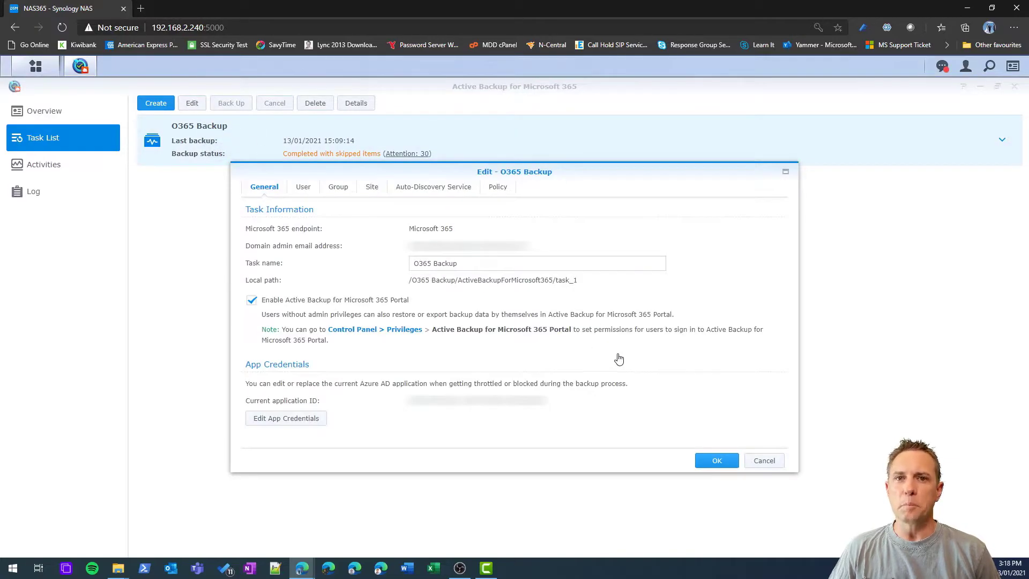
mouse_move(508, 314)
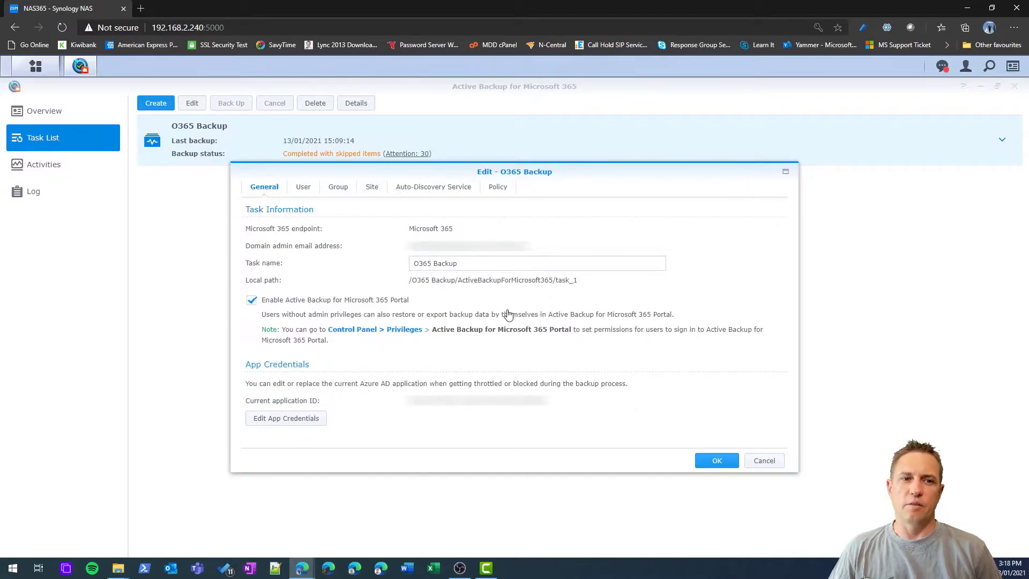
mouse_move(300, 258)
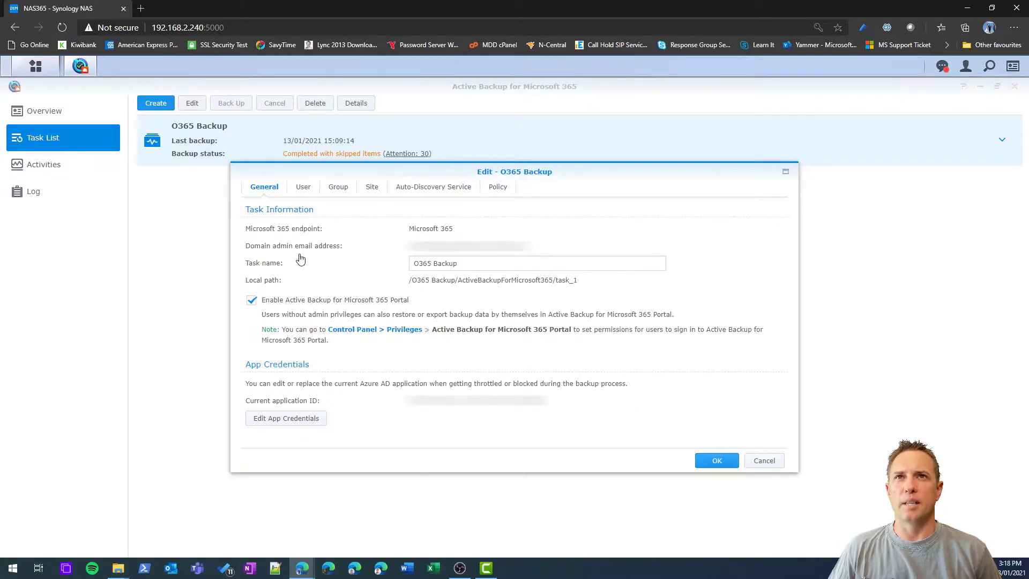
mouse_move(484, 331)
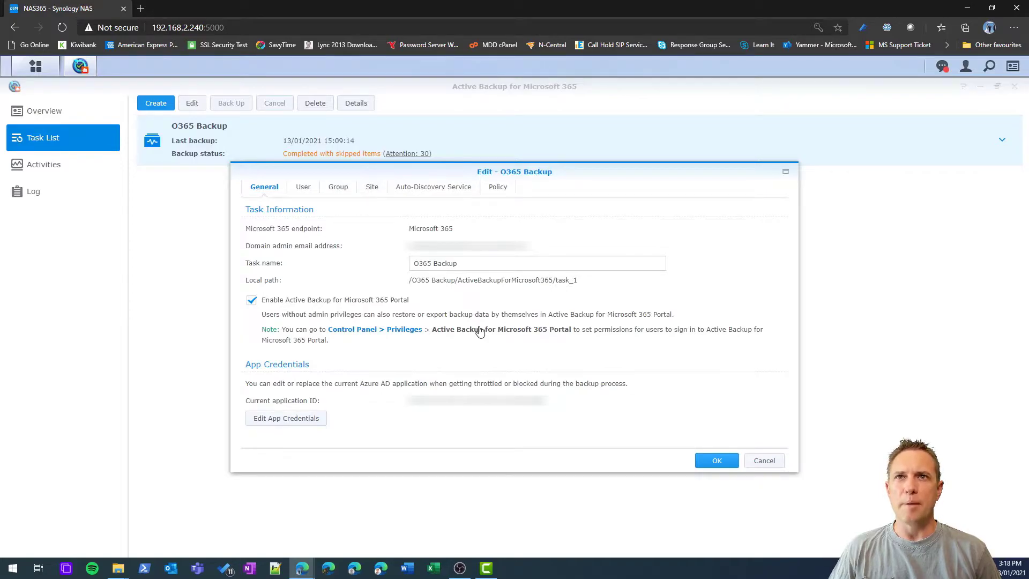
mouse_move(484, 347)
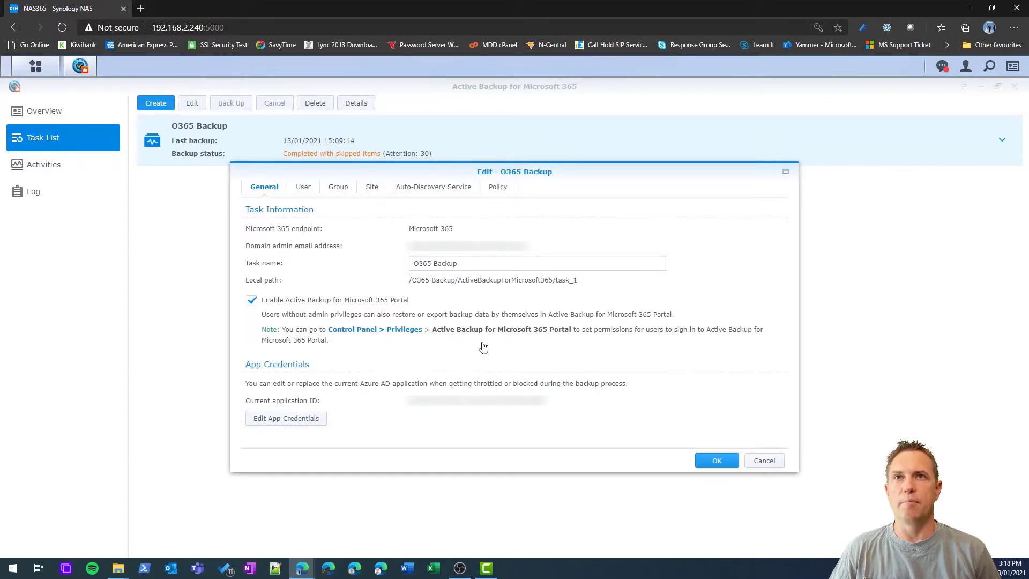
click(301, 187)
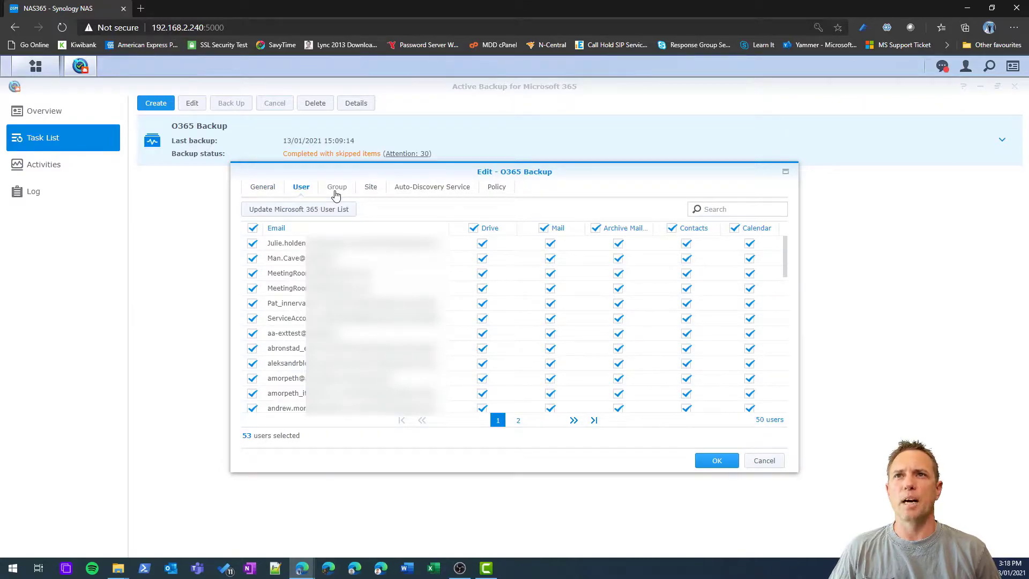
mouse_move(525, 234)
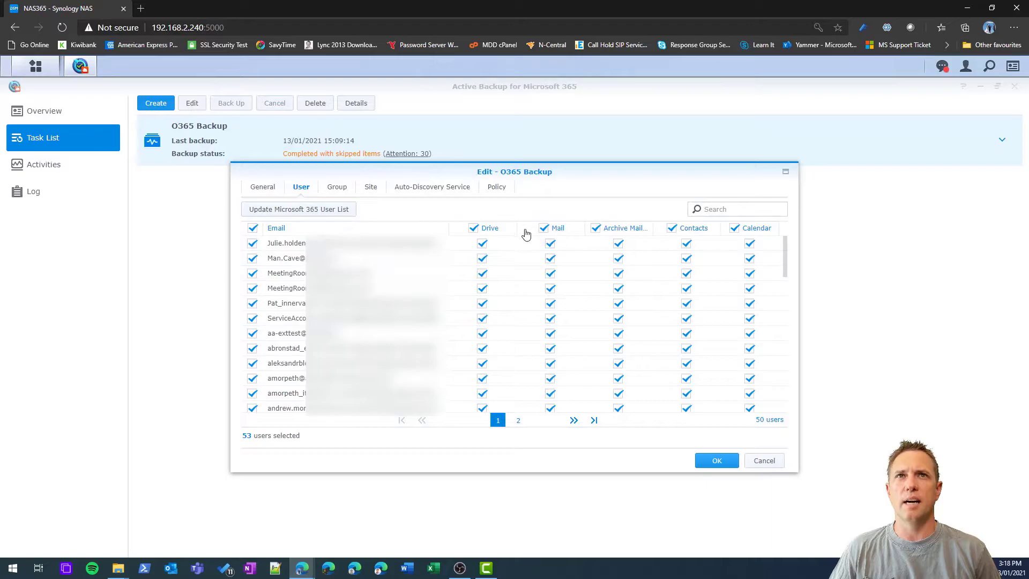
mouse_move(529, 232)
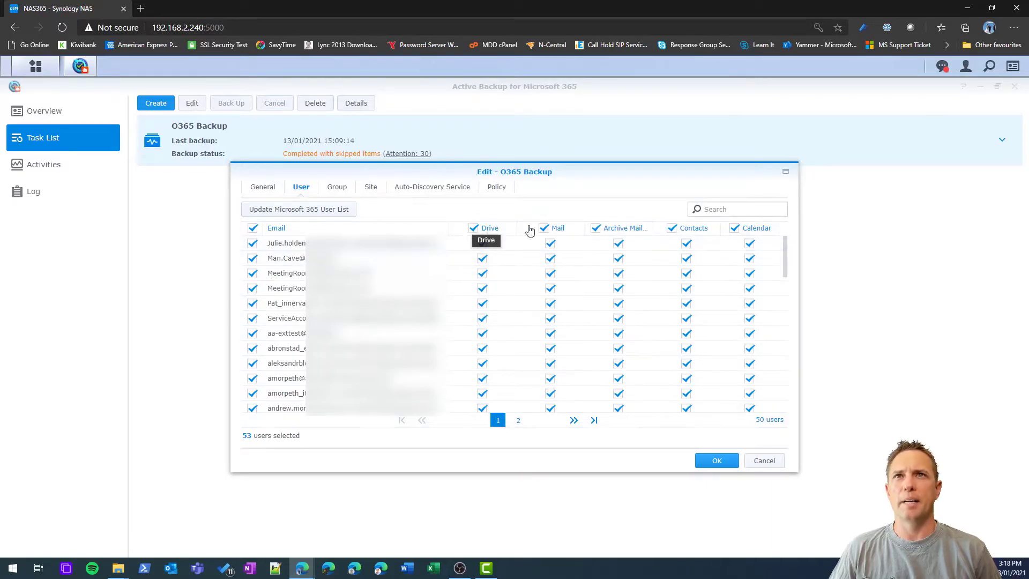
mouse_move(693, 236)
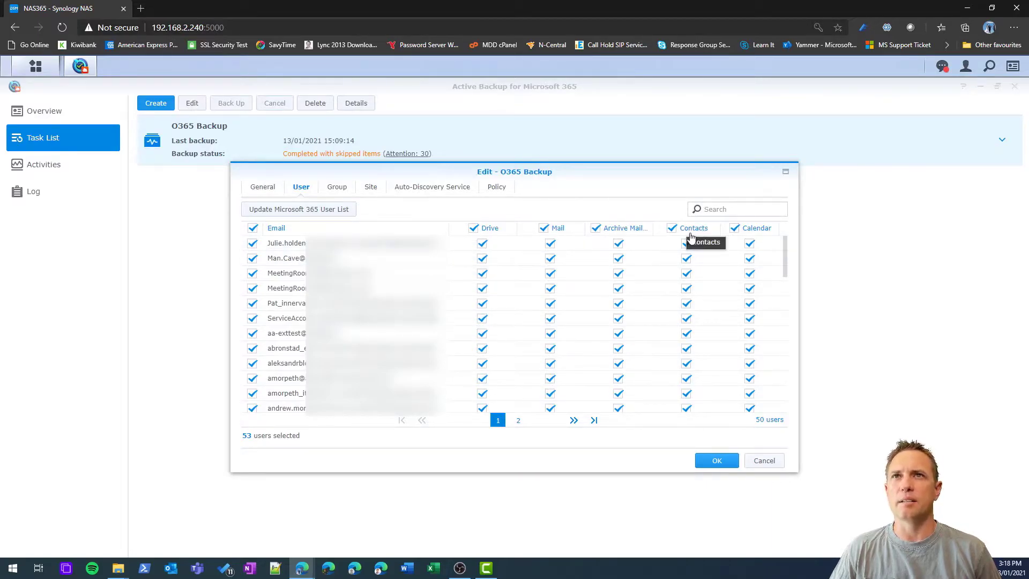
mouse_move(353, 204)
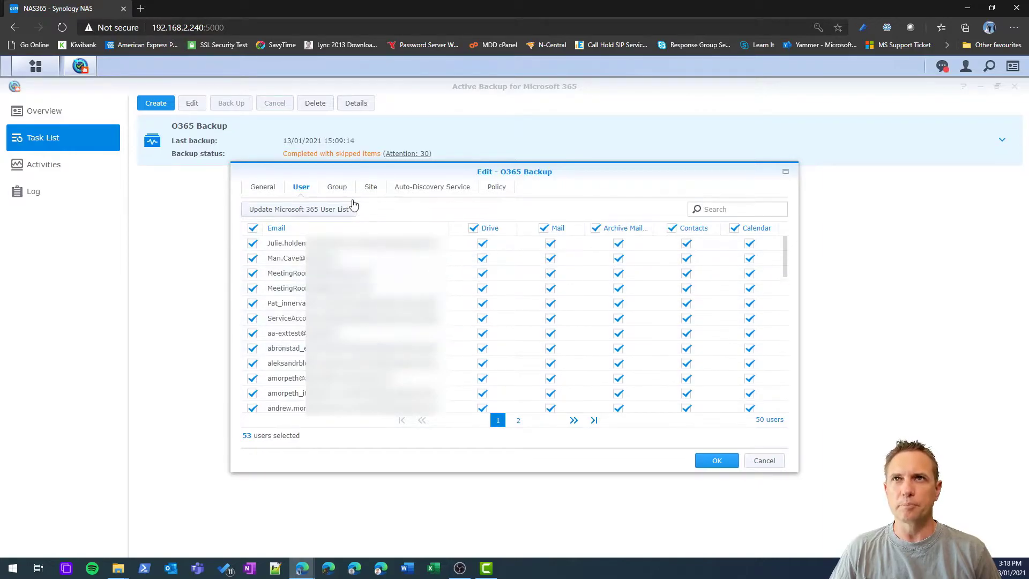
- Review the task's 38 groups, its sites, and its Auto-Discovery settings for new accounts
click(335, 186)
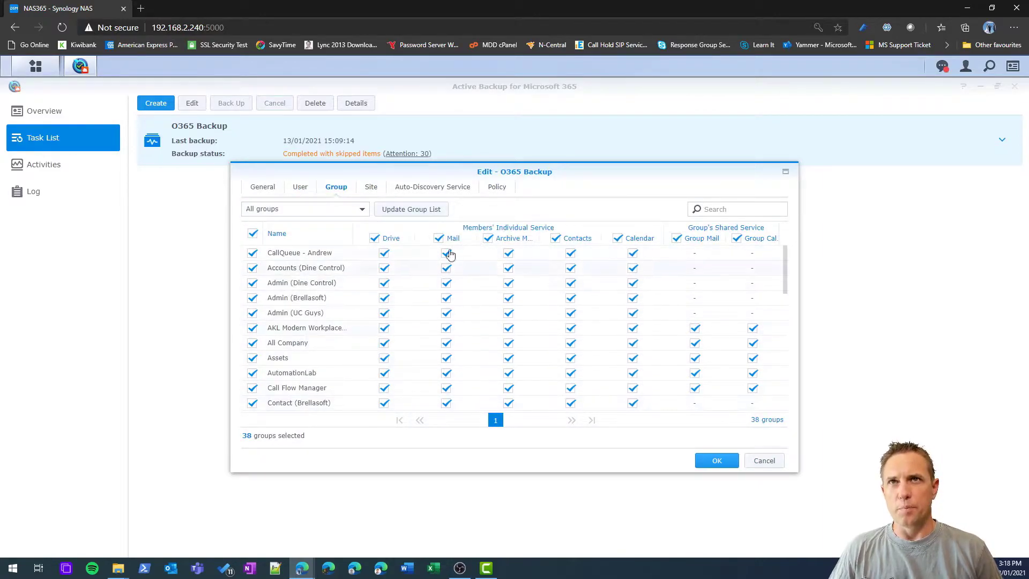
click(370, 186)
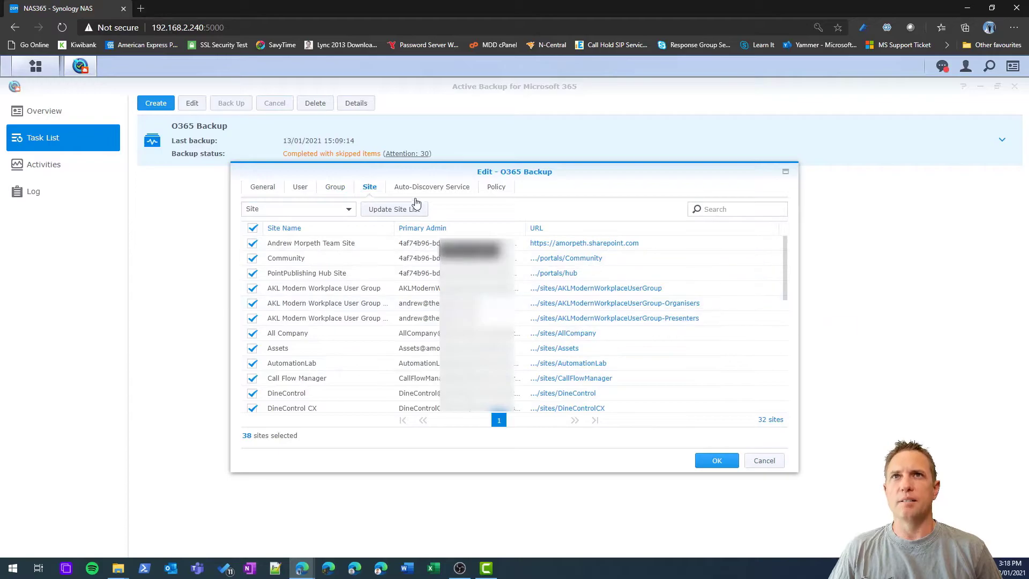
click(431, 187)
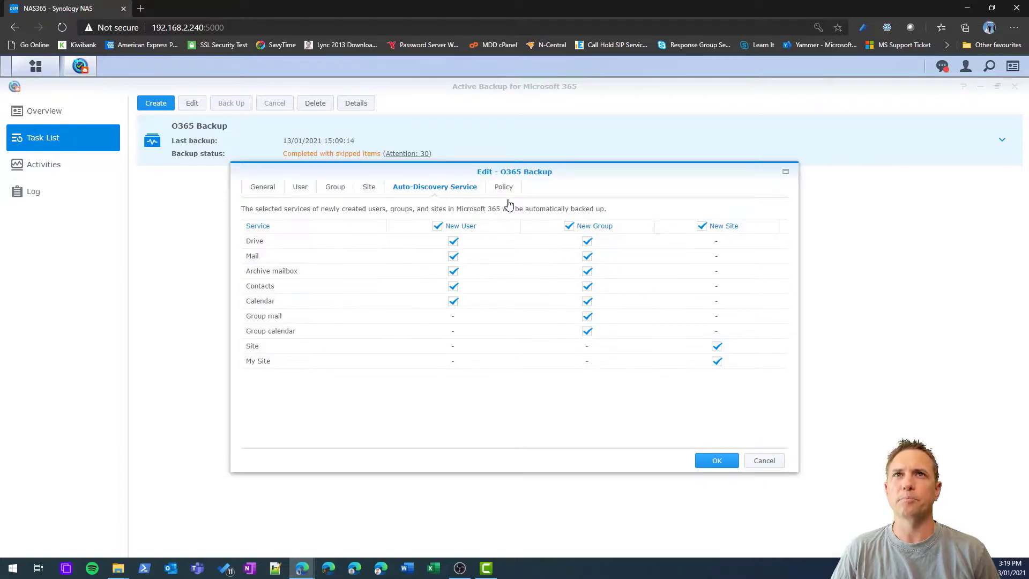
- View the task's Policy: continuous backup with day-limited version retention
click(496, 187)
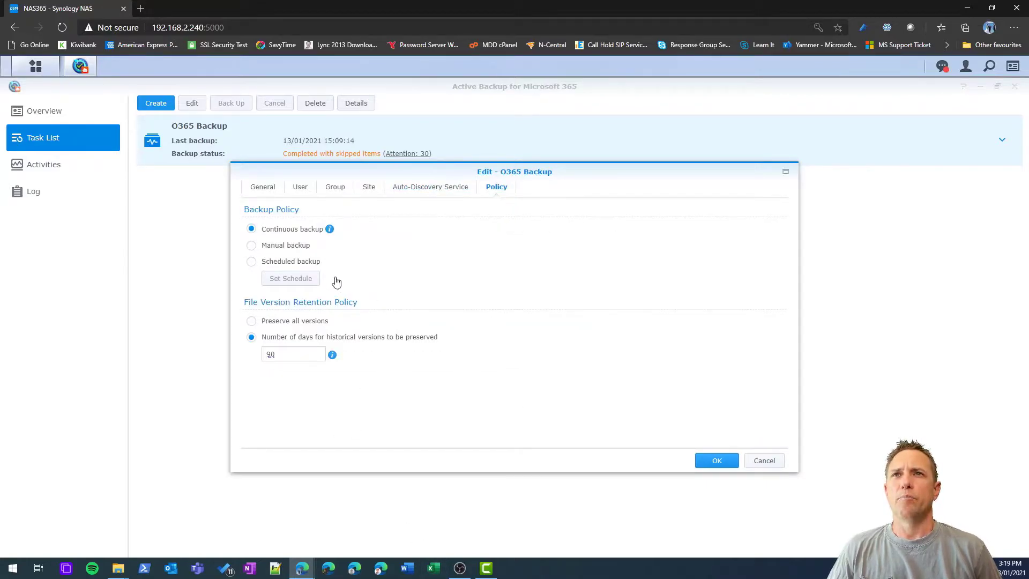
mouse_move(336, 233)
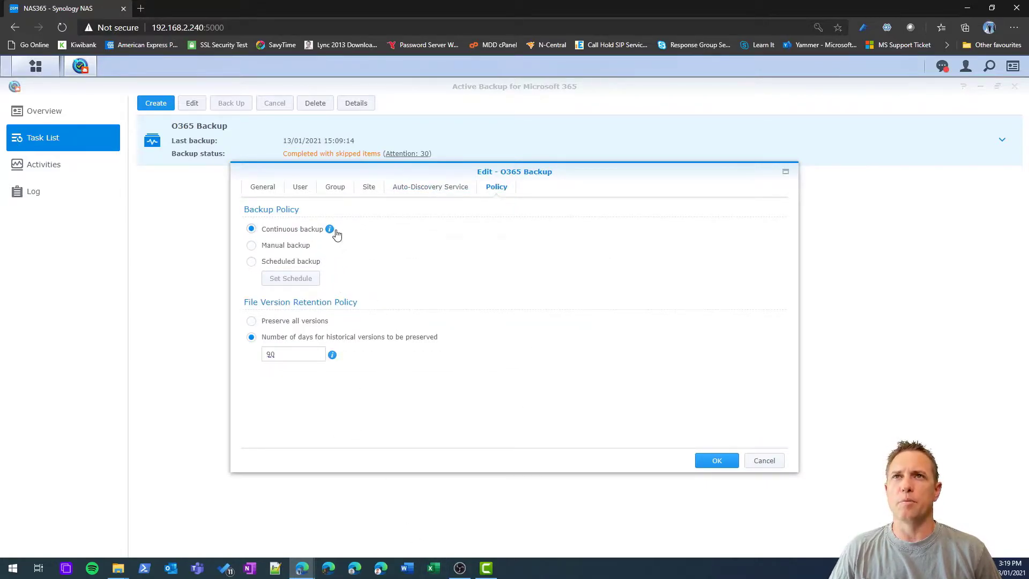
mouse_move(329, 229)
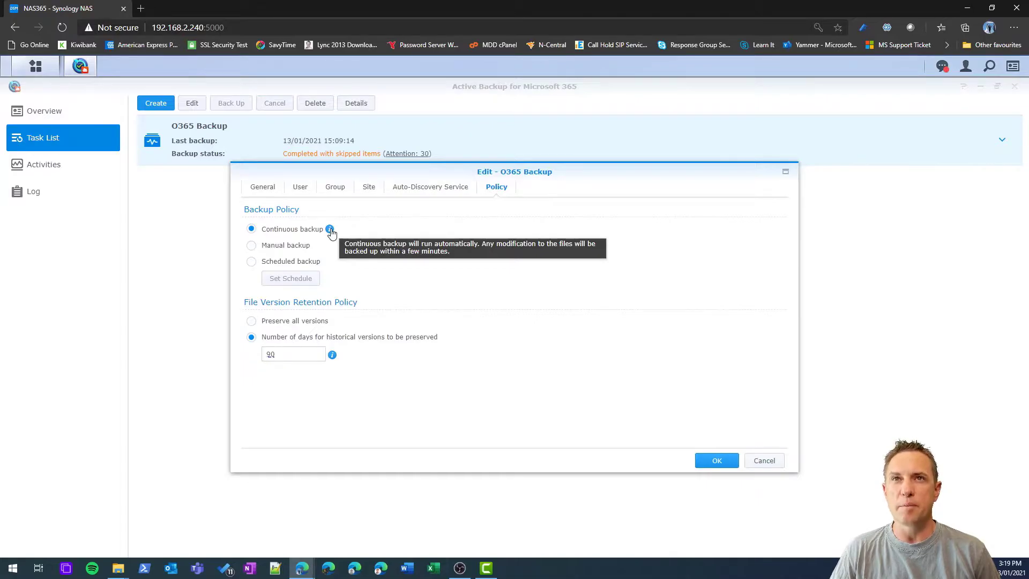
mouse_move(304, 254)
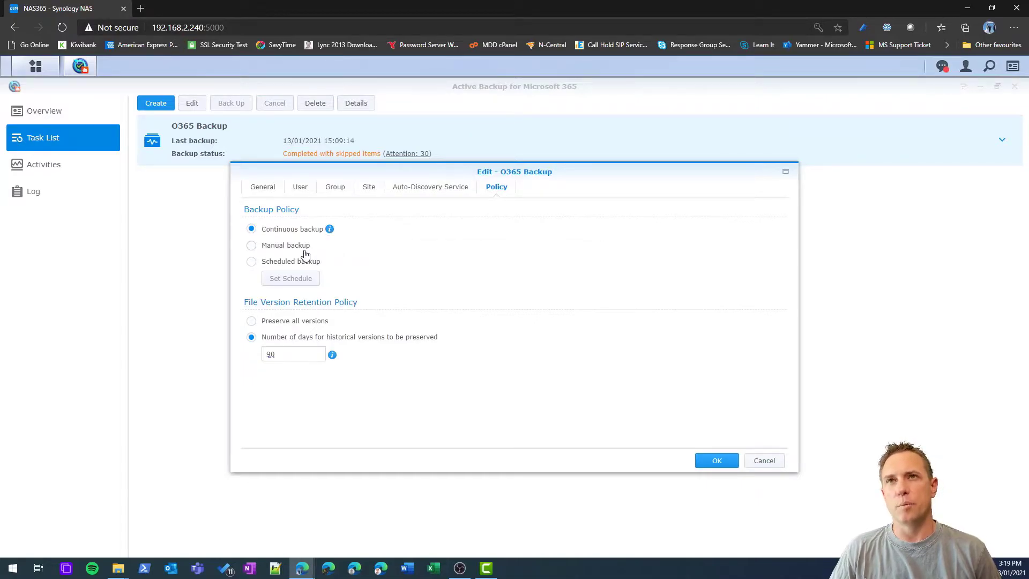
mouse_move(322, 261)
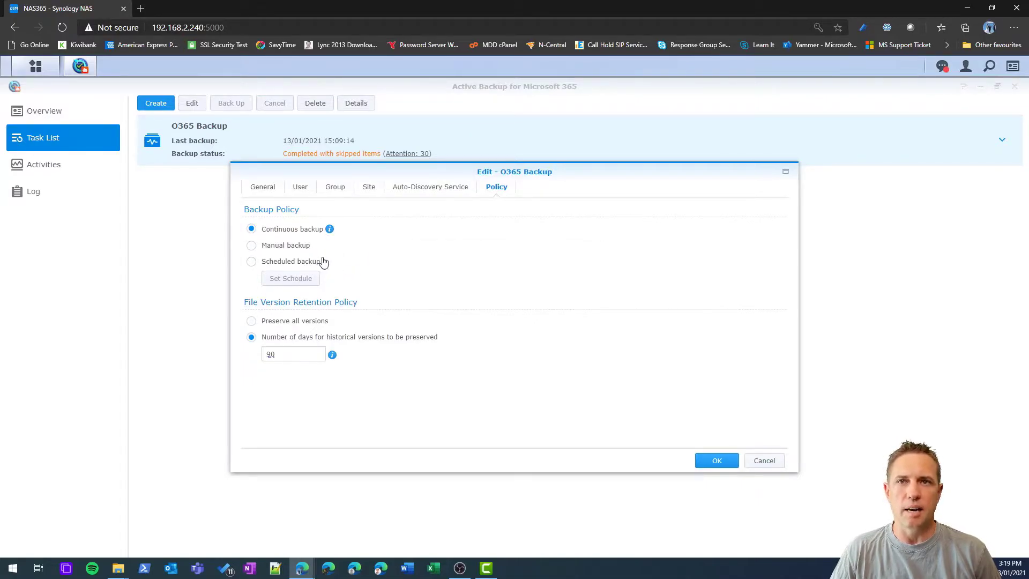
mouse_move(322, 396)
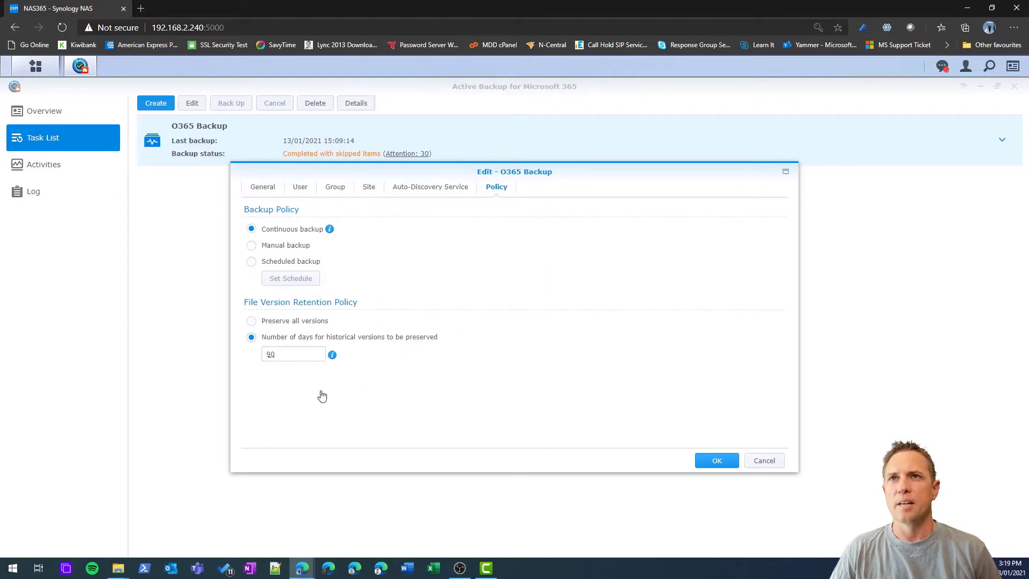
mouse_move(448, 399)
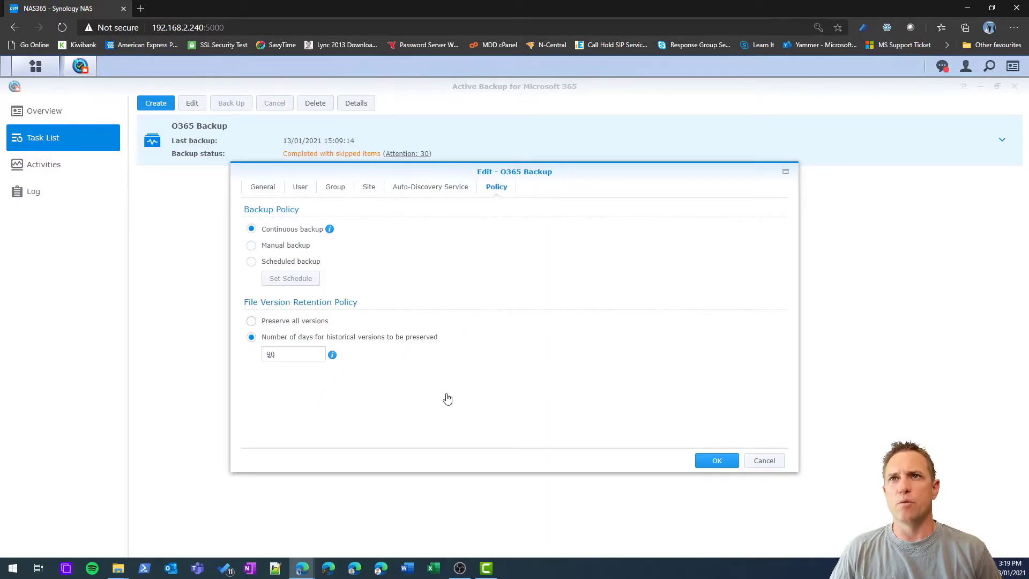
mouse_move(367, 350)
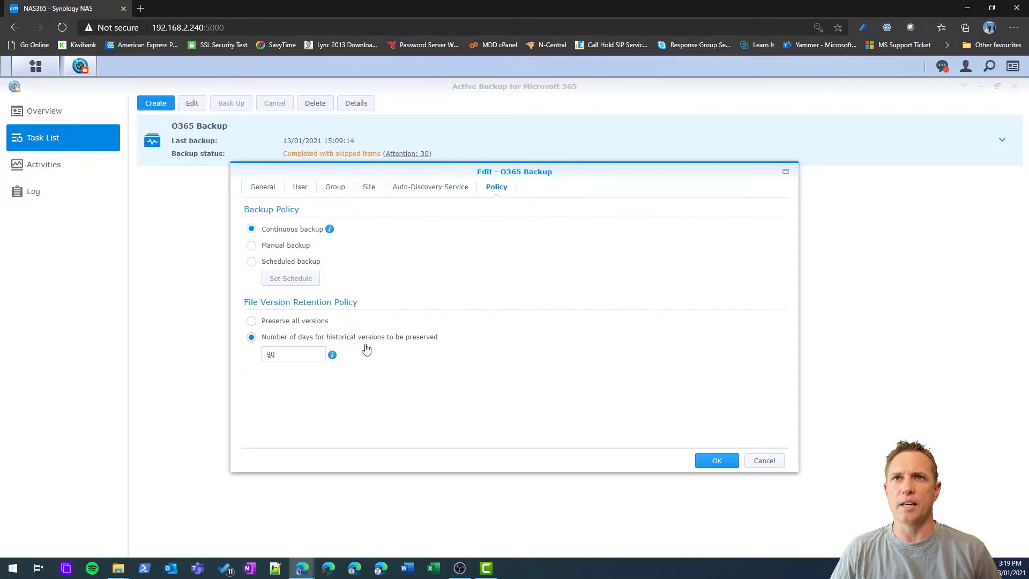
mouse_move(345, 408)
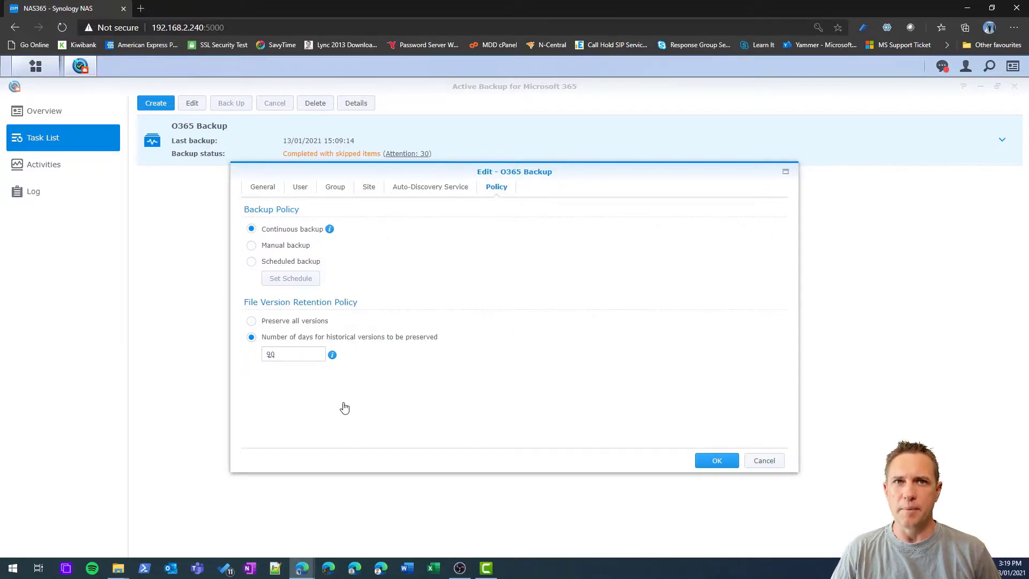
mouse_move(490, 168)
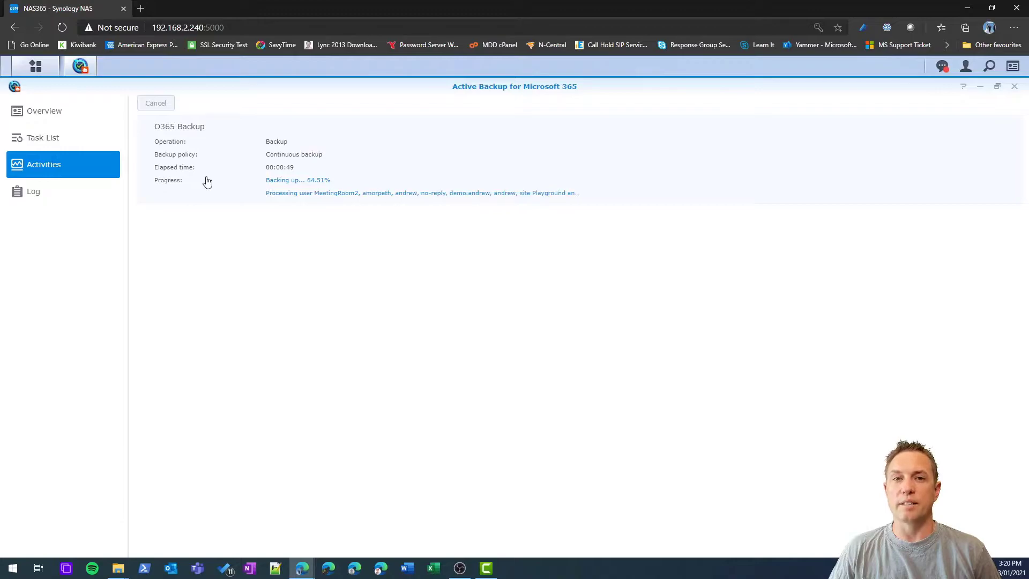
mouse_move(366, 225)
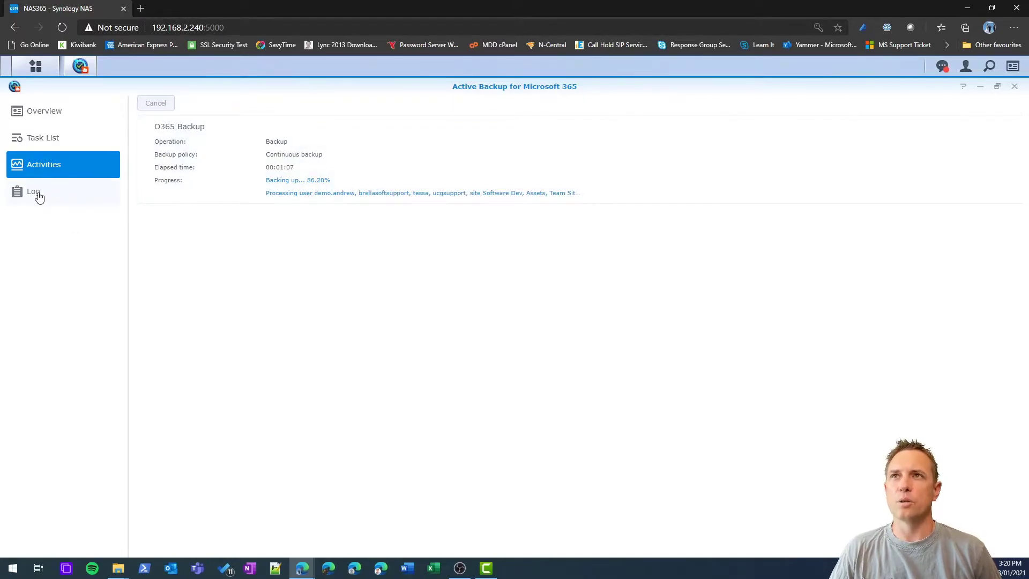
- Check the backup log, then launch the Active Backup for Microsoft 365 Portal
click(33, 191)
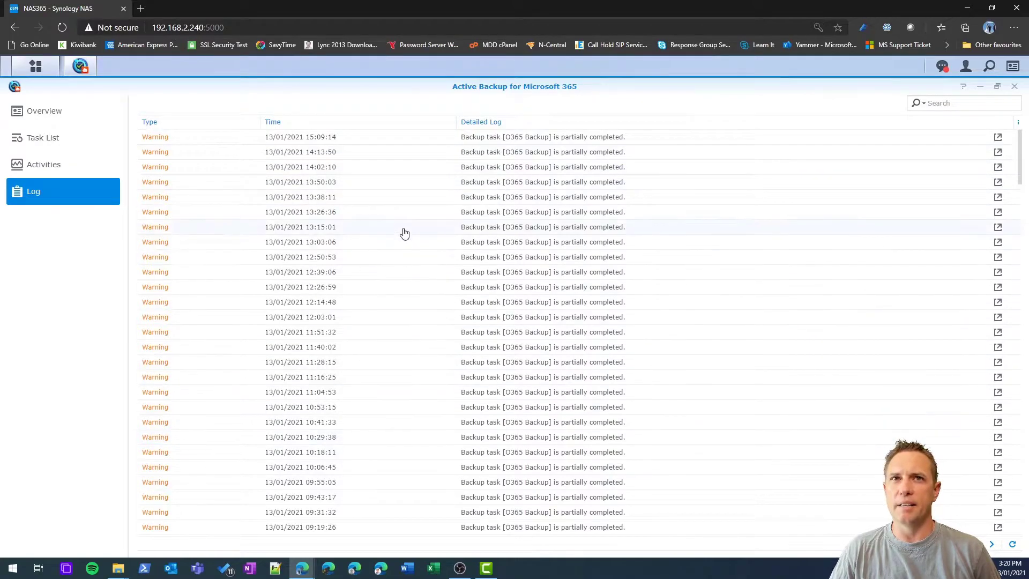
mouse_move(533, 229)
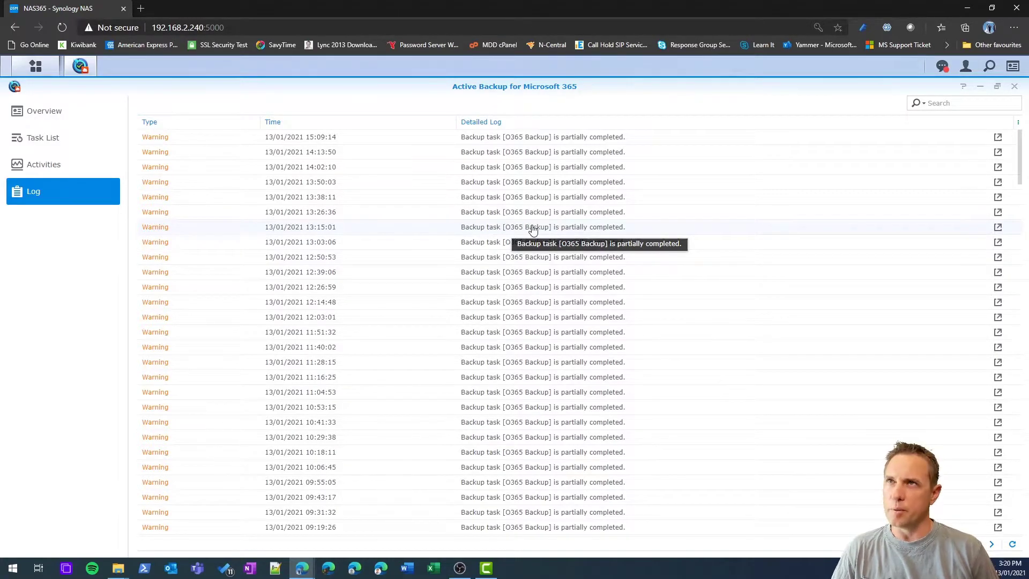
click(36, 66)
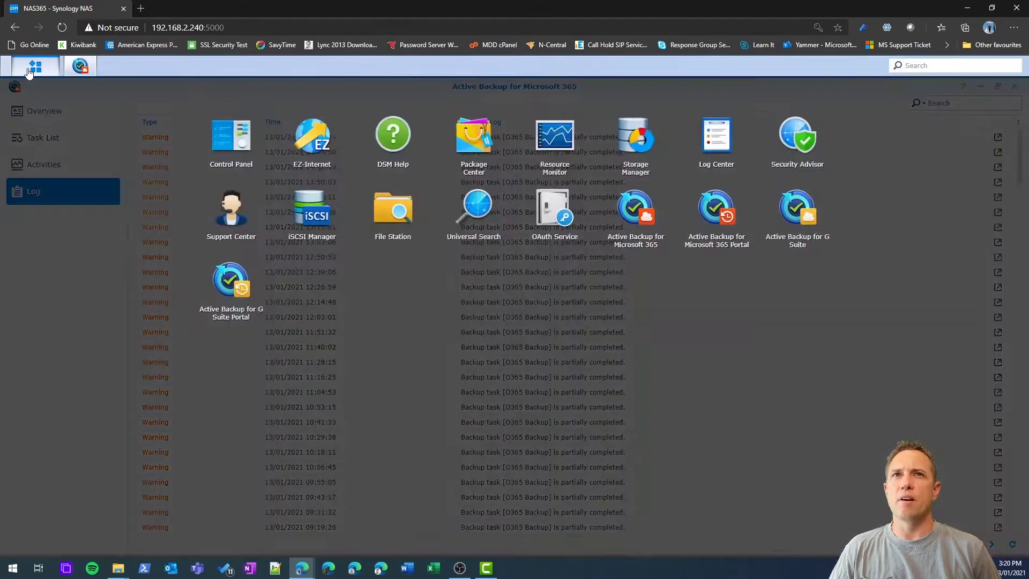
click(717, 207)
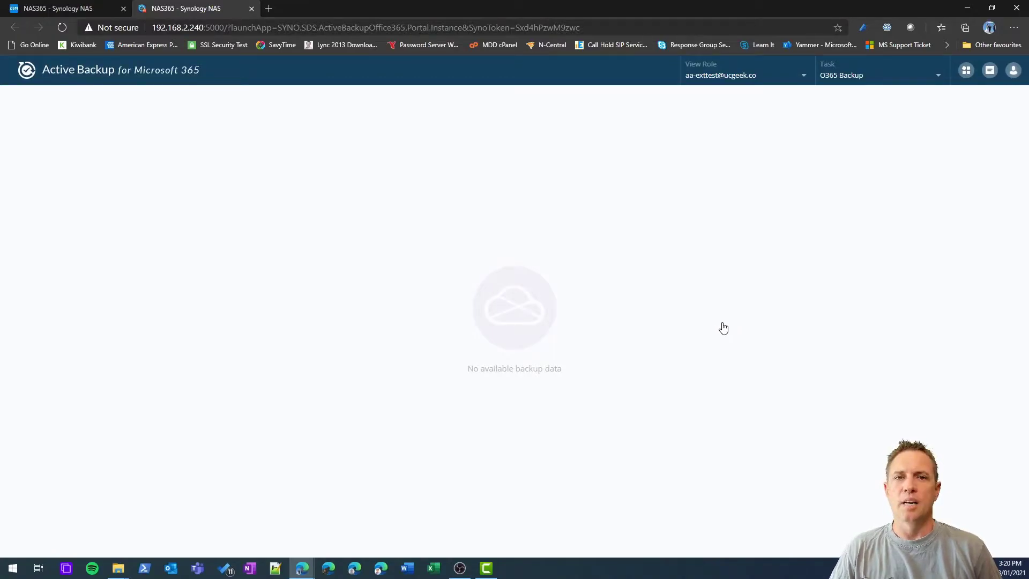
mouse_move(672, 309)
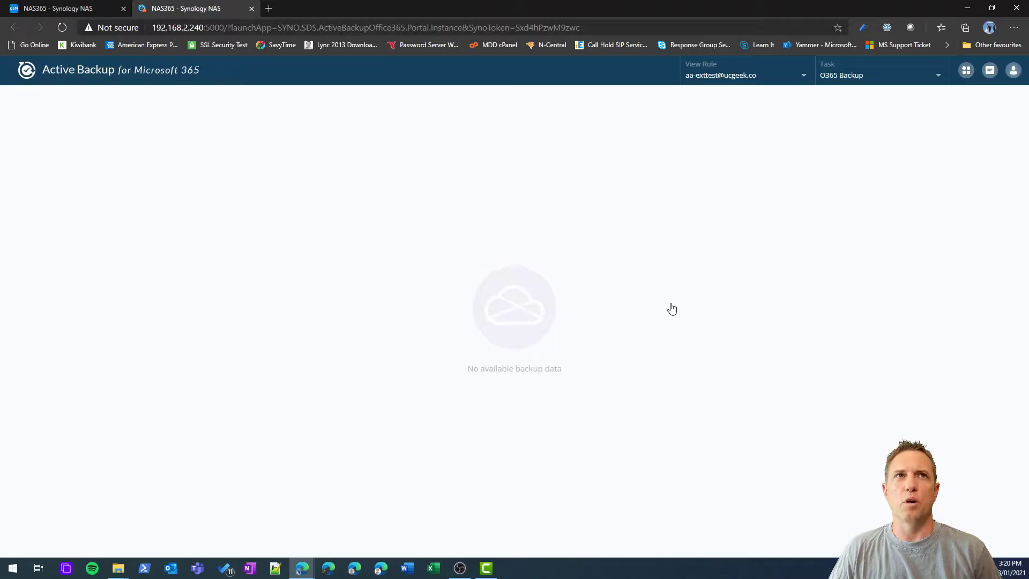
mouse_move(967, 71)
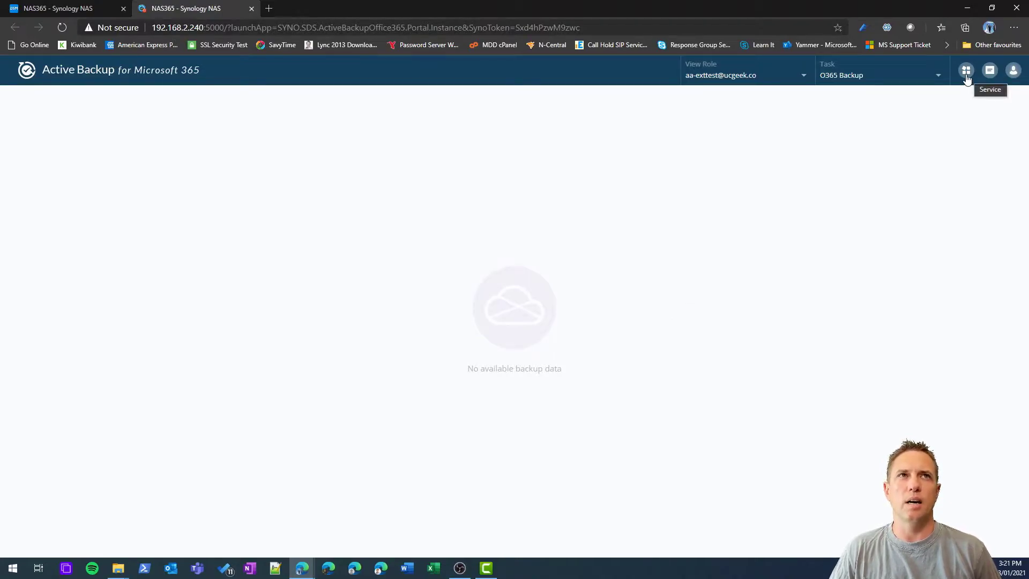
- Switch the portal to the Drive service from the service list
click(966, 70)
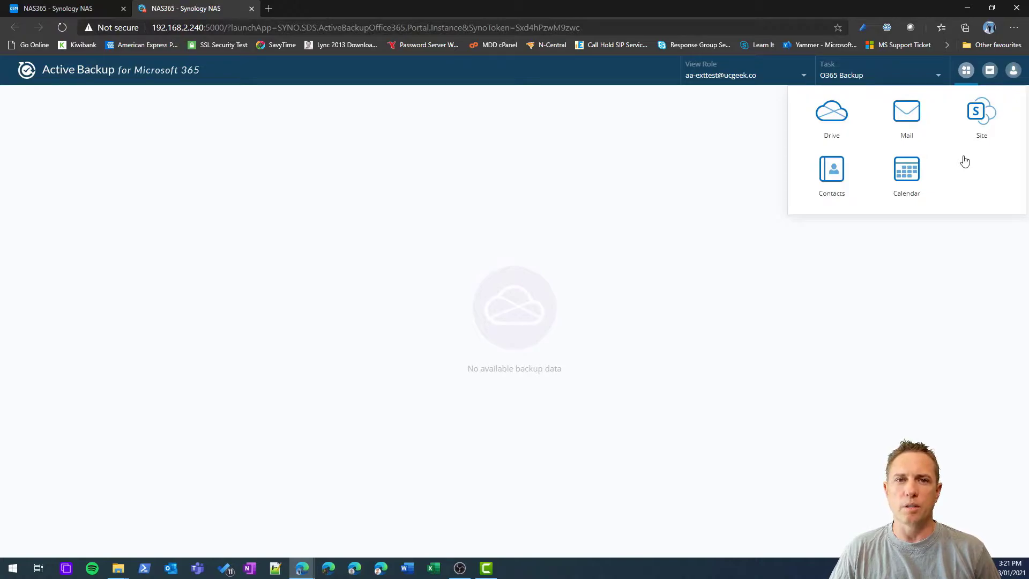
mouse_move(955, 195)
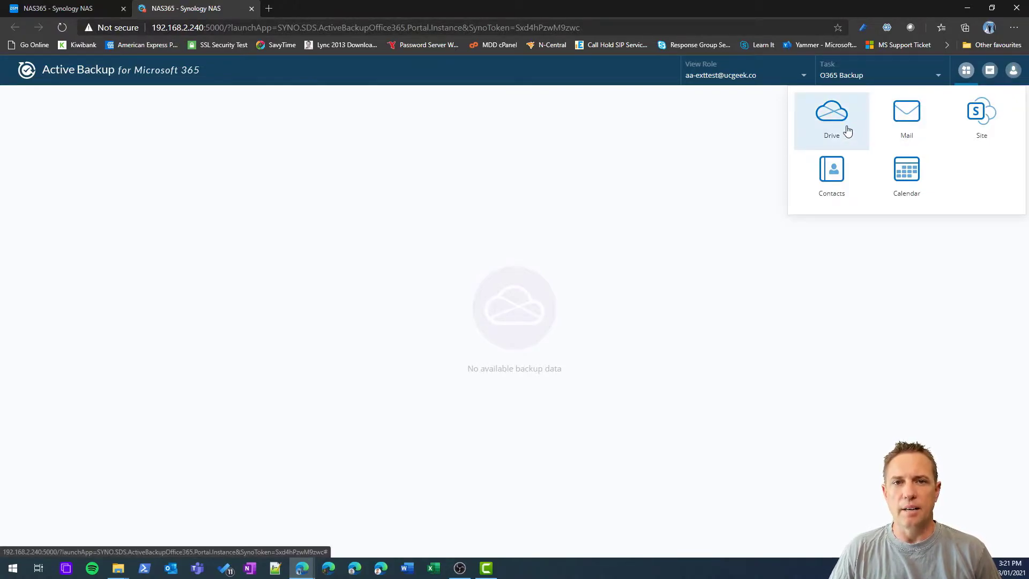
click(589, 304)
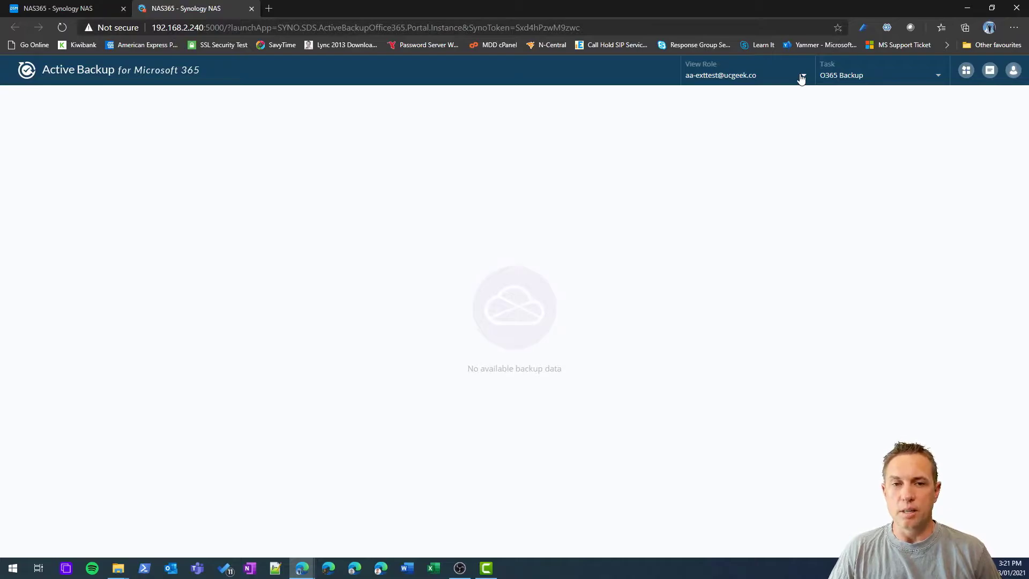
- Change the View Role to the user 'andrew', showing his Teams Chat Files folder
click(802, 74)
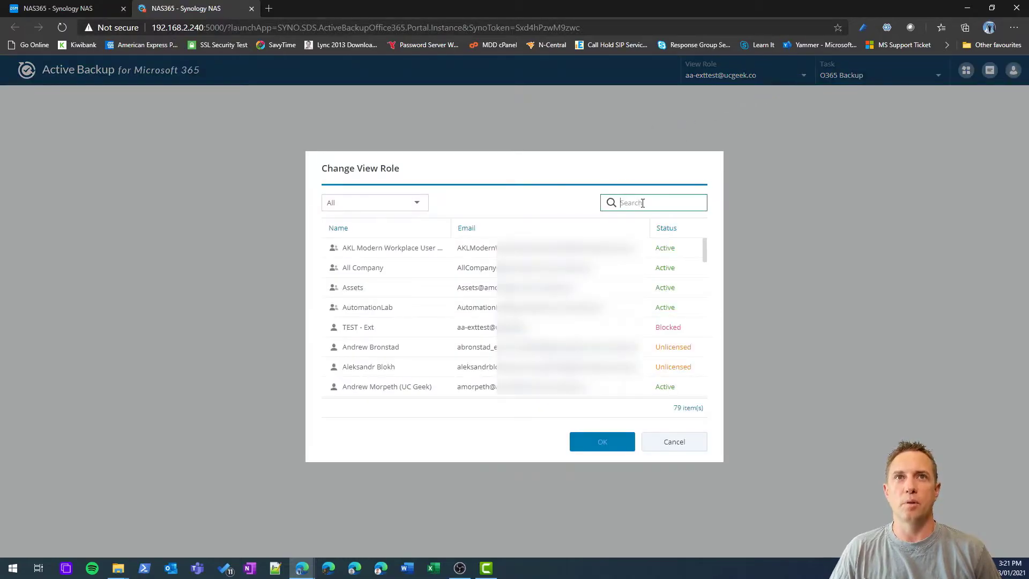
text(andrew)
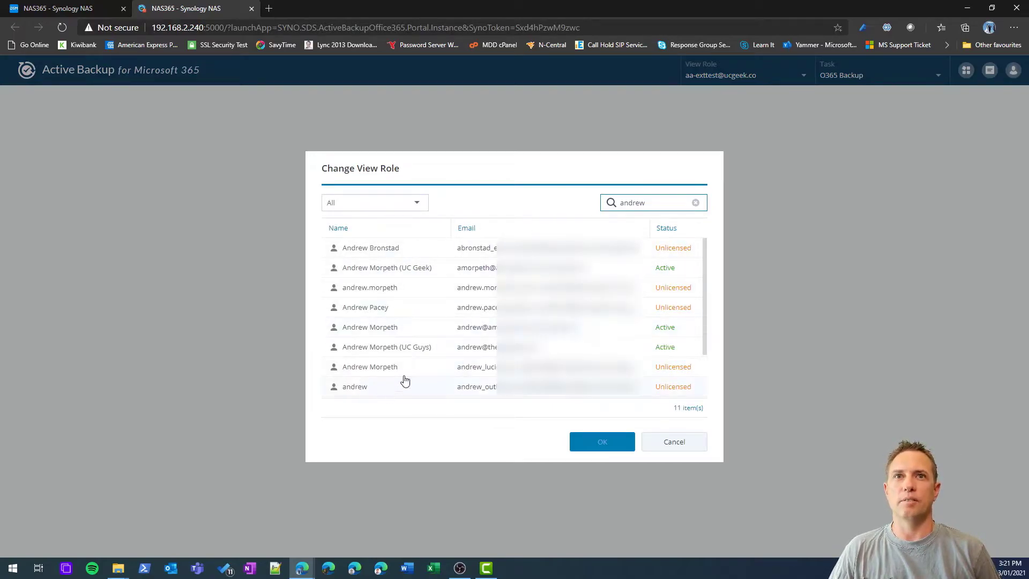
scroll(down, 3)
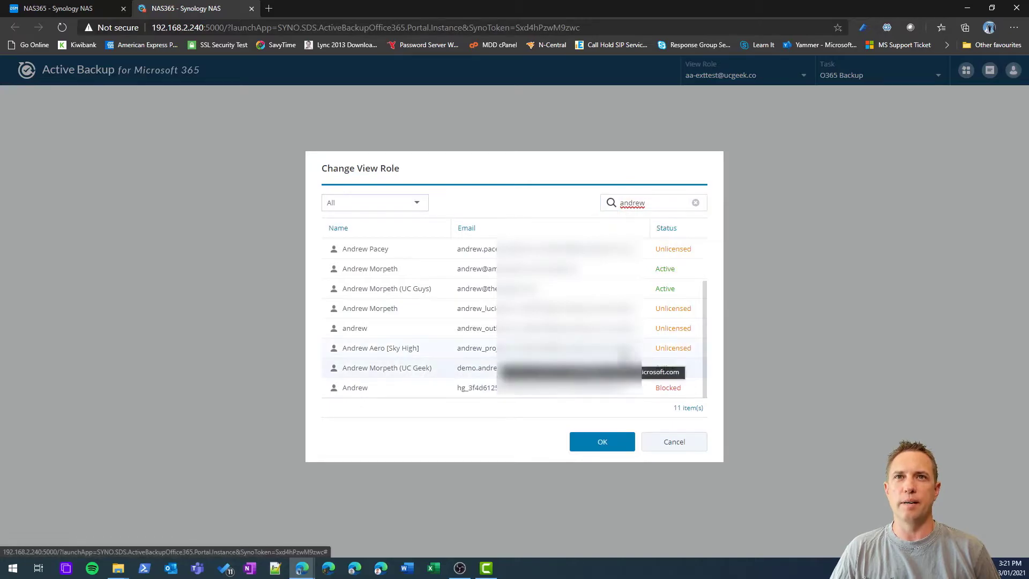
mouse_move(601, 441)
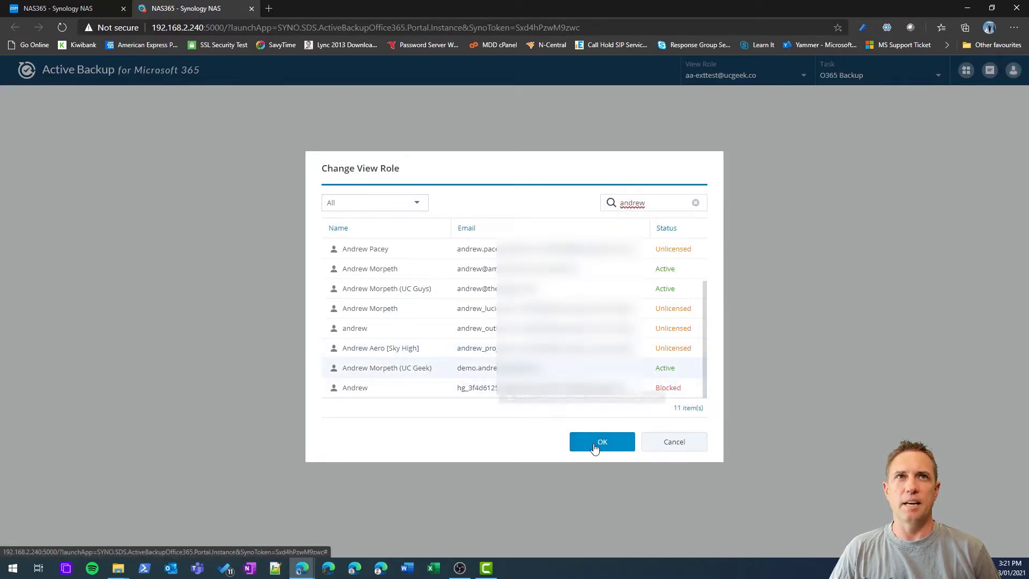
click(601, 441)
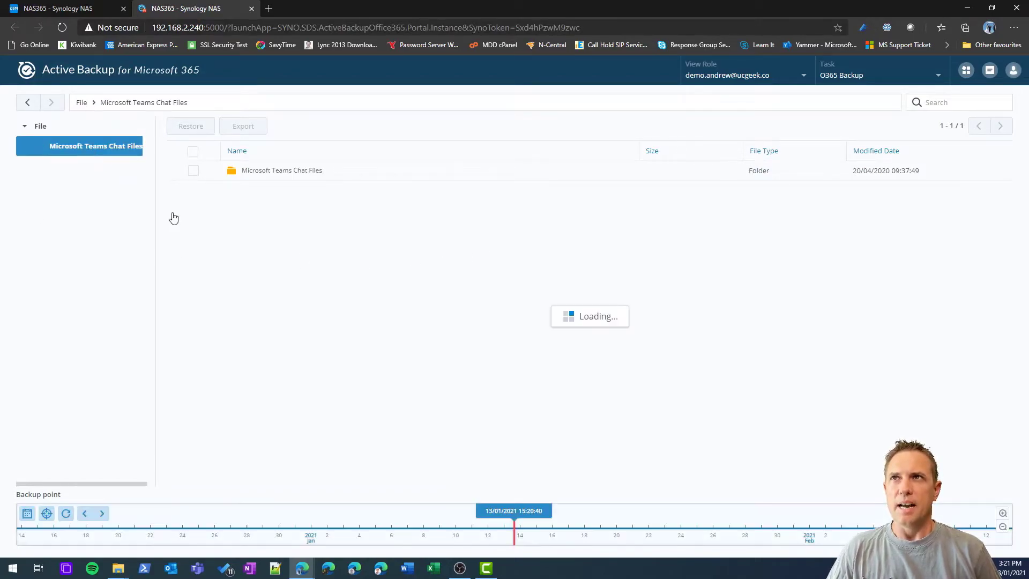
- Enter Microsoft Teams Chat Files and select Customer X - Cost Model.xlsx
double_click(282, 171)
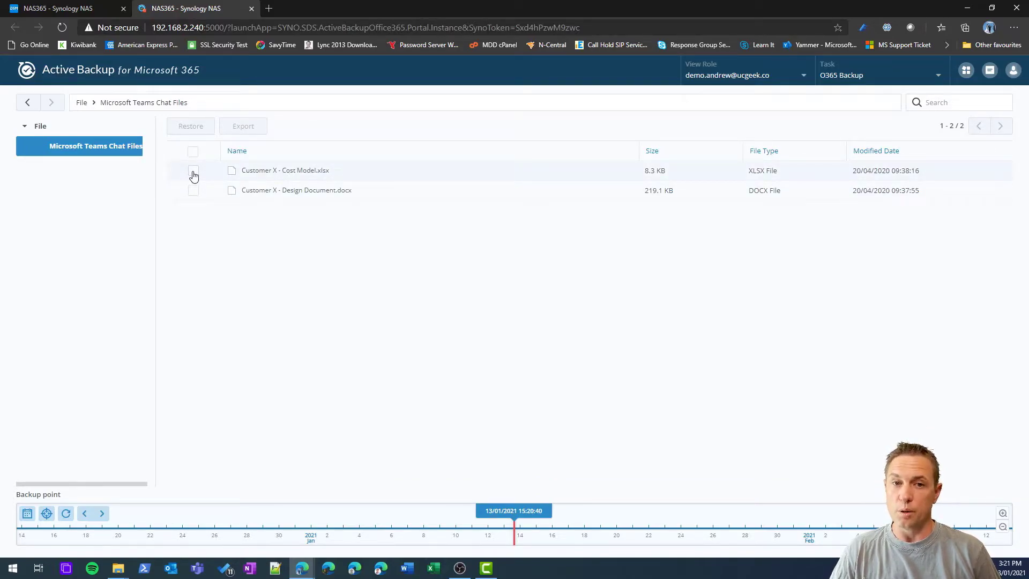
mouse_move(203, 229)
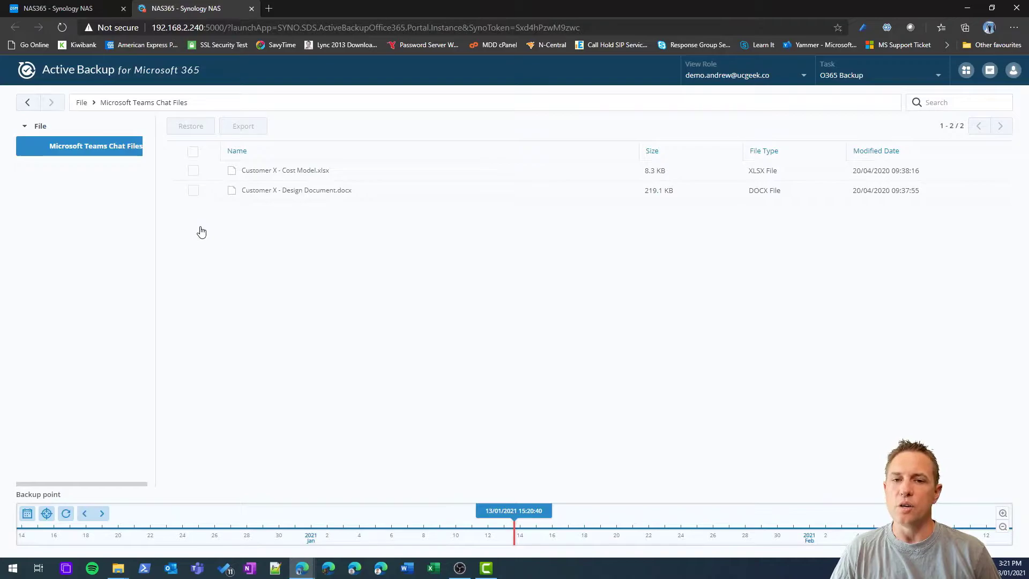
mouse_move(207, 239)
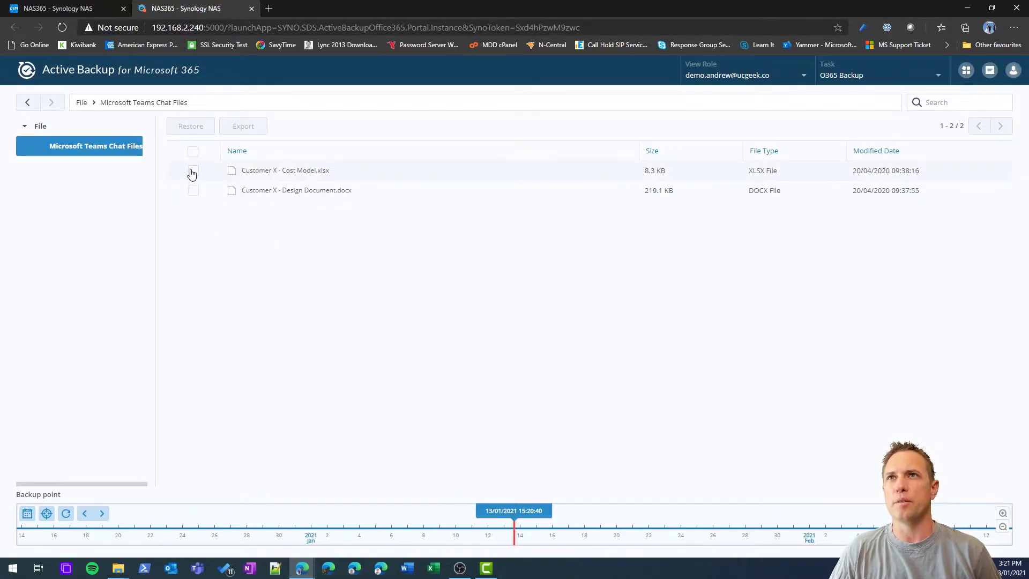
click(193, 171)
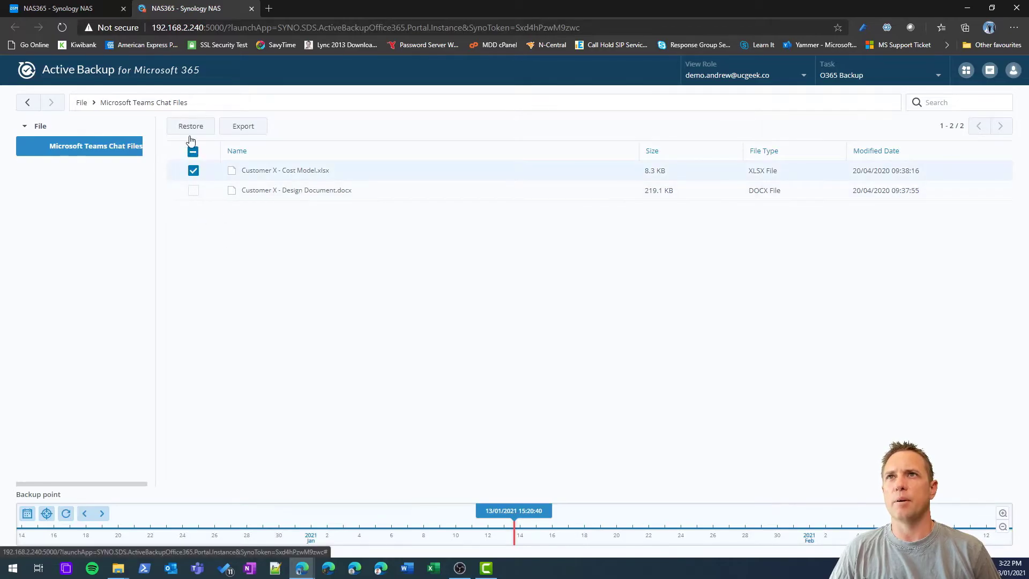
- Restore Customer X - Cost Model.xlsx to Restore_20210113_152203 with file sharing permissions kept
click(191, 126)
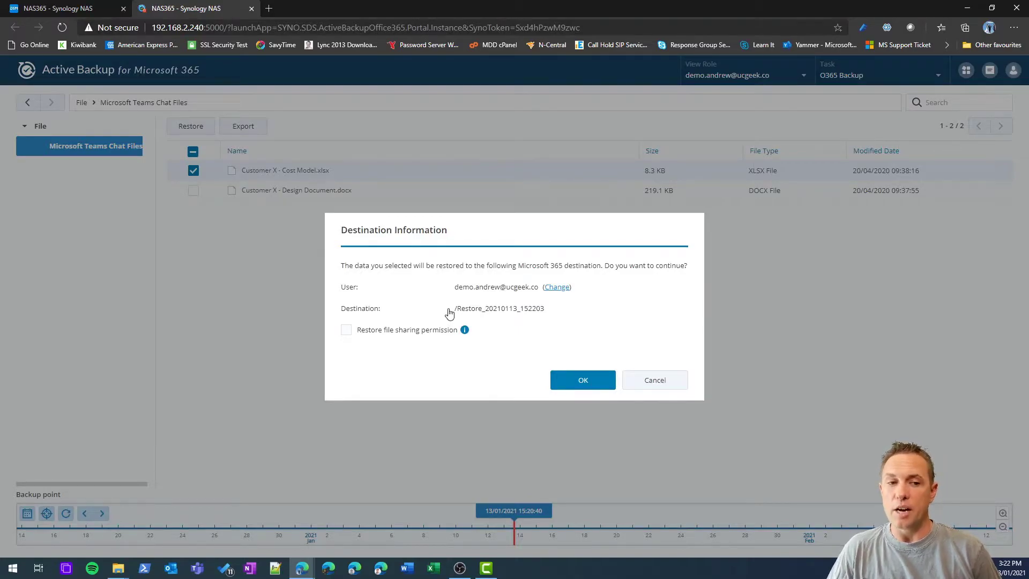
mouse_move(473, 320)
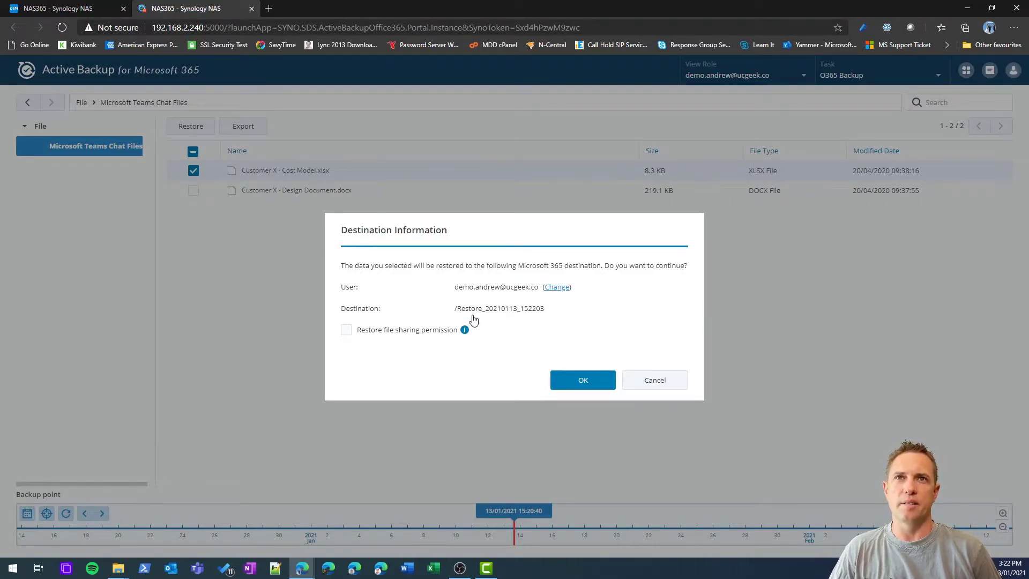
mouse_move(543, 312)
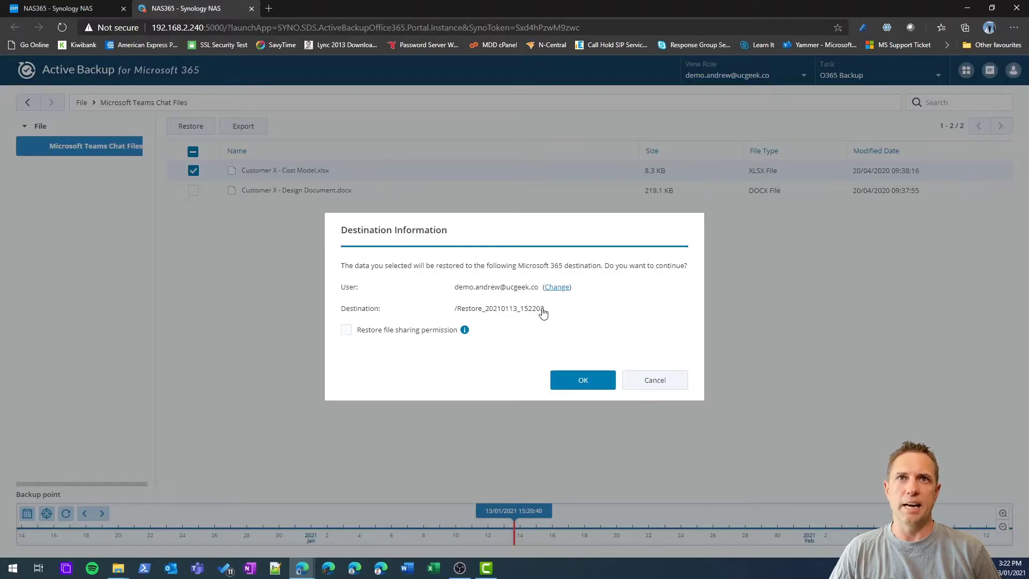
click(346, 329)
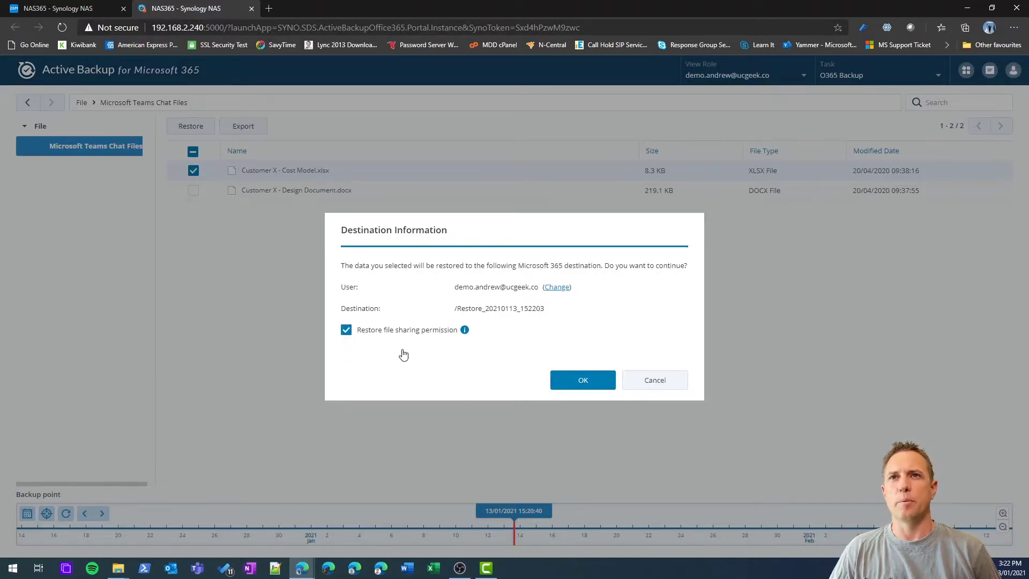
mouse_move(464, 329)
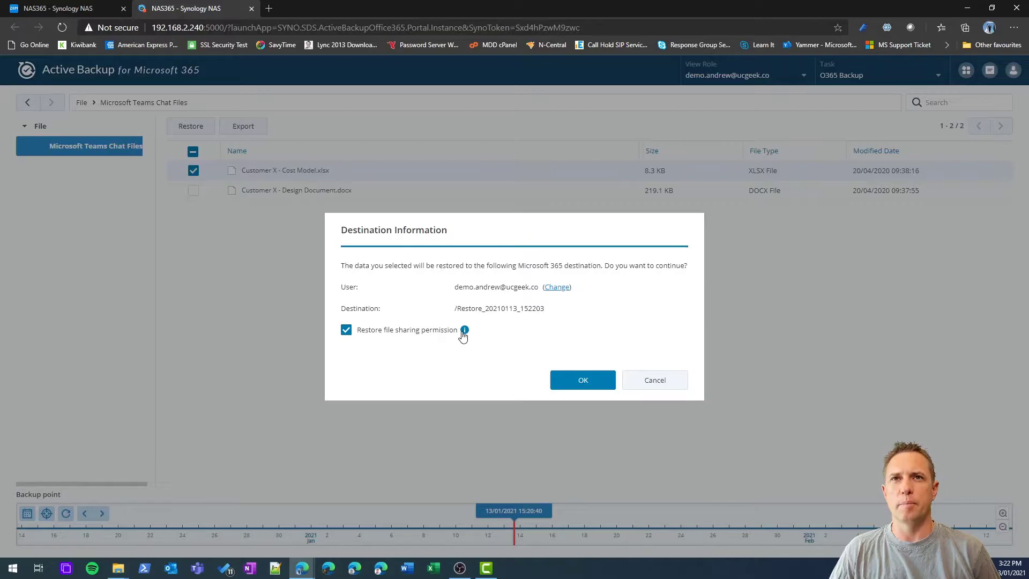
mouse_move(582, 380)
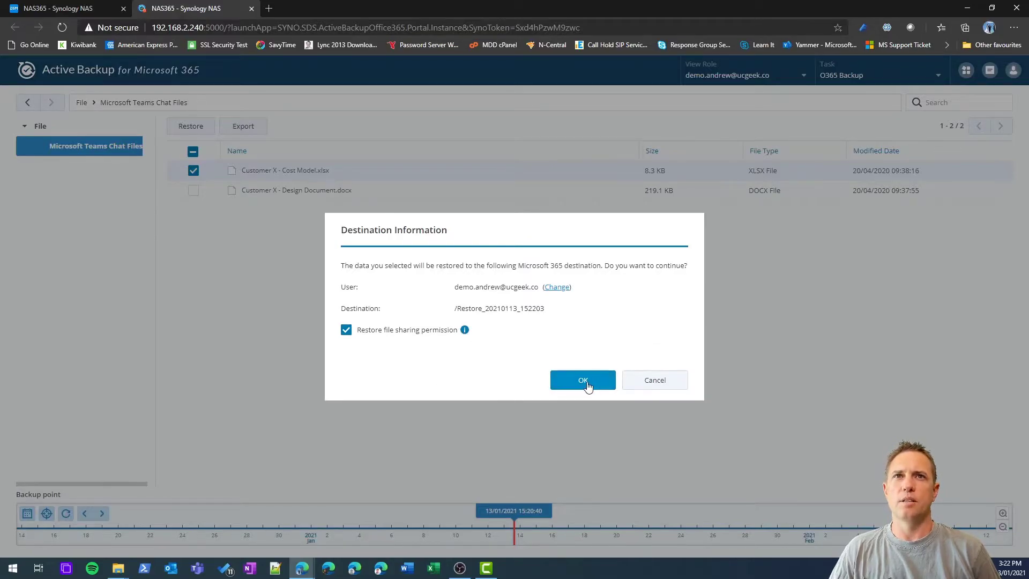
click(582, 379)
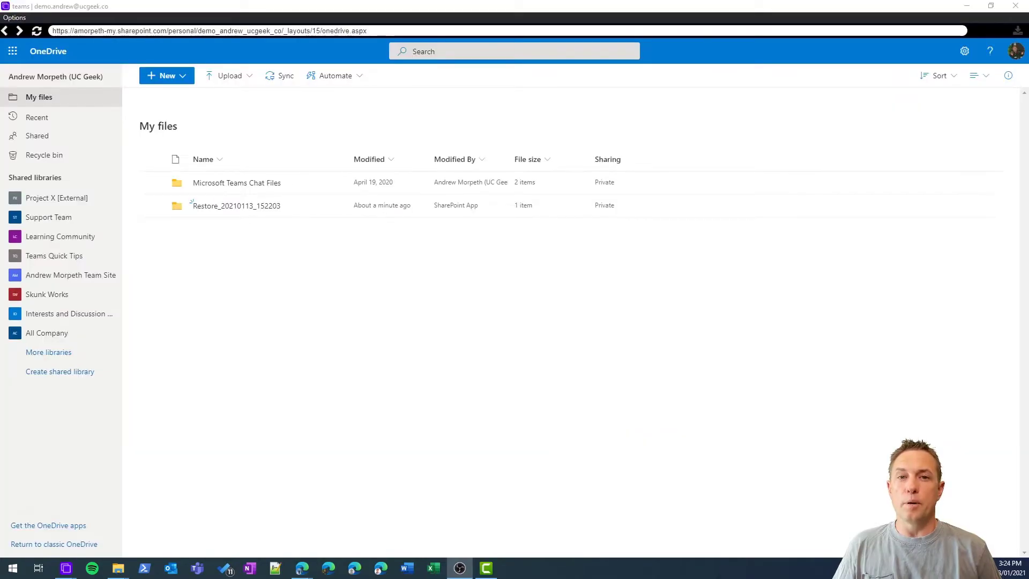
mouse_move(356, 330)
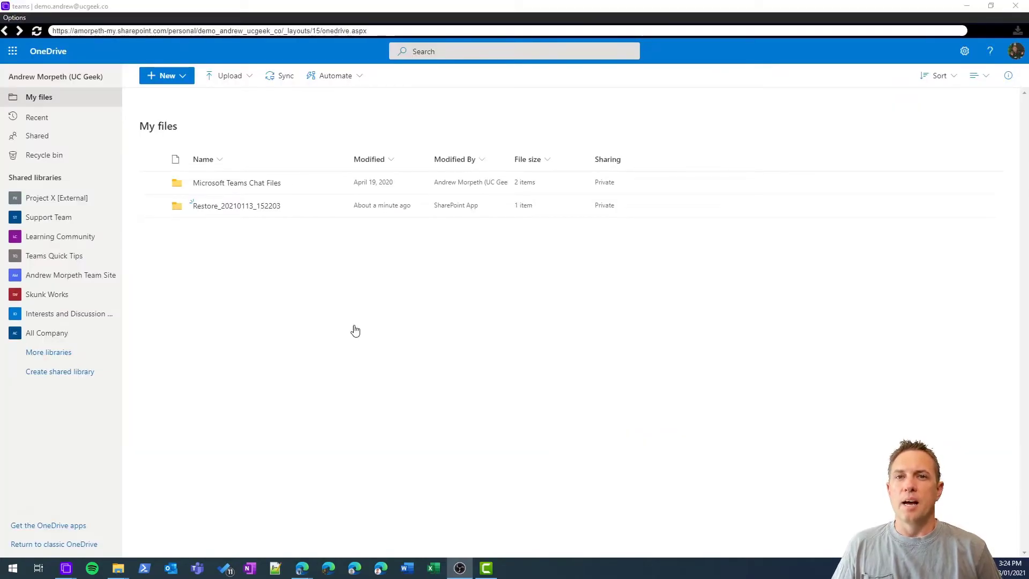
mouse_move(235, 209)
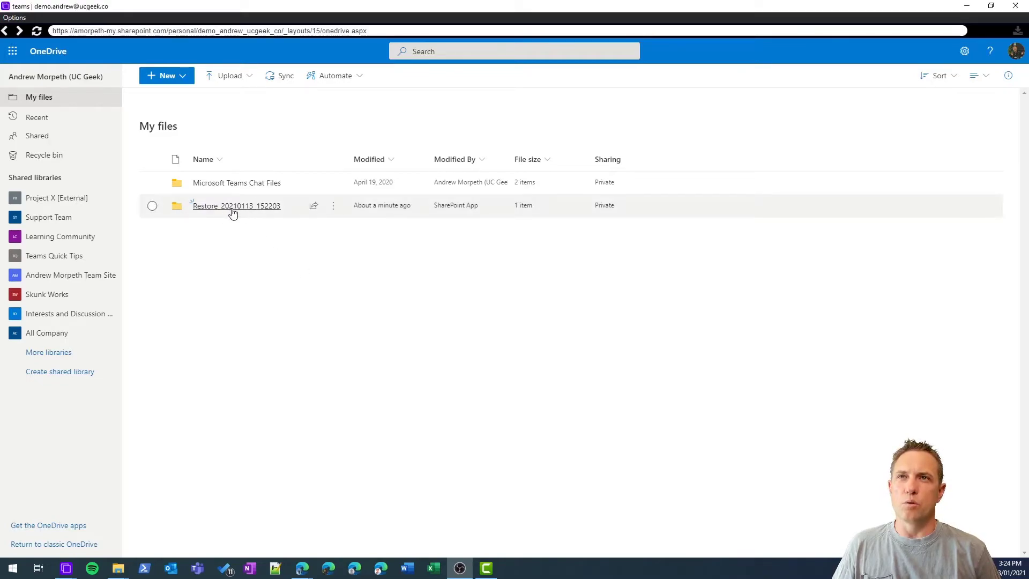
- Browse into the Restore_20210113_152203 folder in My files to see the restored spreadsheet
click(235, 206)
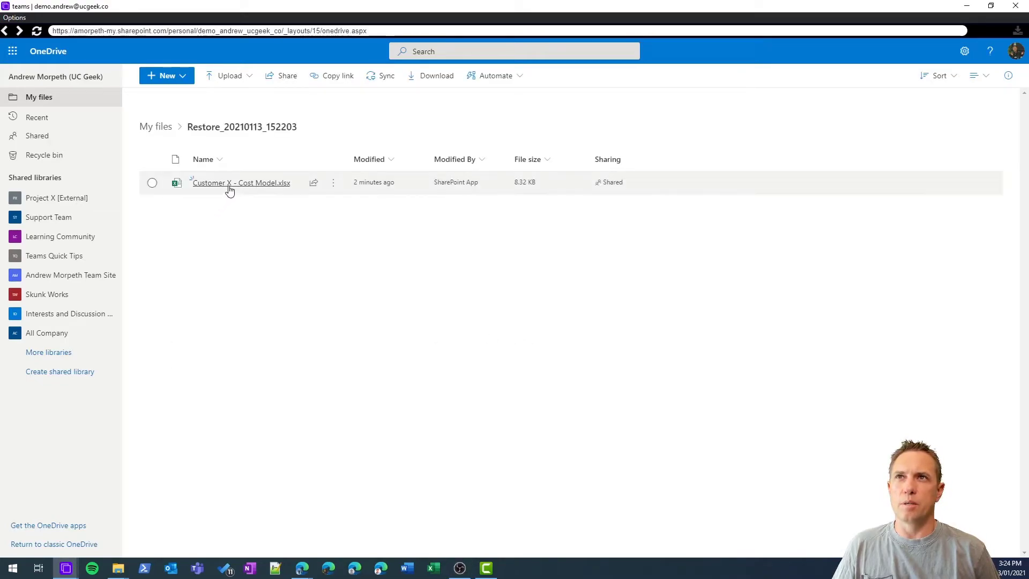
mouse_move(241, 182)
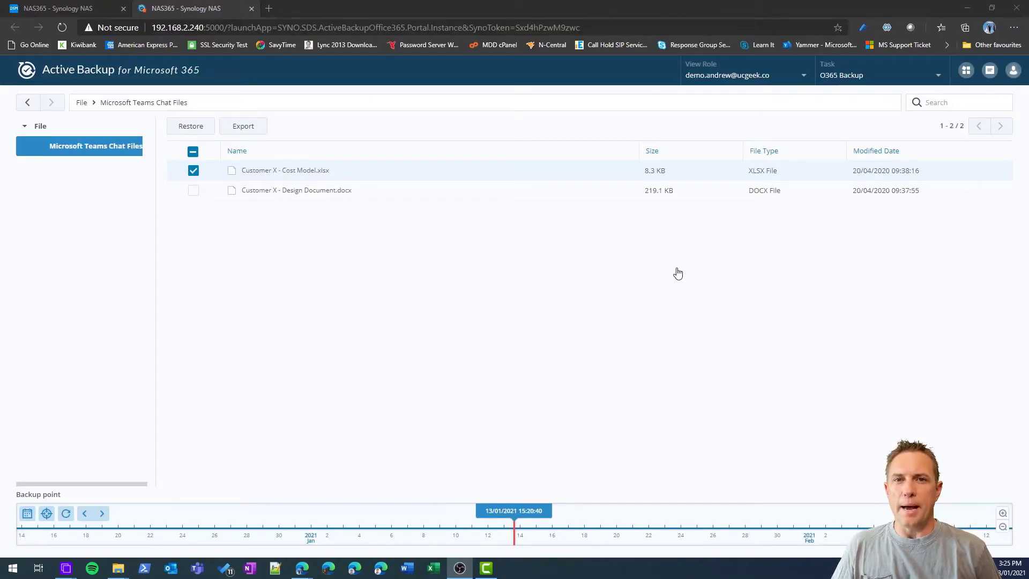
mouse_move(554, 328)
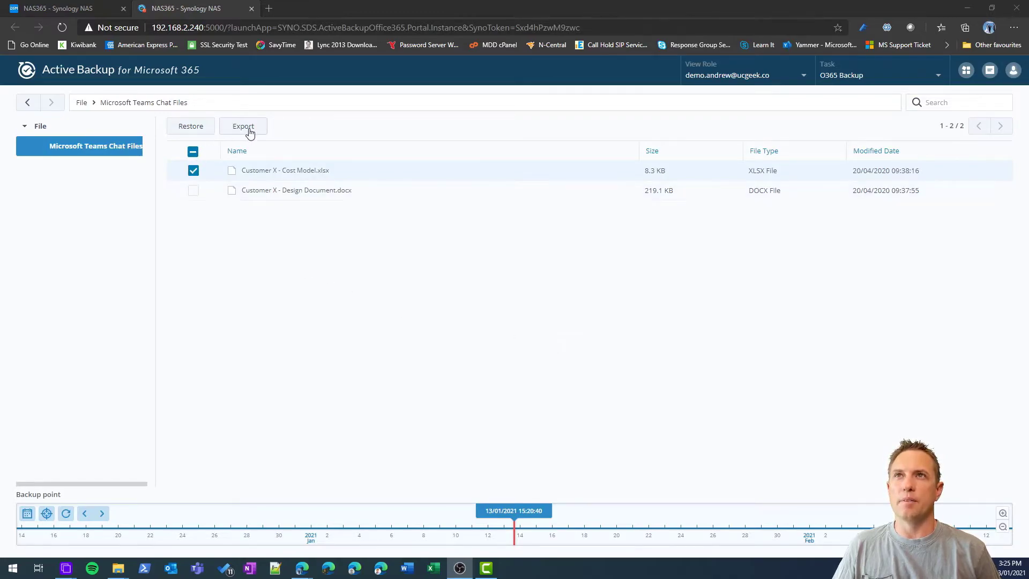
click(243, 127)
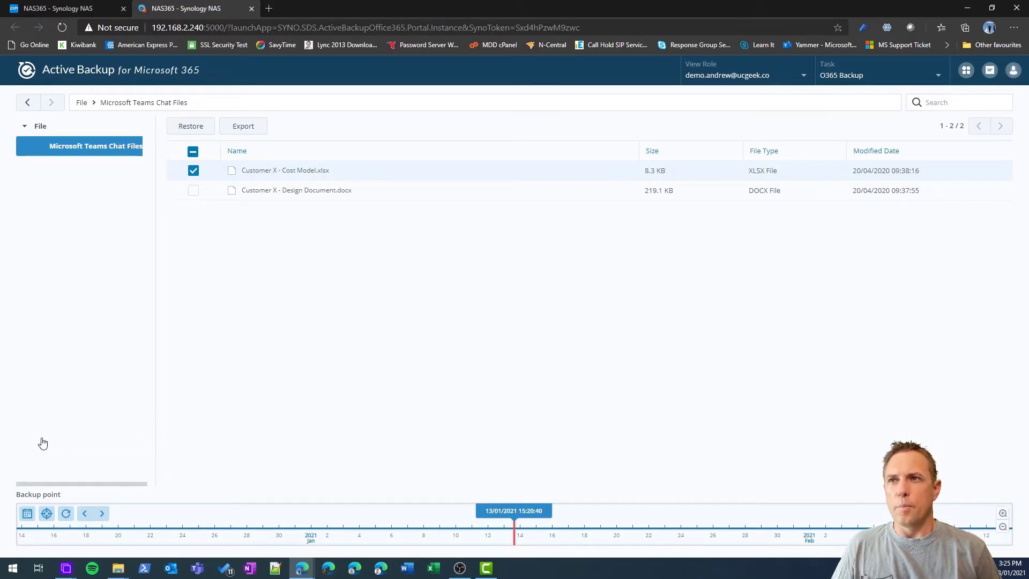
mouse_move(21, 472)
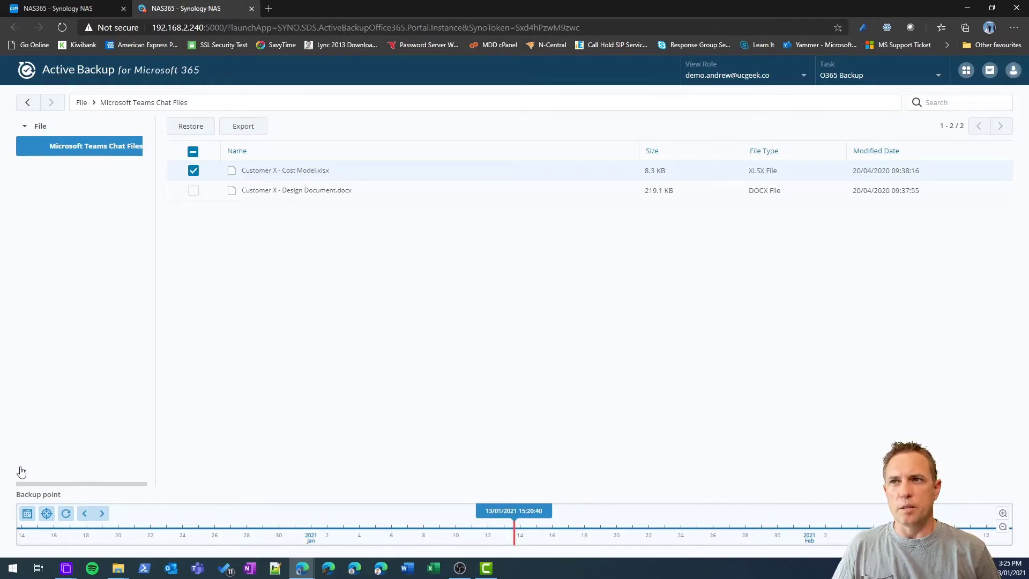
mouse_move(57, 459)
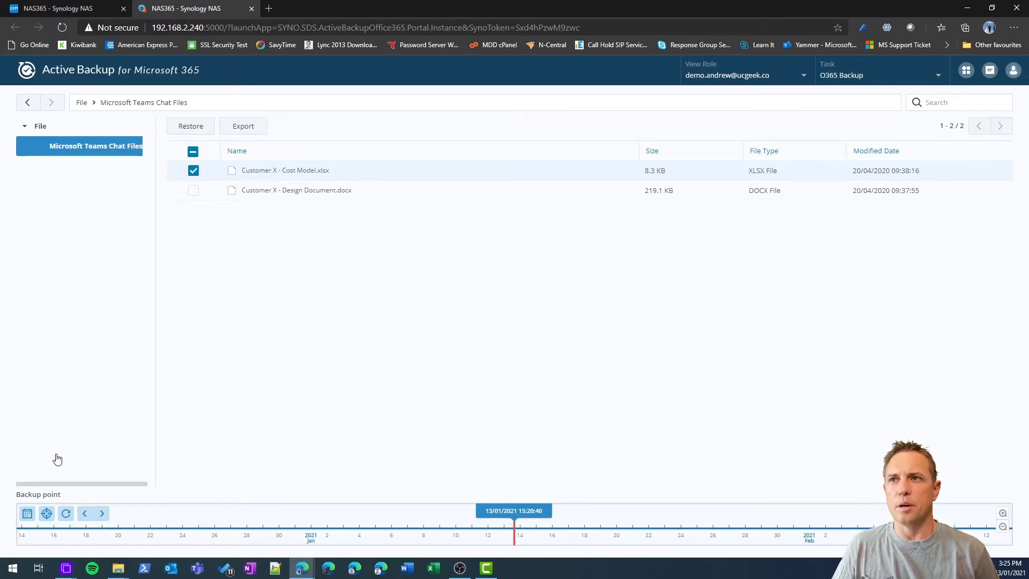
- Jump to the latest backup point (13/01/2021 15:26) and show the backed-up services list
click(46, 514)
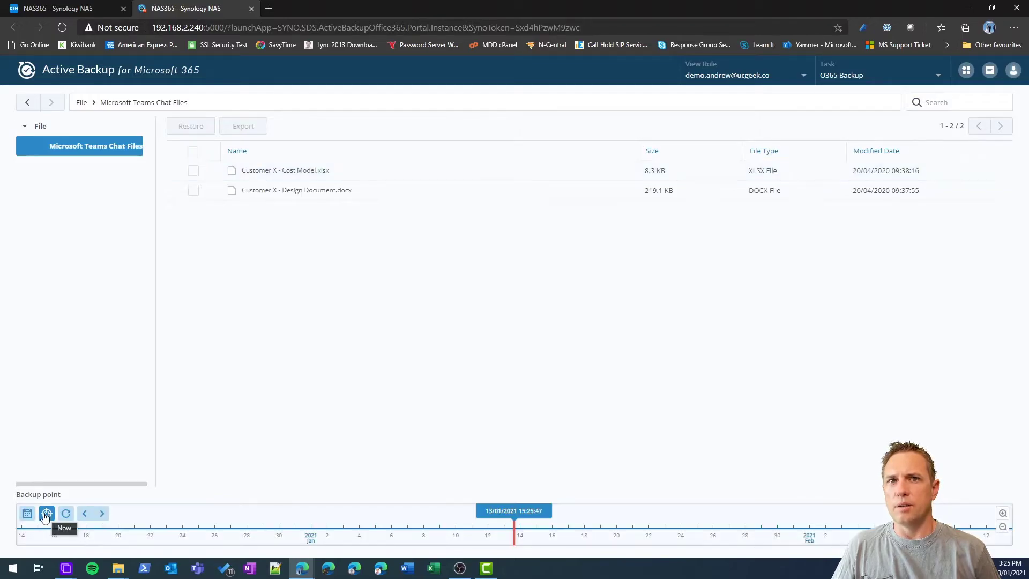
click(27, 513)
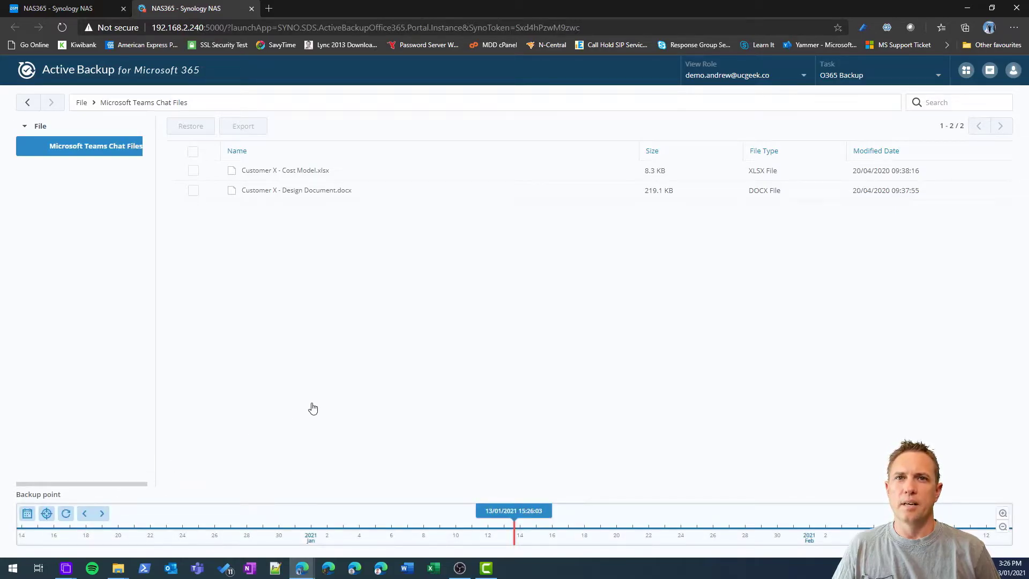
mouse_move(209, 528)
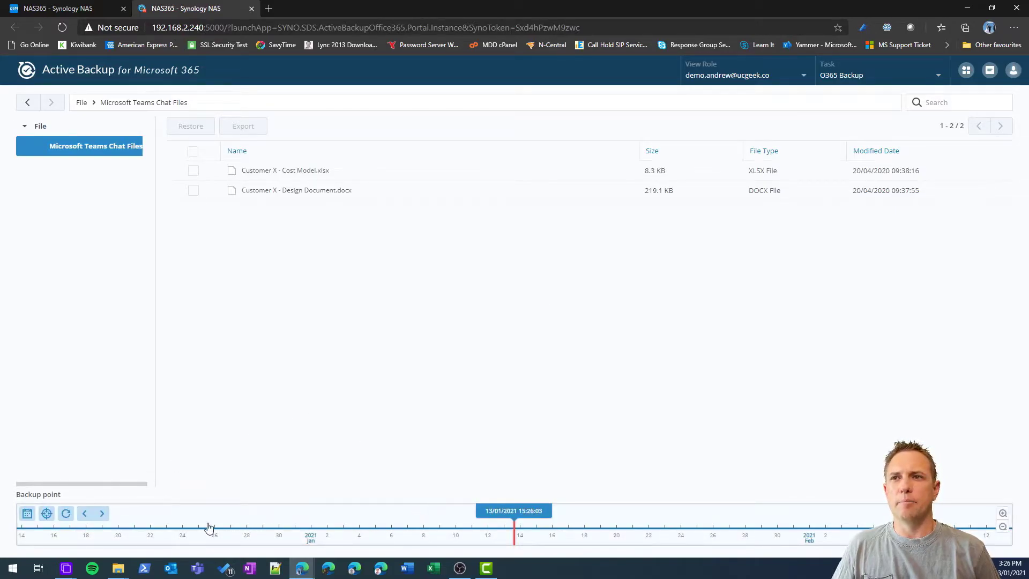
mouse_move(418, 433)
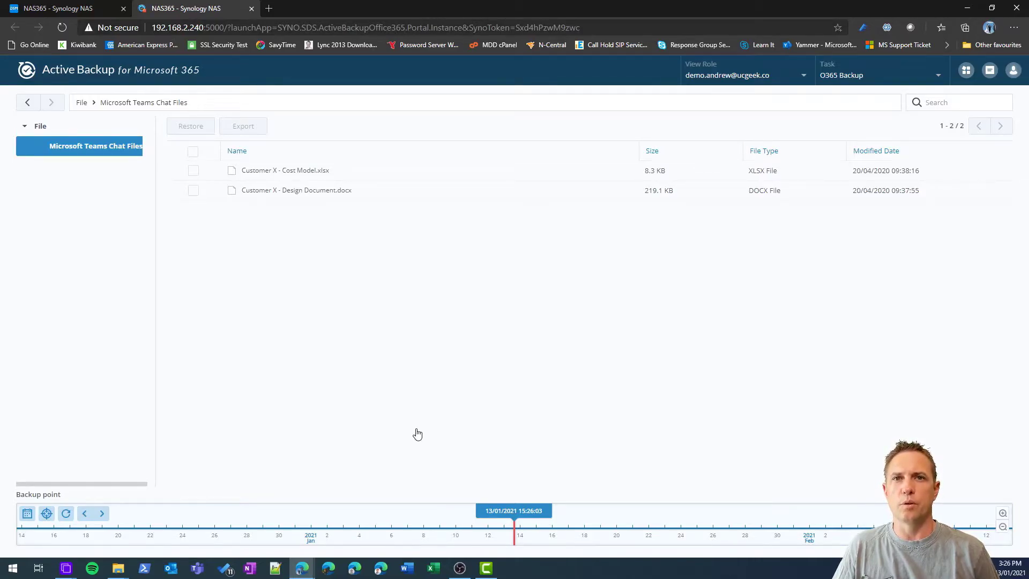
click(966, 71)
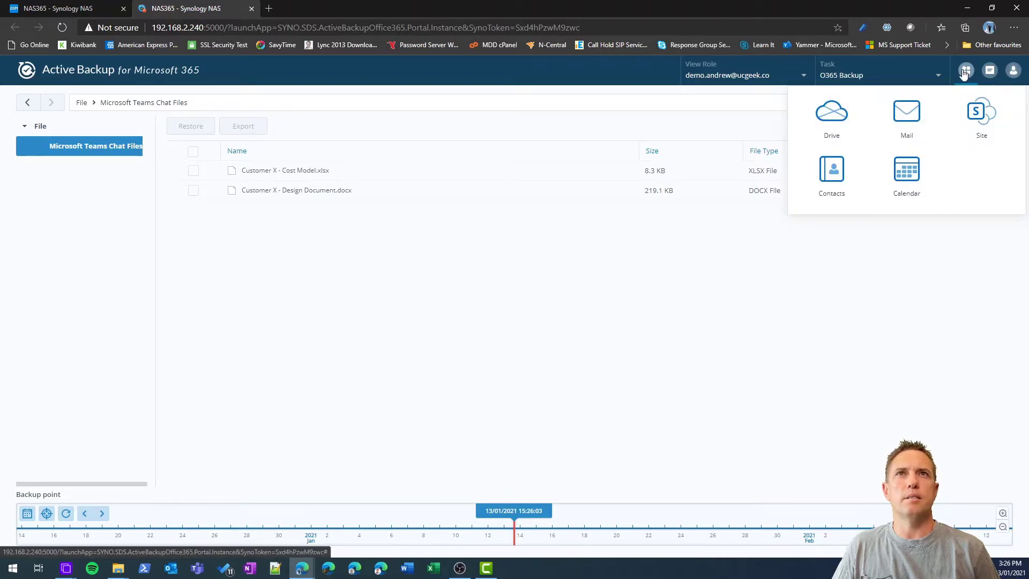
mouse_move(907, 118)
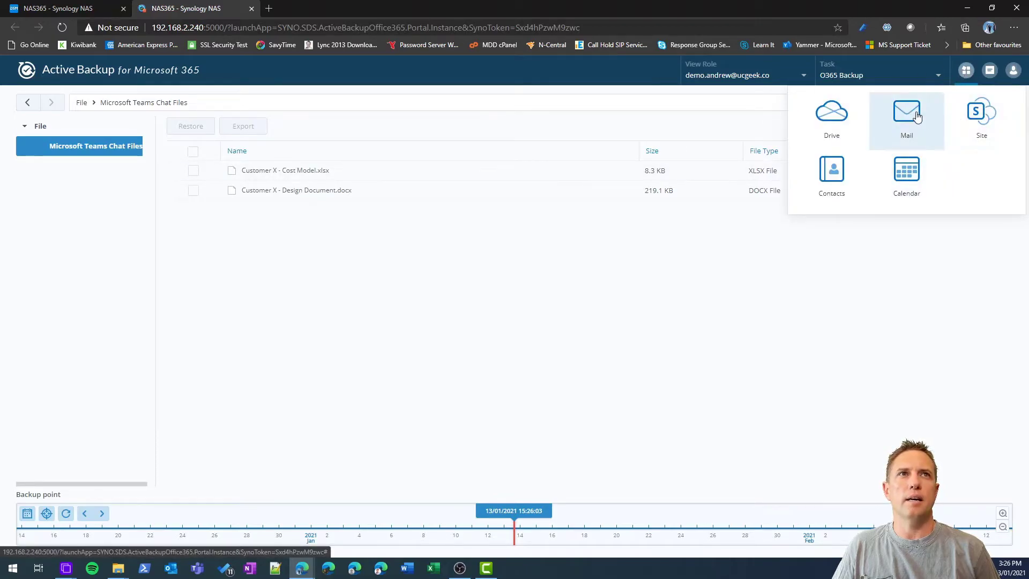
- Select the O365 Message Centre and Test x30 Inbox mails and show their restore scope options
click(907, 112)
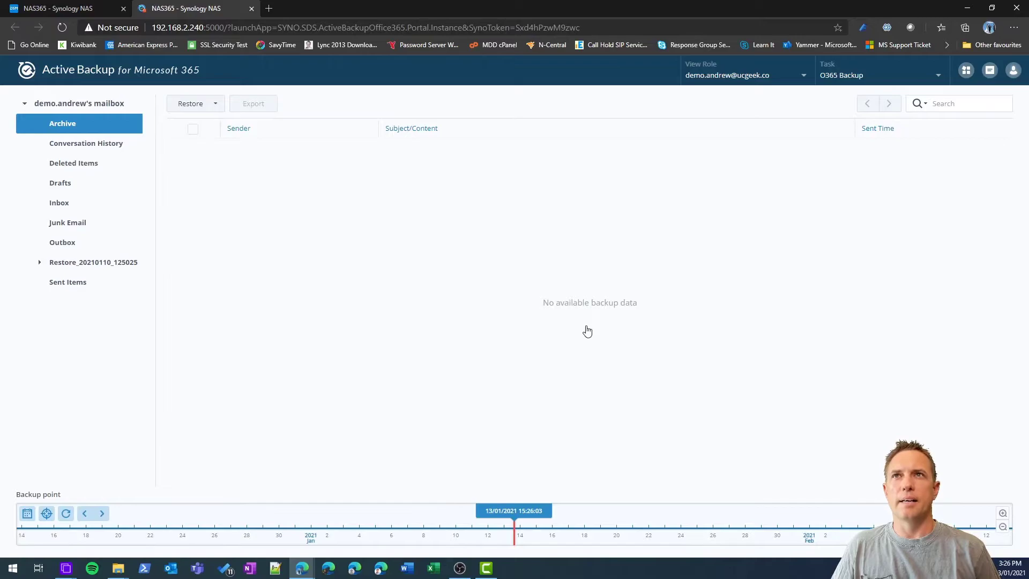
mouse_move(755, 60)
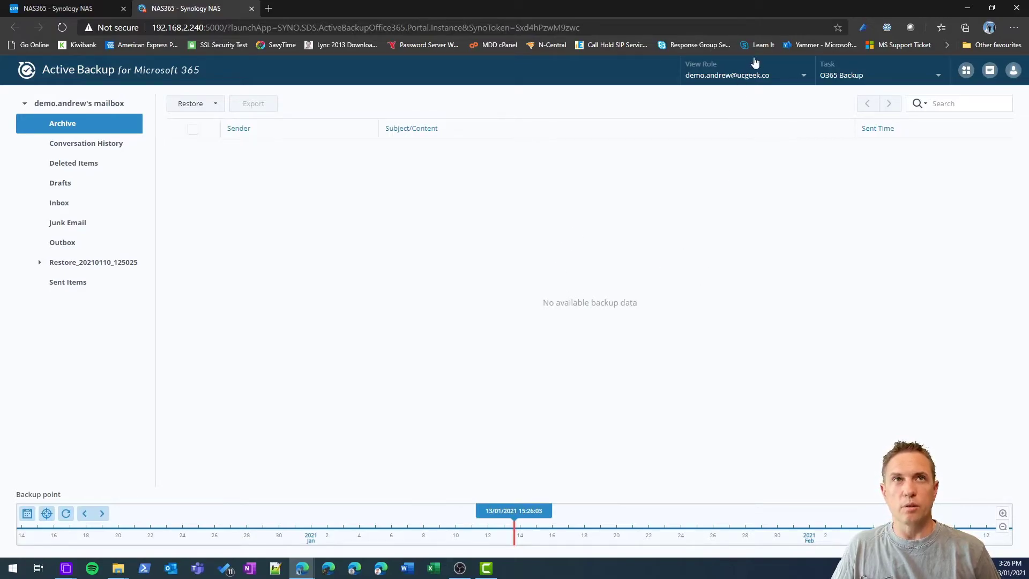
mouse_move(751, 159)
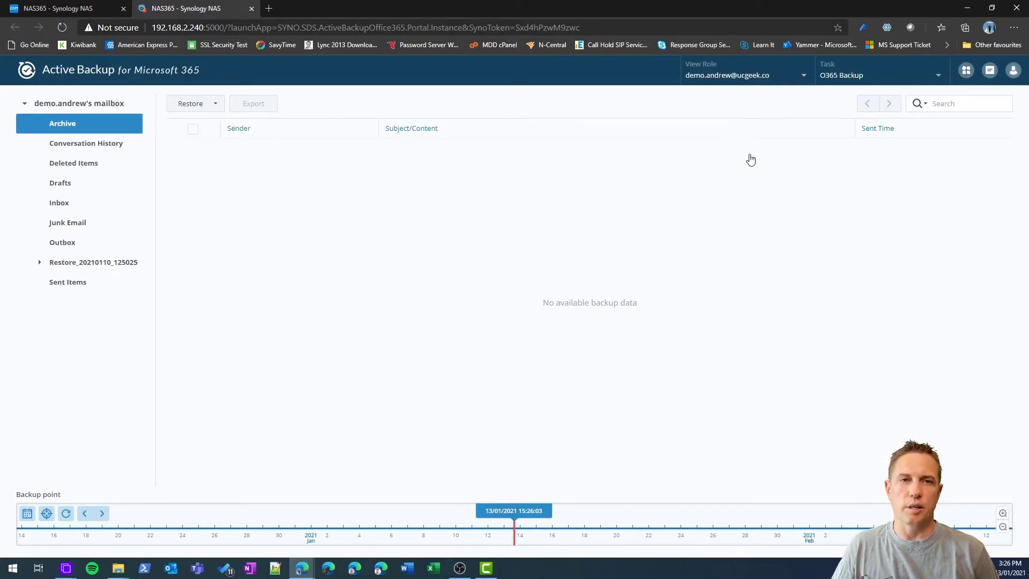
mouse_move(749, 81)
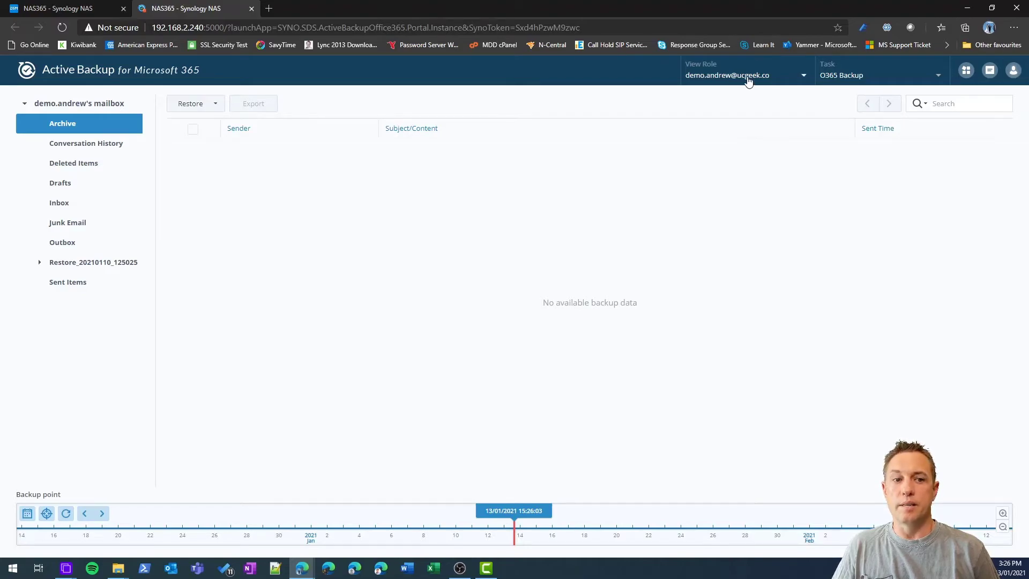
mouse_move(86, 143)
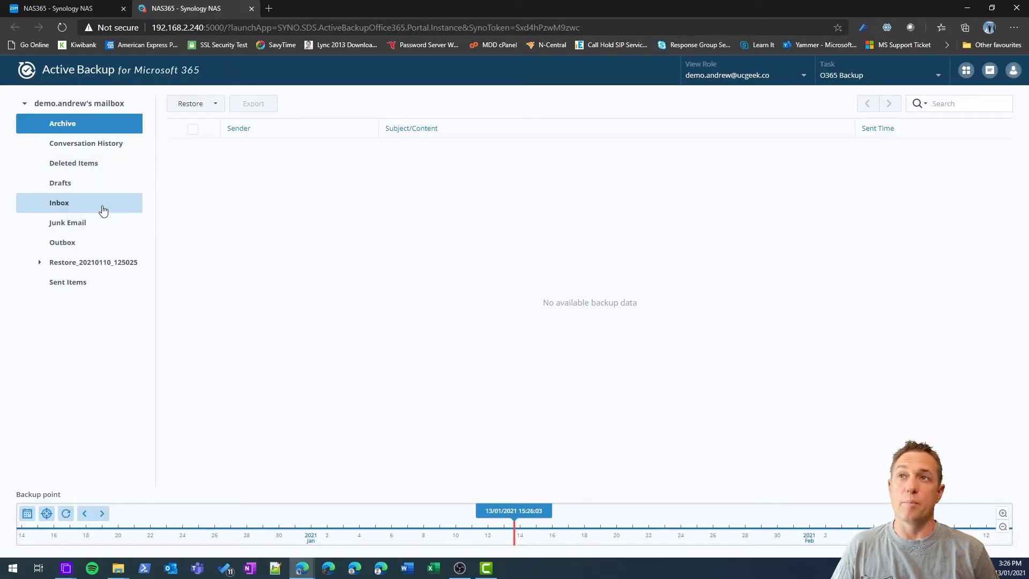
click(59, 202)
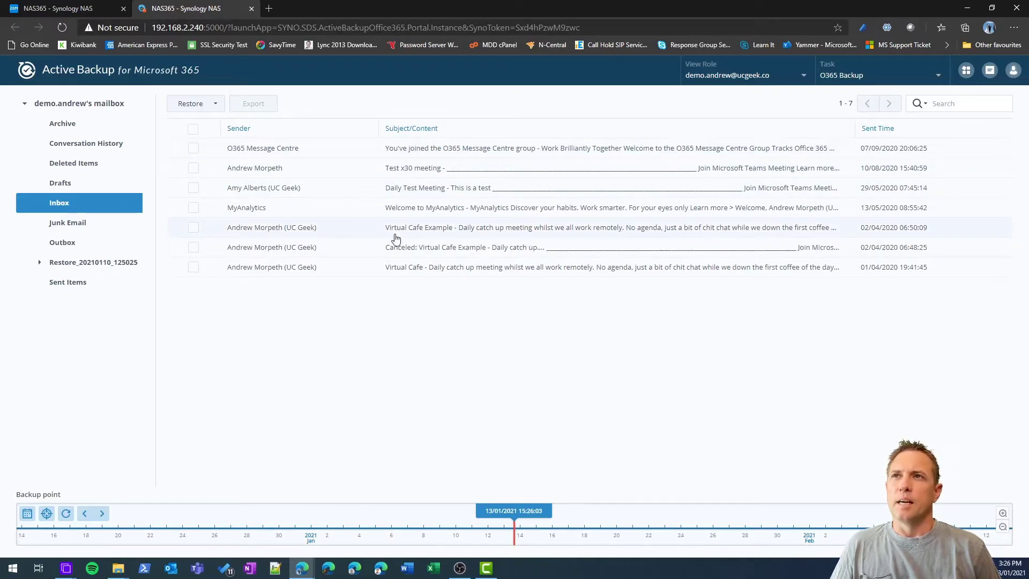
mouse_move(203, 157)
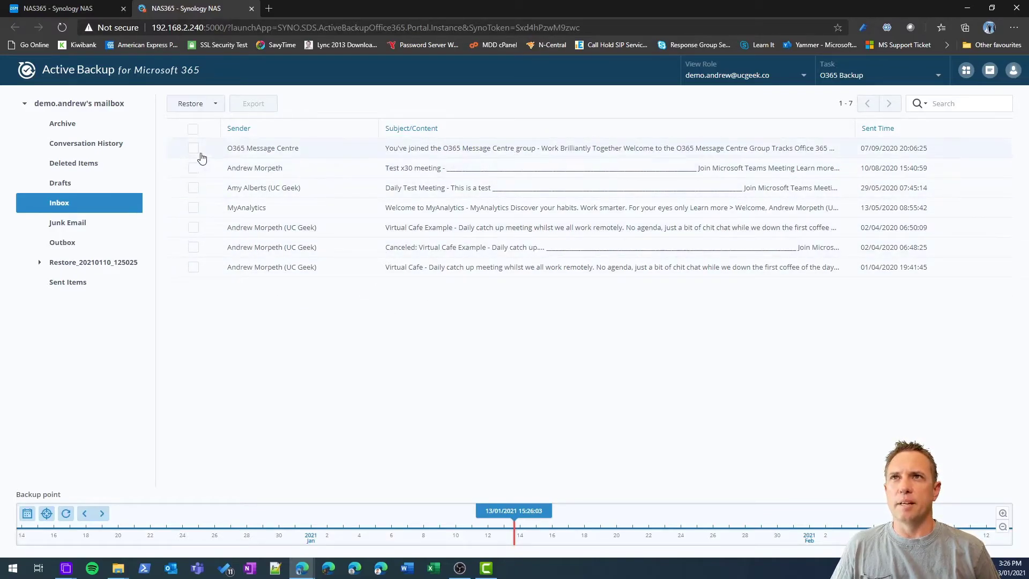
click(193, 148)
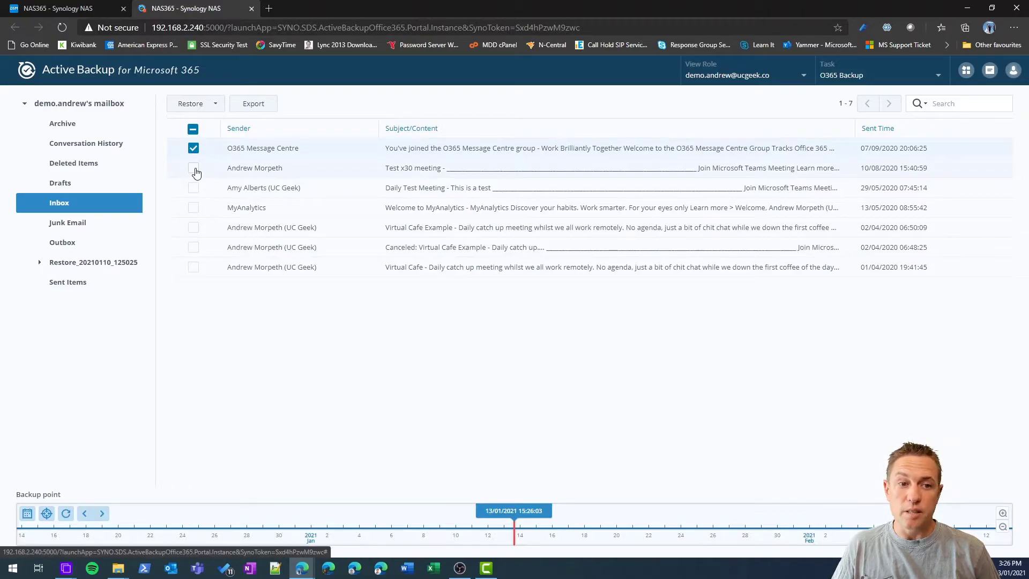
click(193, 167)
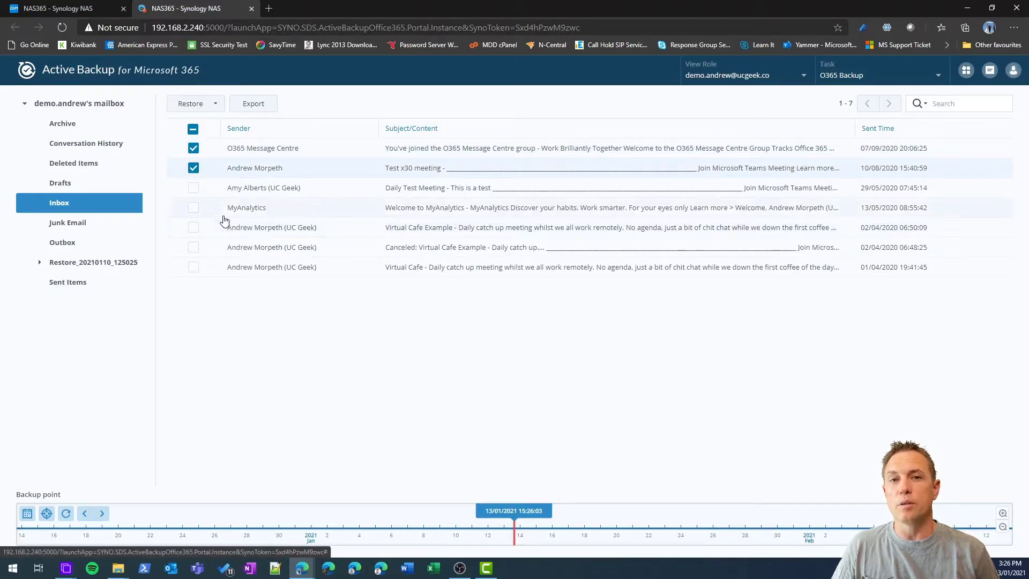
click(191, 103)
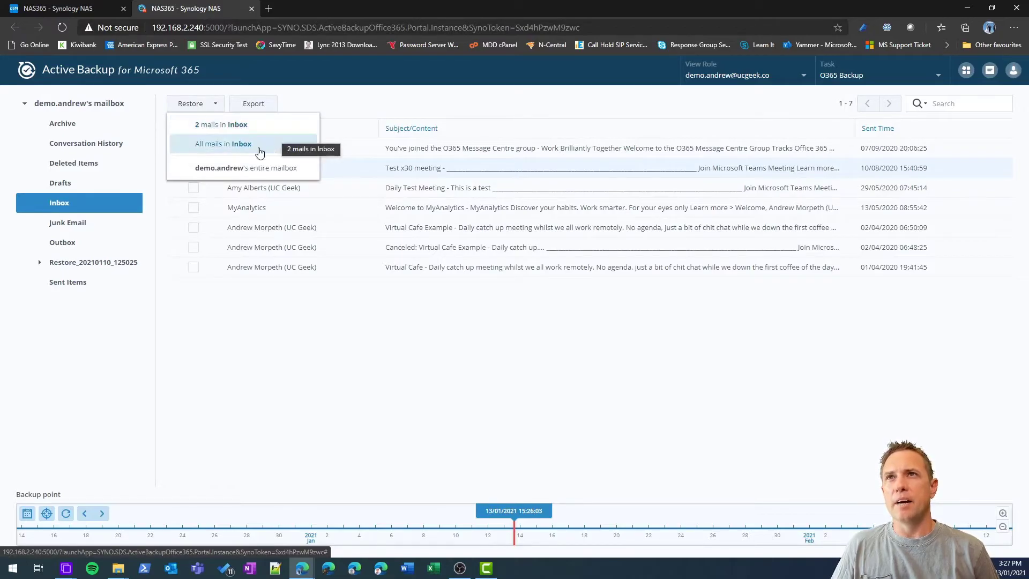
mouse_move(221, 124)
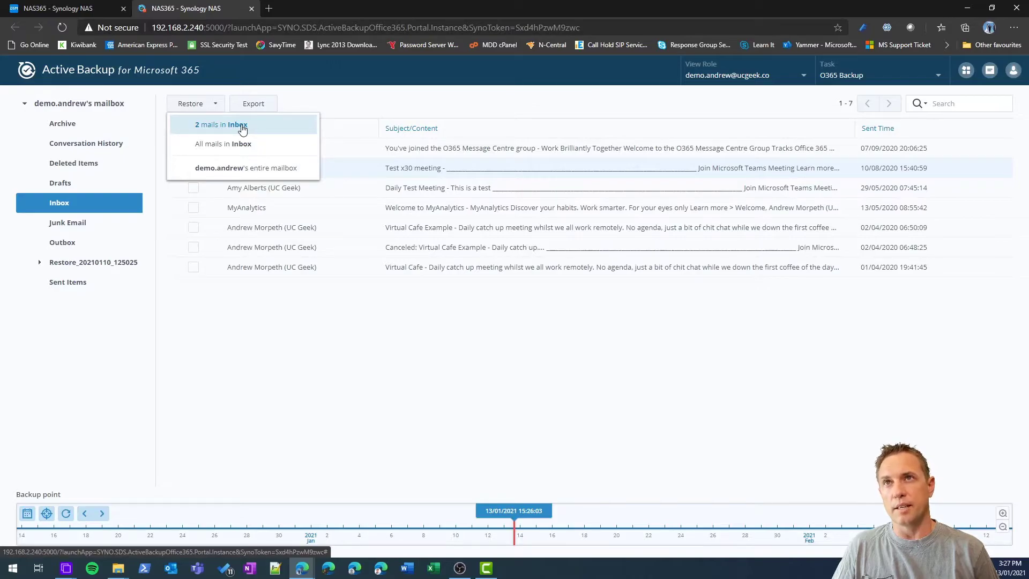
mouse_move(256, 143)
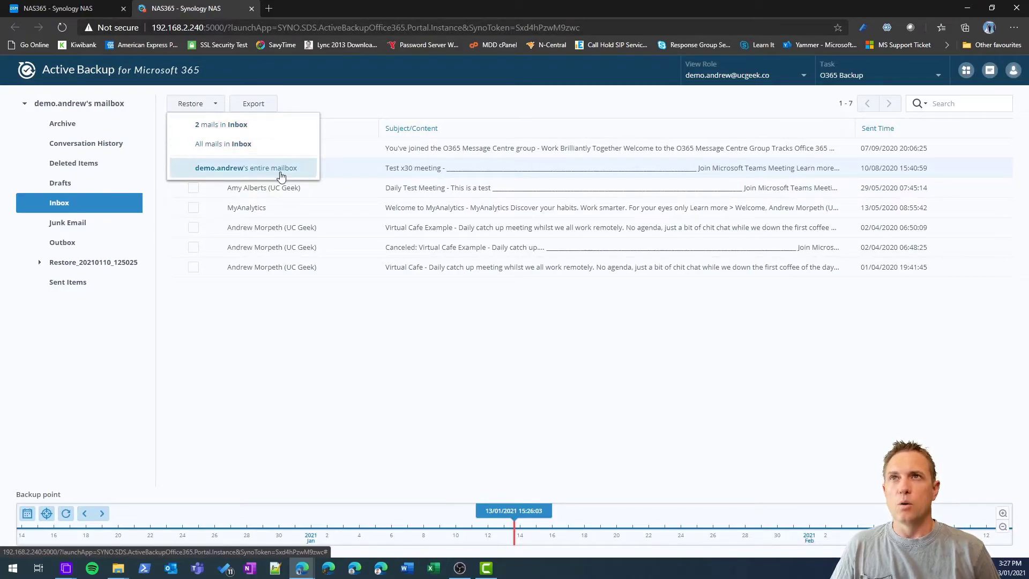
mouse_move(303, 176)
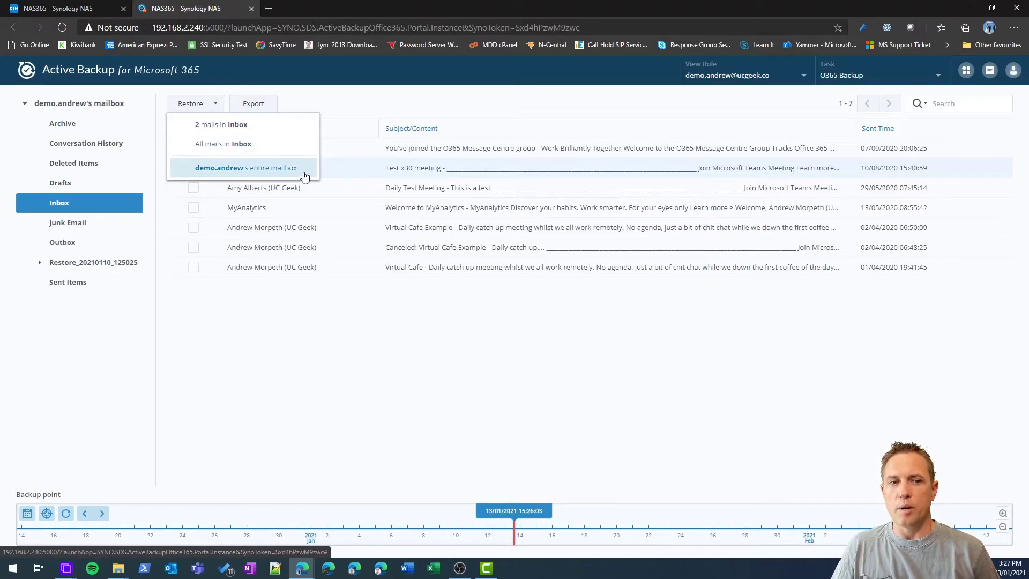
mouse_move(286, 186)
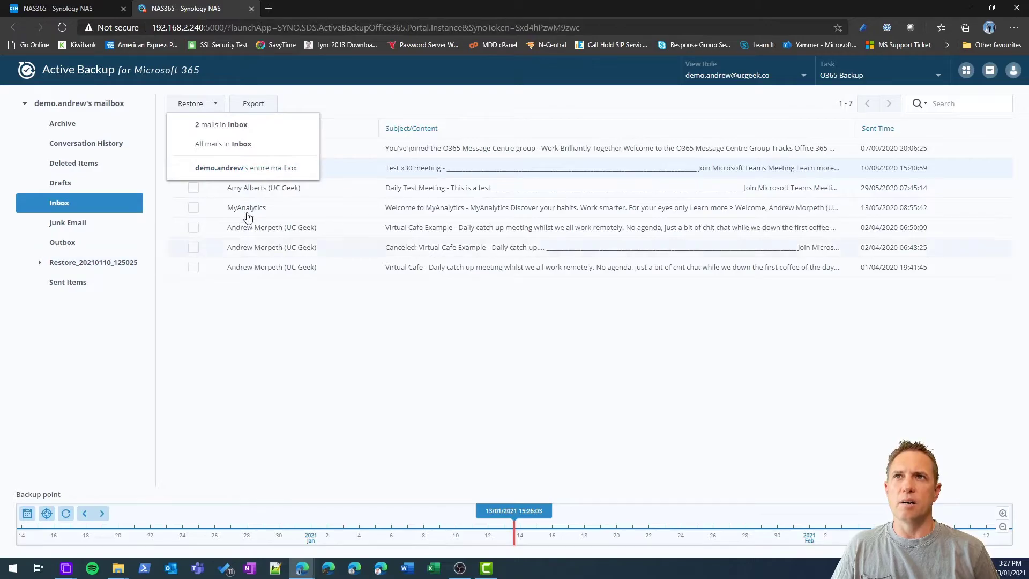
- Choose to restore demo.andrew's entire mailbox into a new Restore_ folder
click(245, 167)
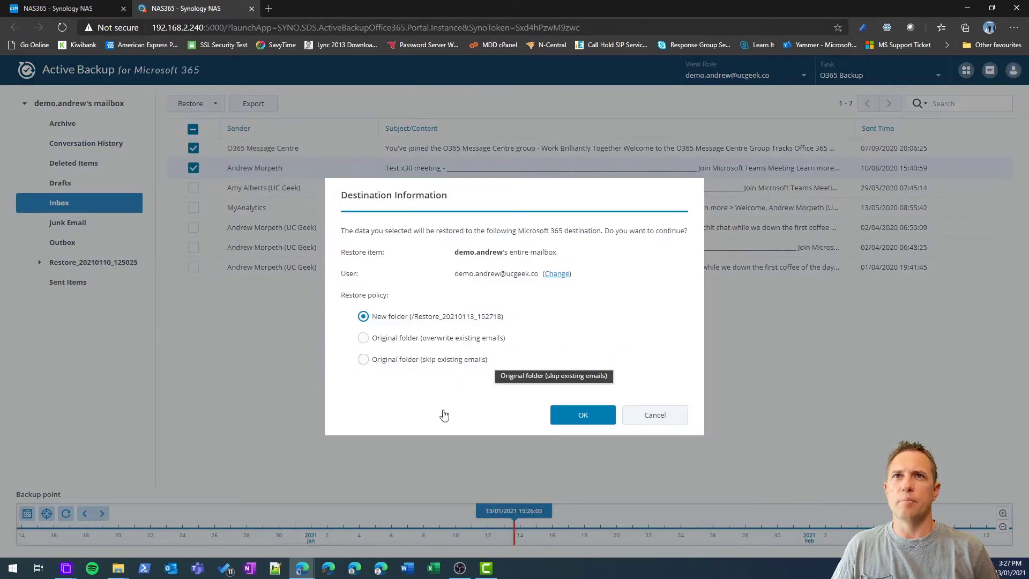
mouse_move(392, 324)
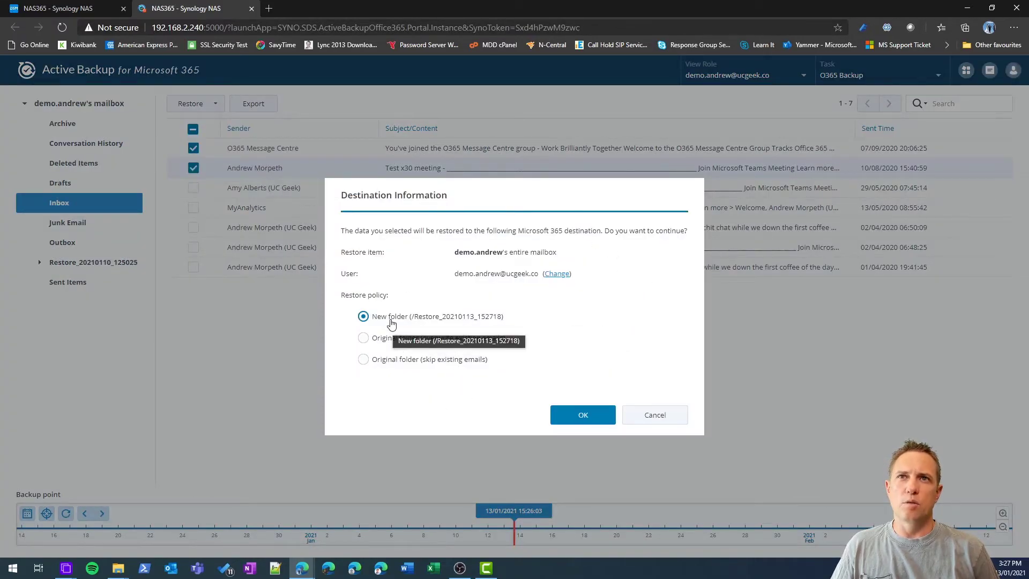
mouse_move(101, 262)
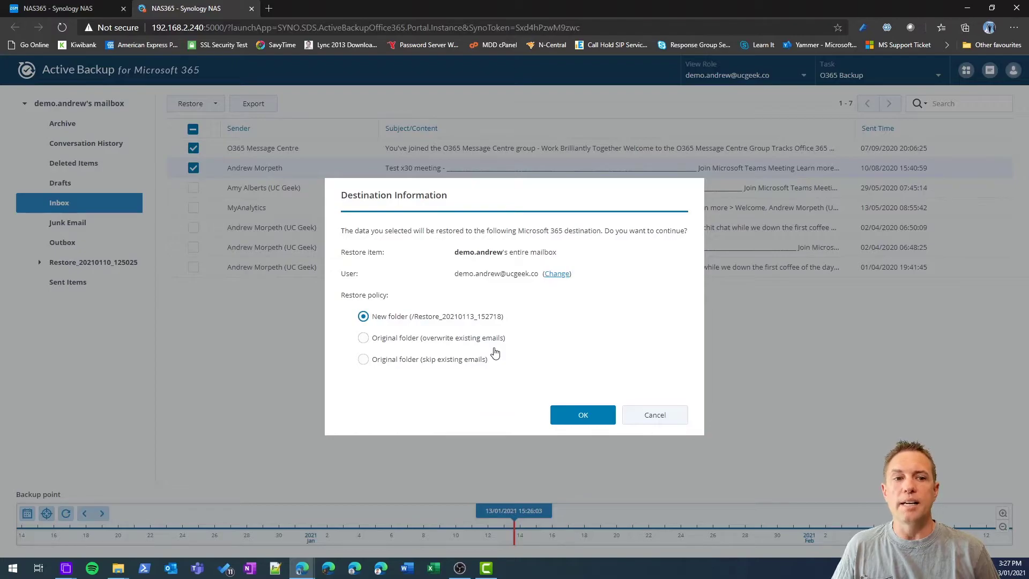
mouse_move(505, 379)
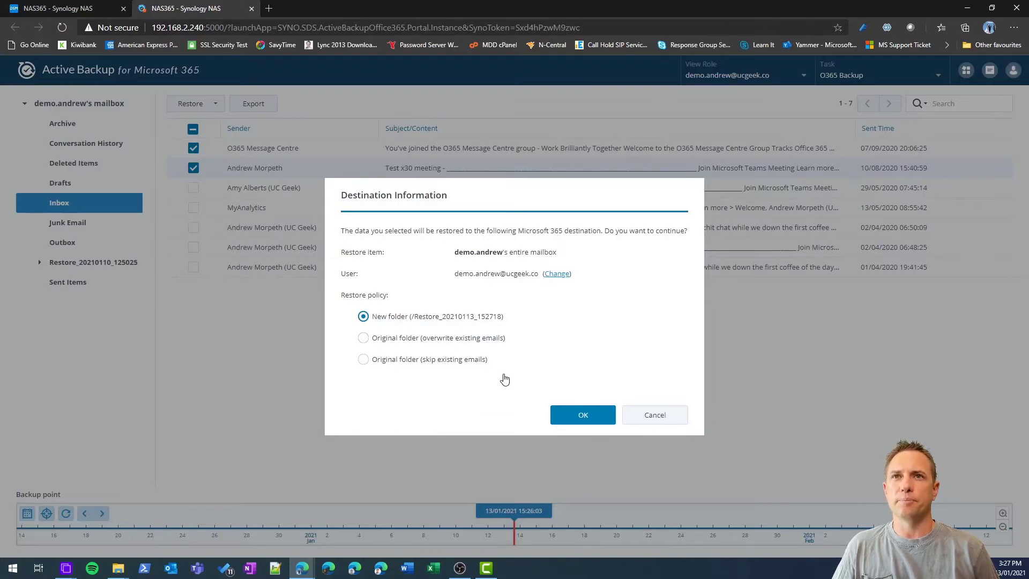
mouse_move(388, 367)
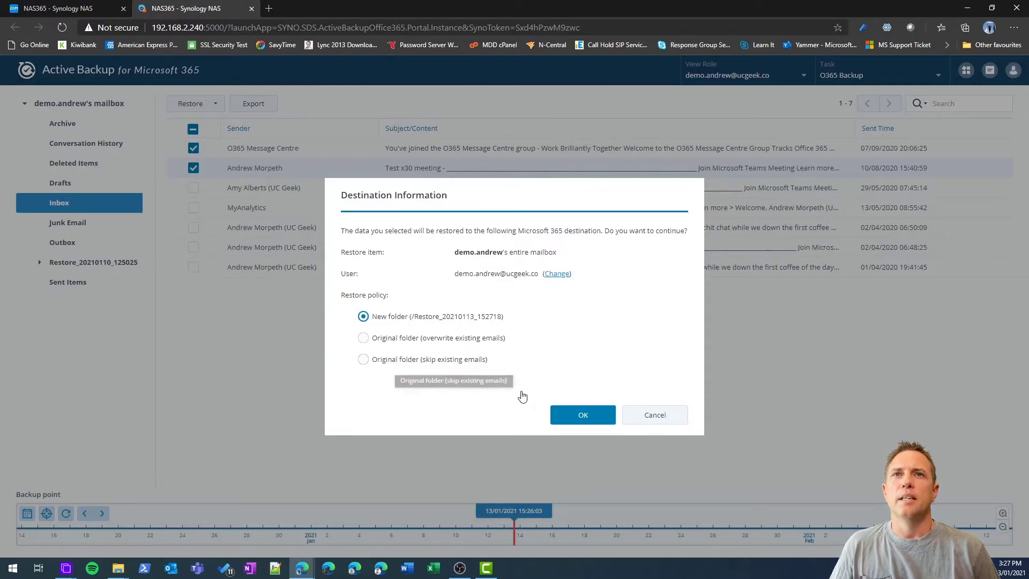
mouse_move(513, 356)
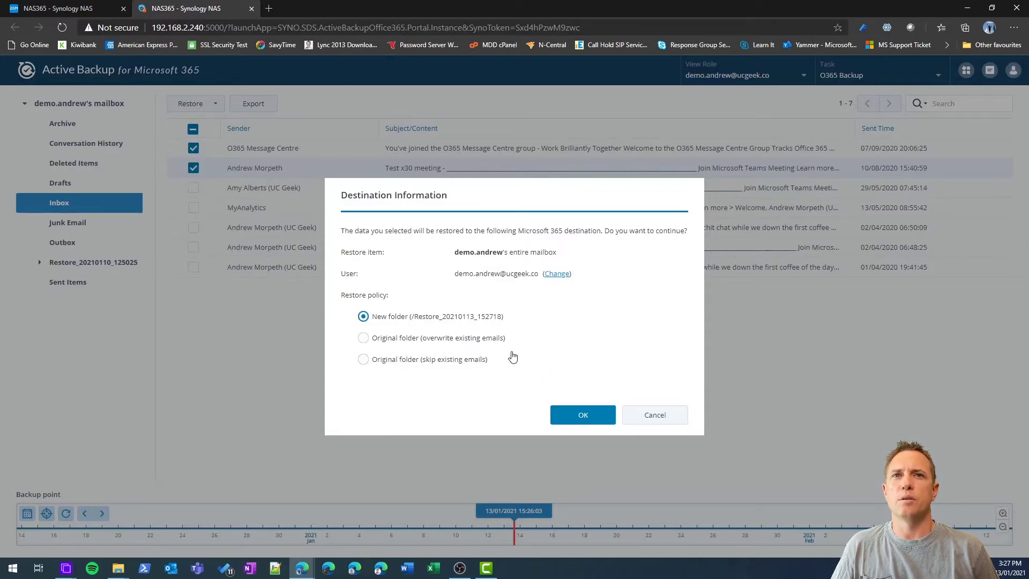
mouse_move(566, 400)
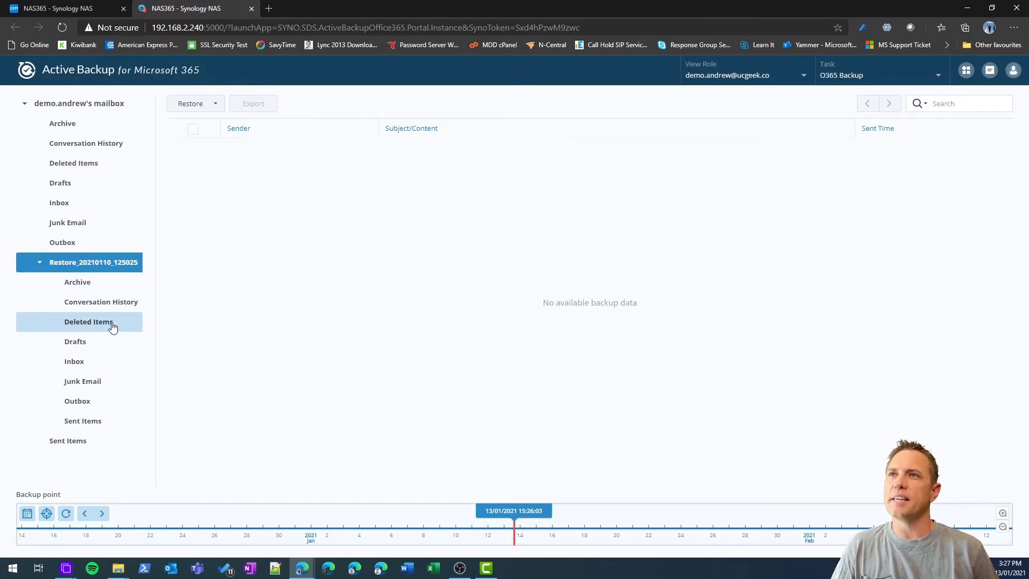
- Return to the mailbox's Inbox mail list for exporting the O365 Message Centre mail
click(74, 361)
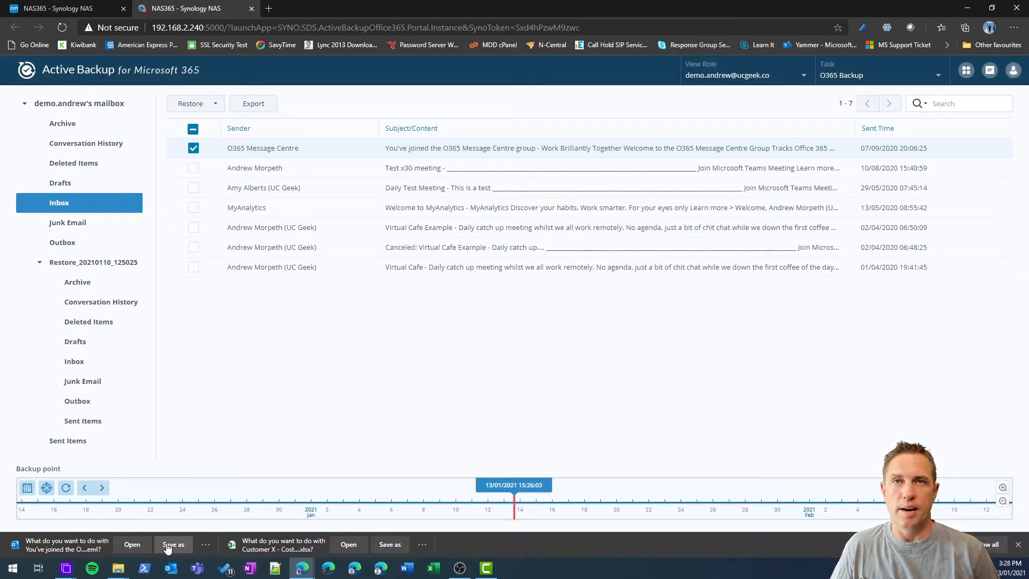
- Restore the Olie Outlook contact to the new Restore_20210113_152820 folder and dismiss the progress window
click(966, 71)
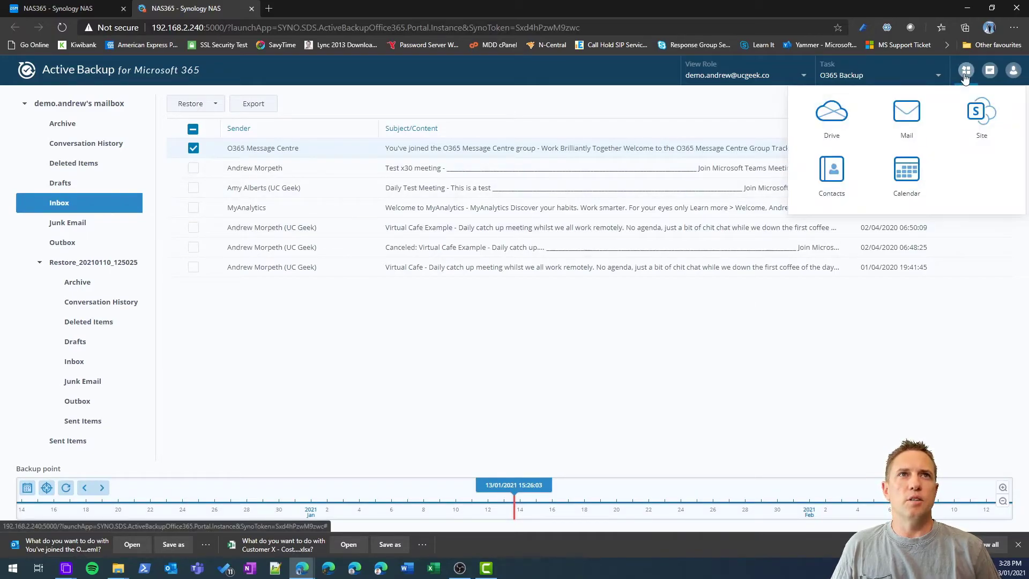
click(832, 167)
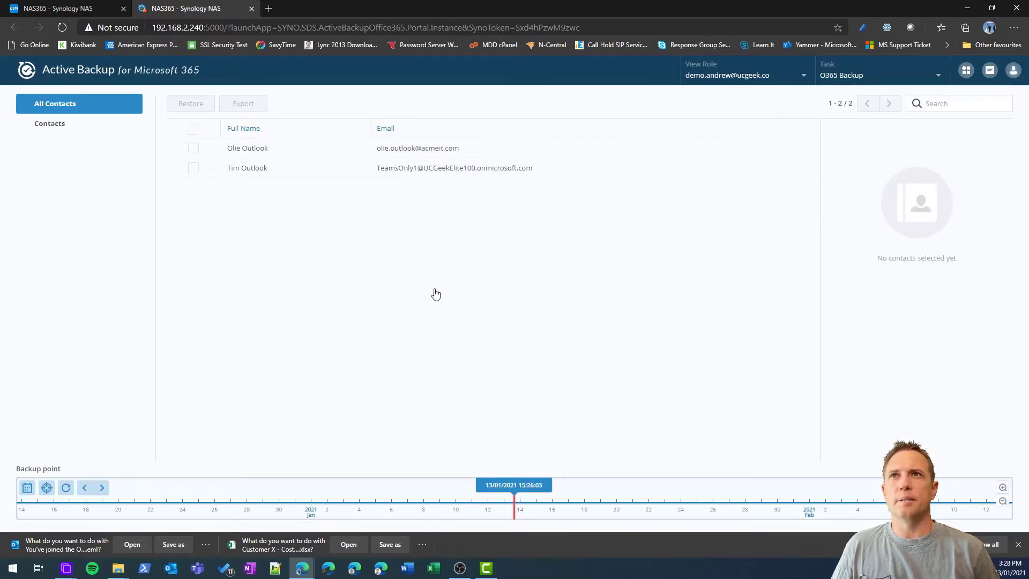
mouse_move(270, 167)
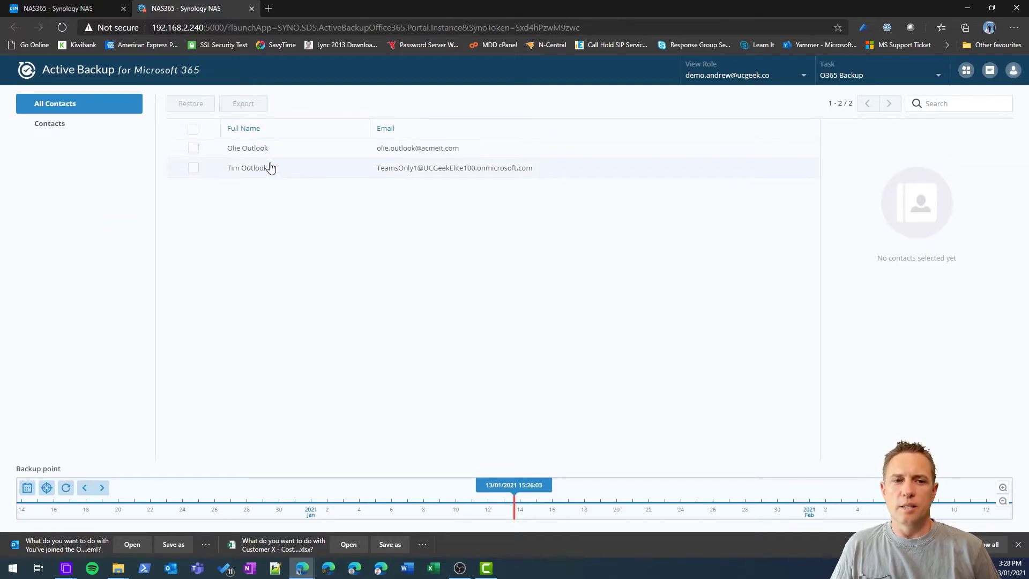
mouse_move(250, 168)
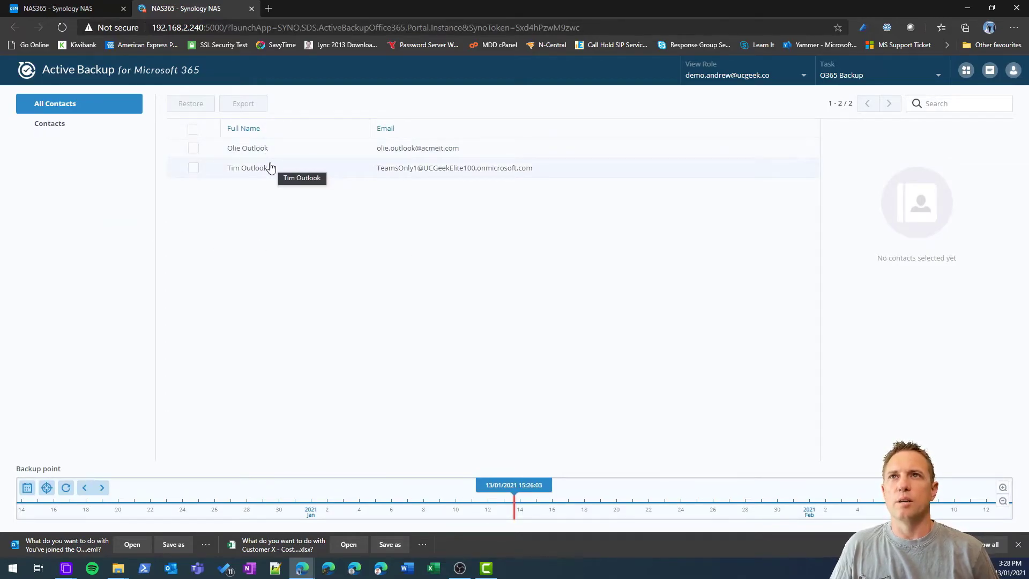
mouse_move(193, 157)
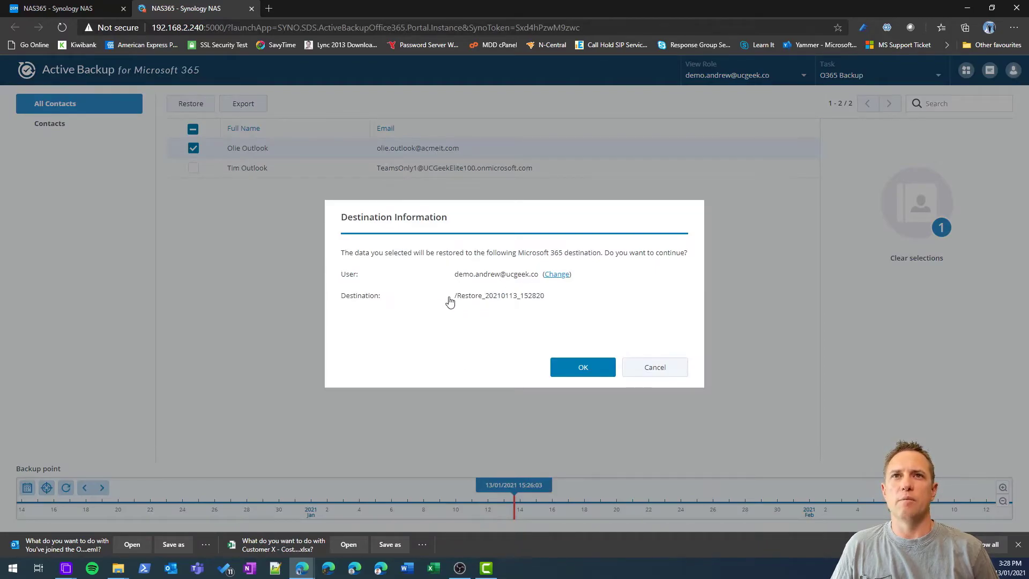
mouse_move(509, 292)
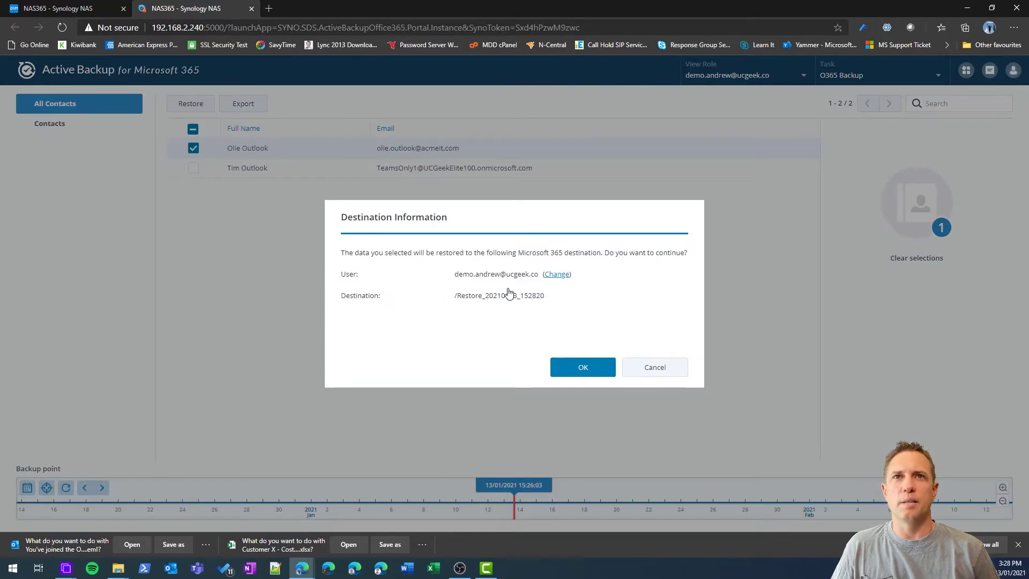
mouse_move(359, 311)
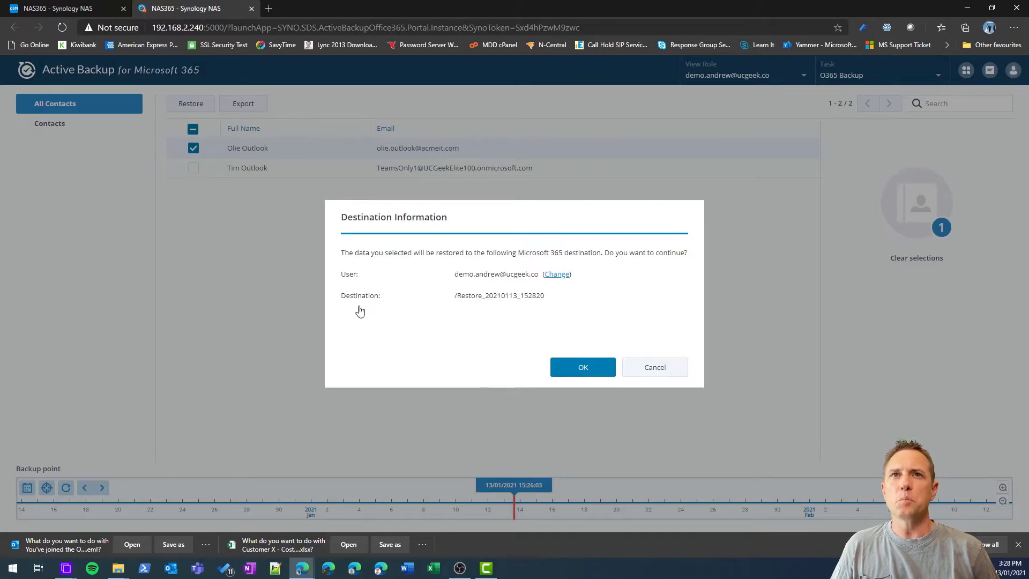
click(583, 367)
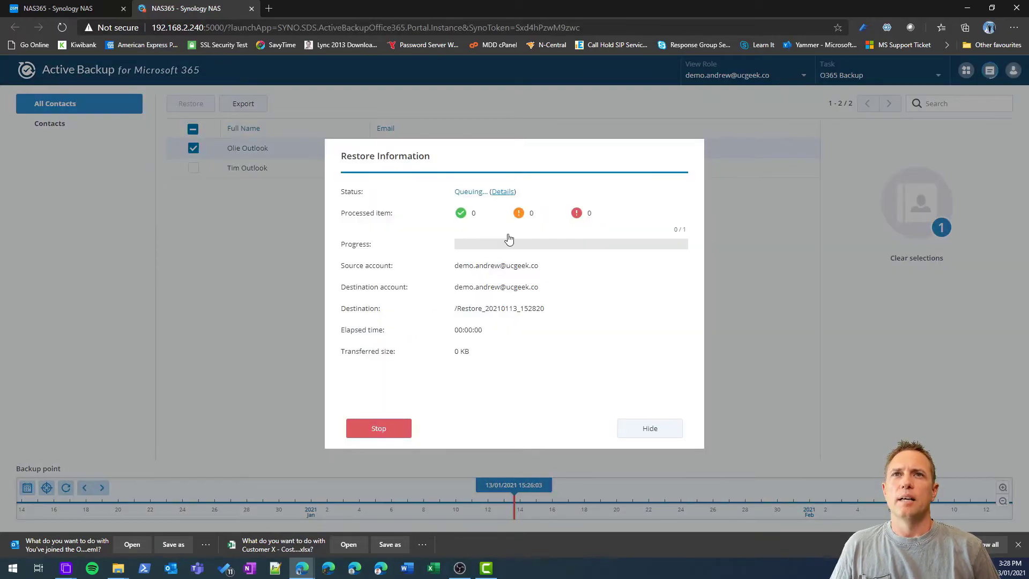
click(649, 428)
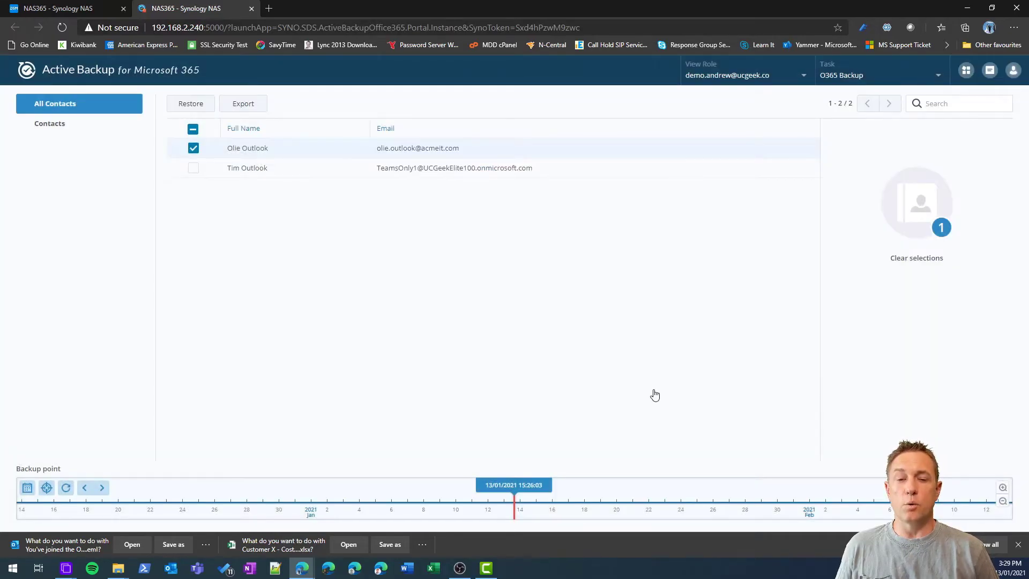
click(966, 71)
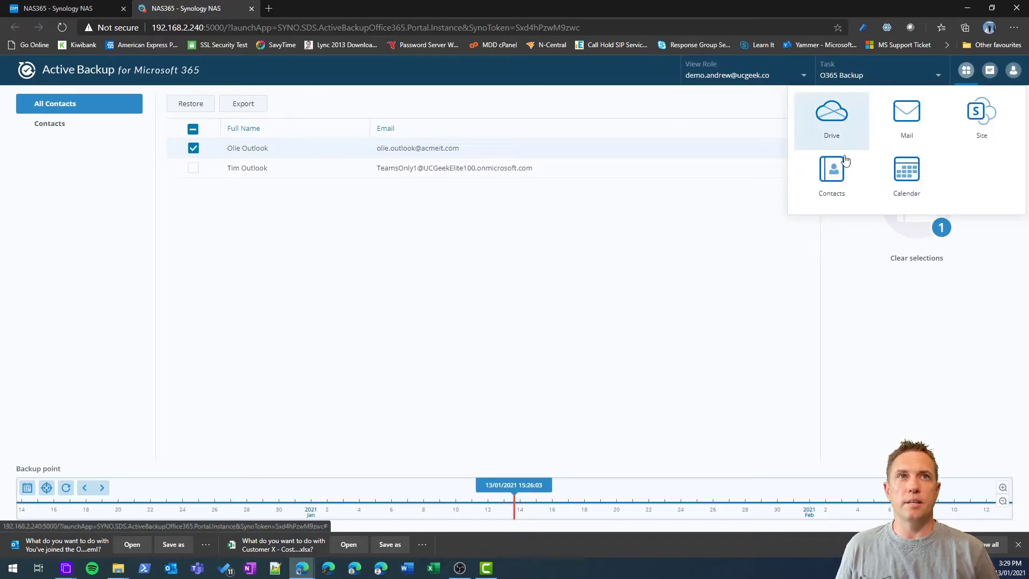
- Restore the Demo Meeting event to Restore_20210113_153002 and export it as an .ics file
click(907, 170)
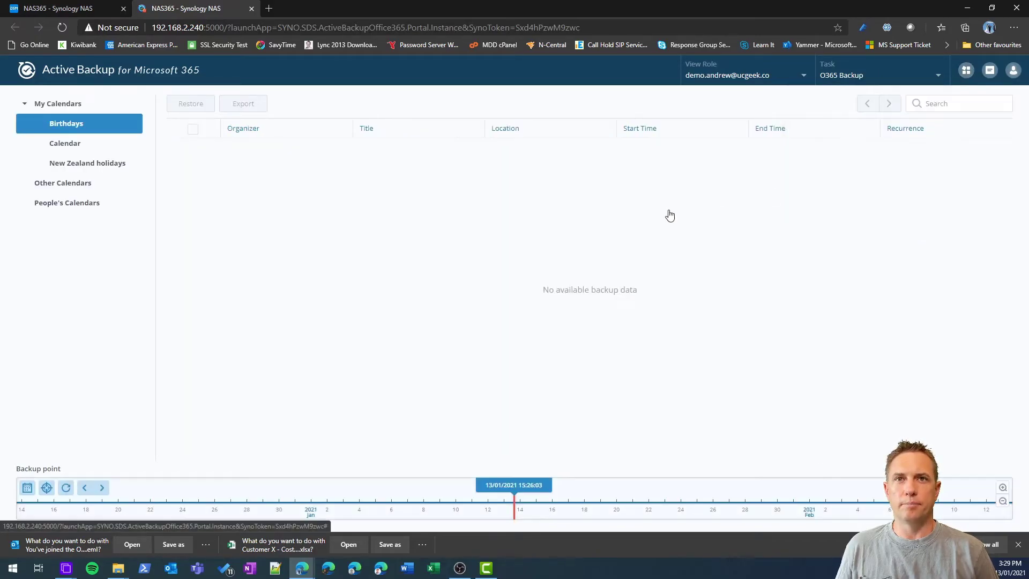
click(65, 142)
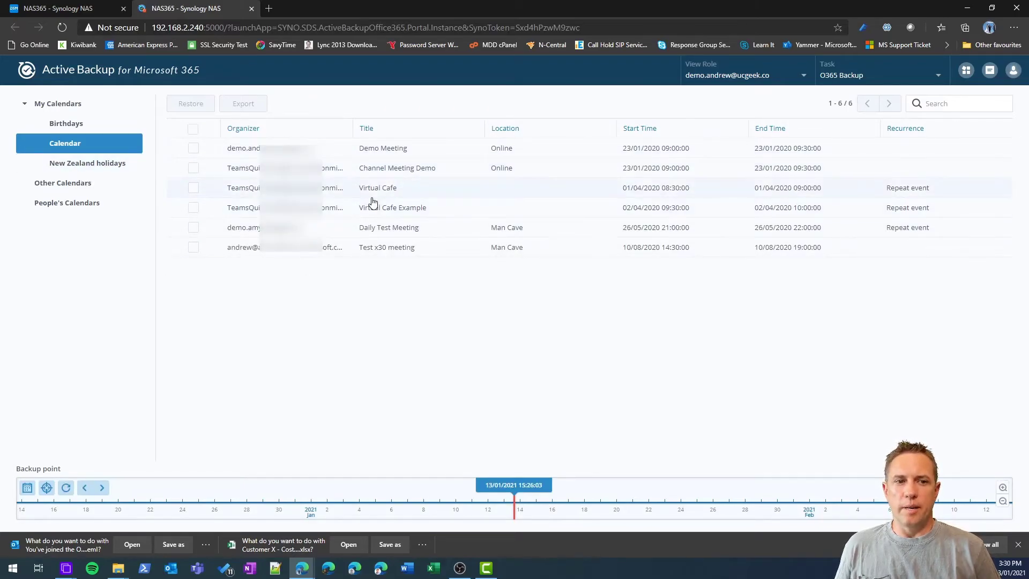
click(191, 103)
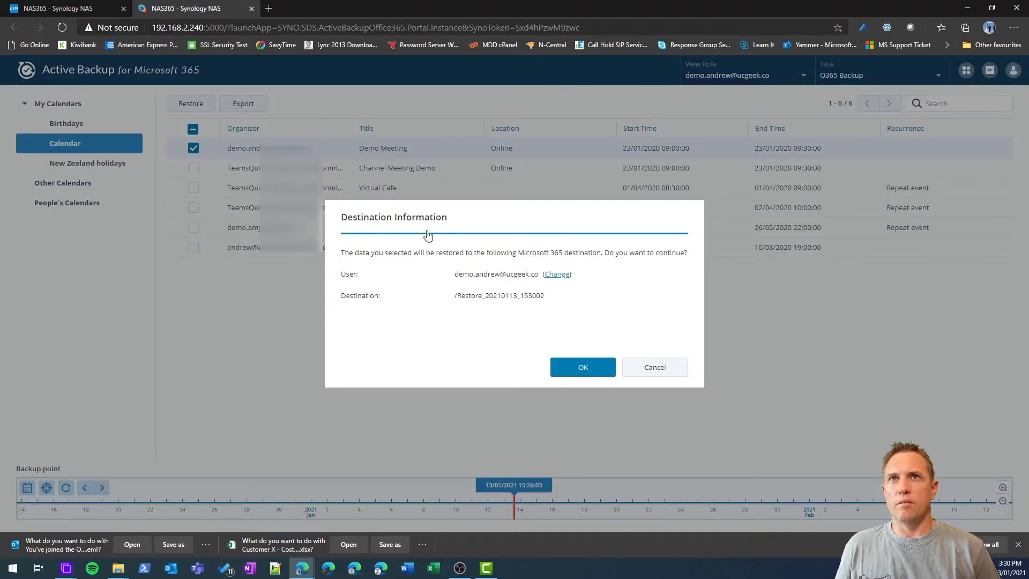
mouse_move(567, 303)
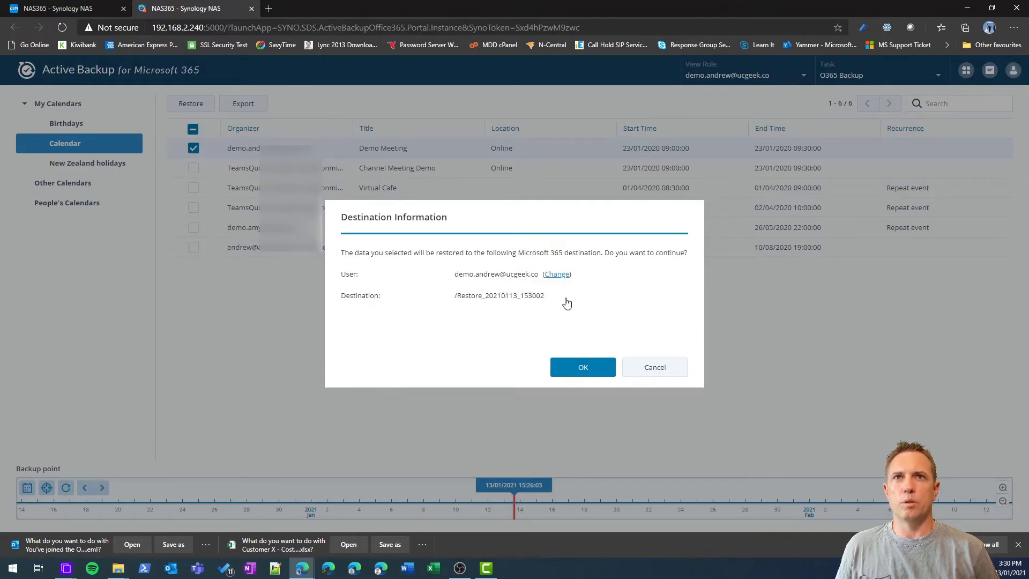
mouse_move(514, 340)
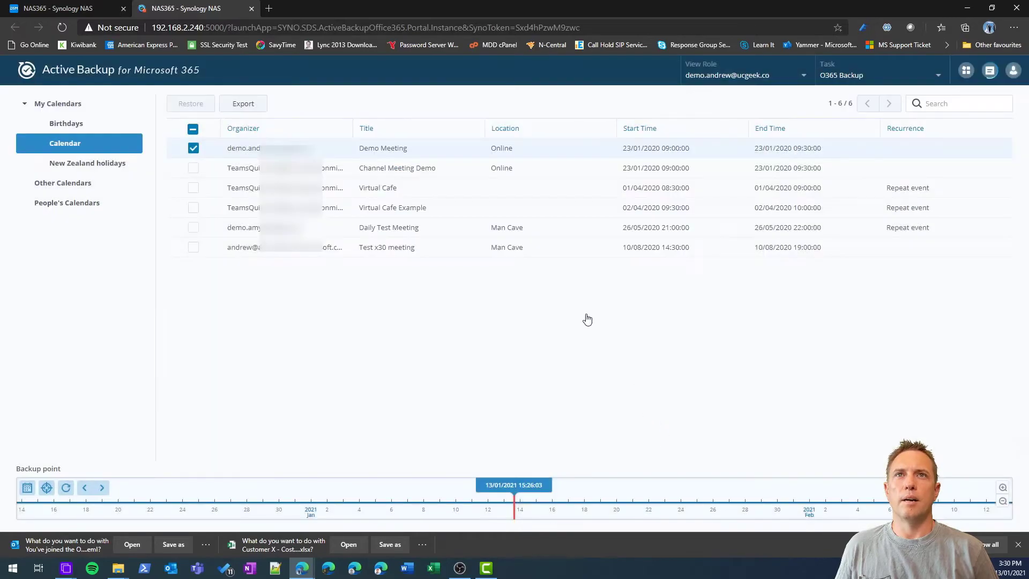
click(191, 103)
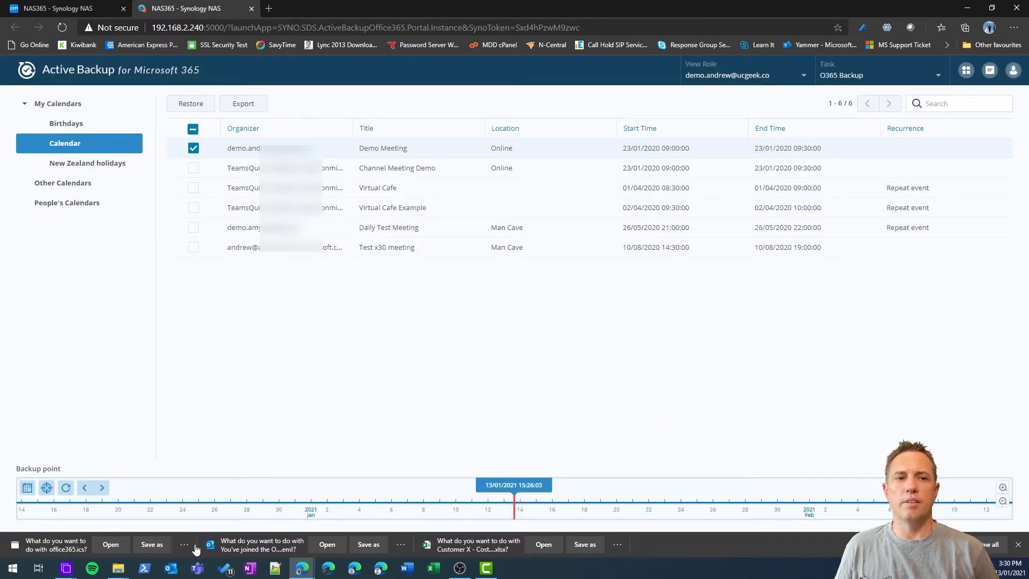
mouse_move(185, 544)
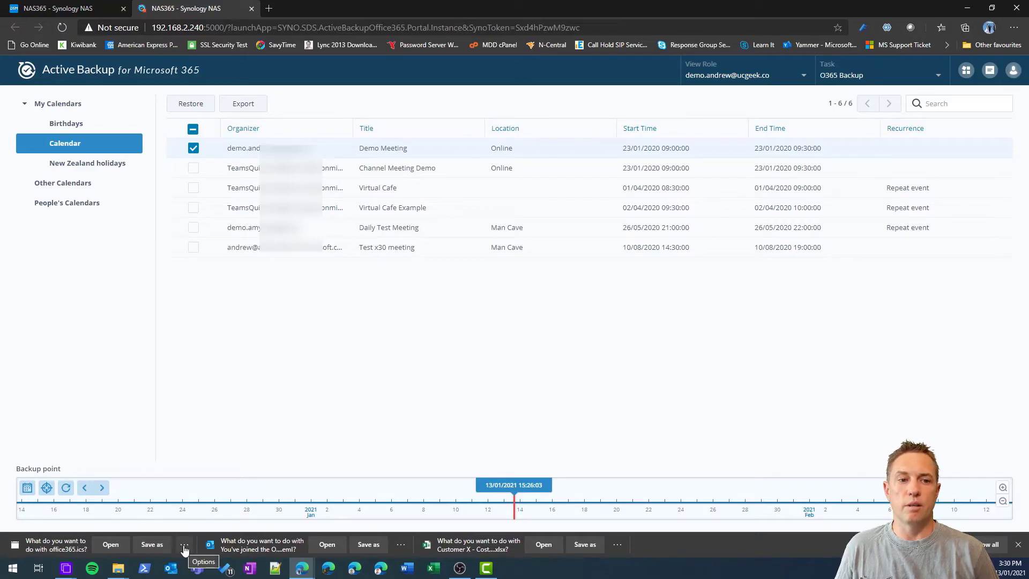
mouse_move(285, 405)
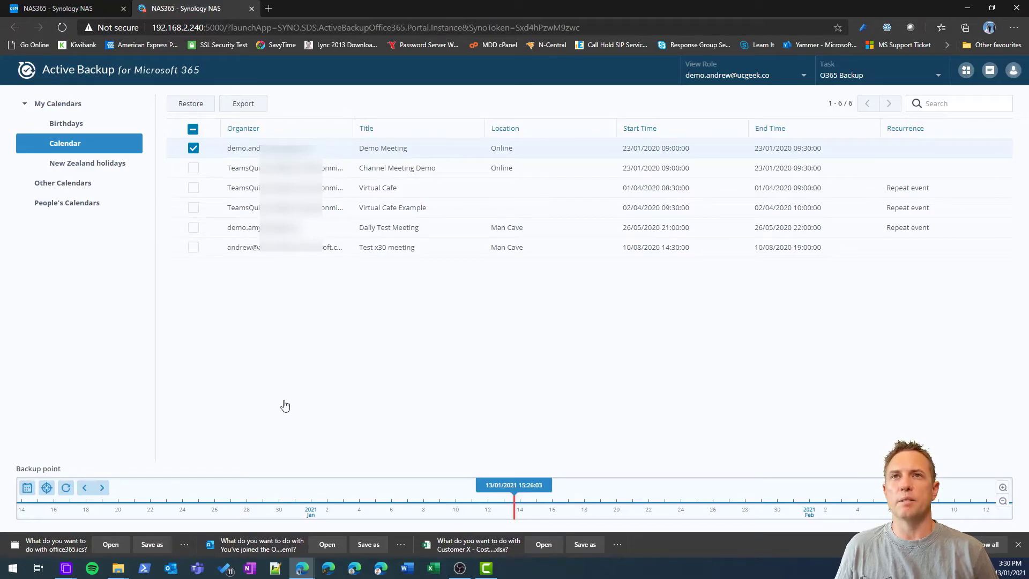
click(193, 127)
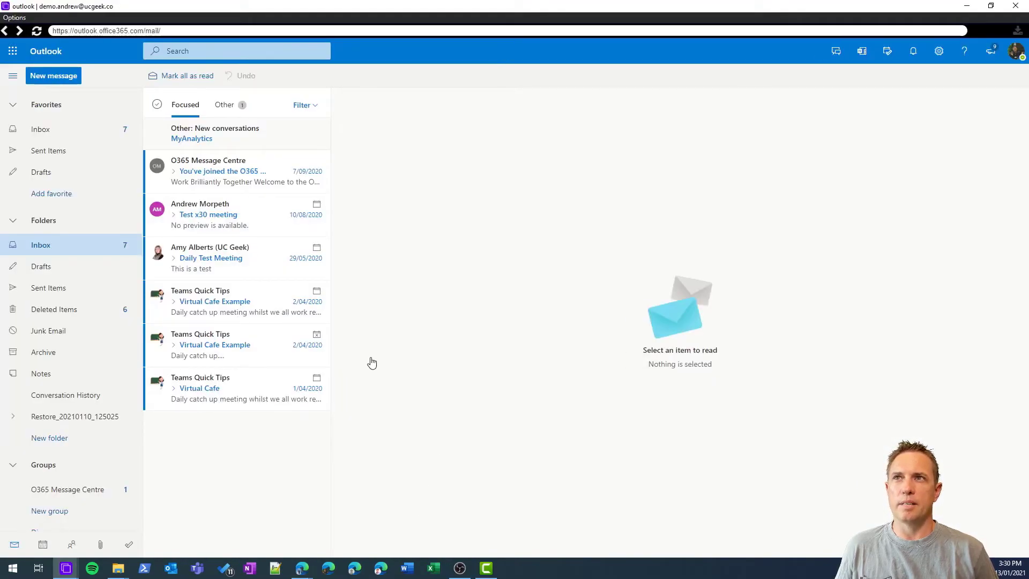
mouse_move(442, 312)
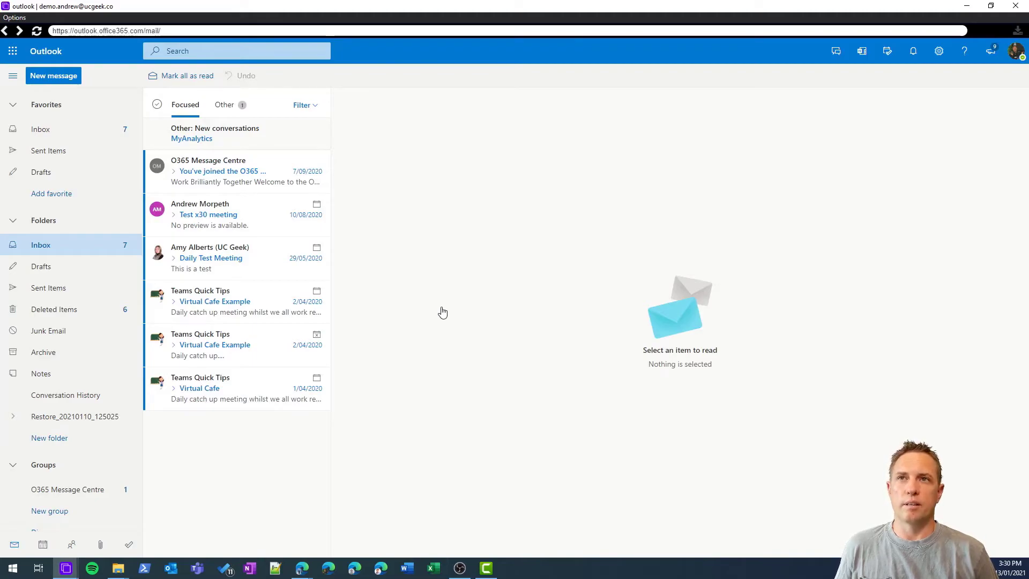
- Expand Restore_20210110_125025 to reveal its Archive, Deleted Items, Inbox, Outbox and Sent Items subfolders
click(74, 416)
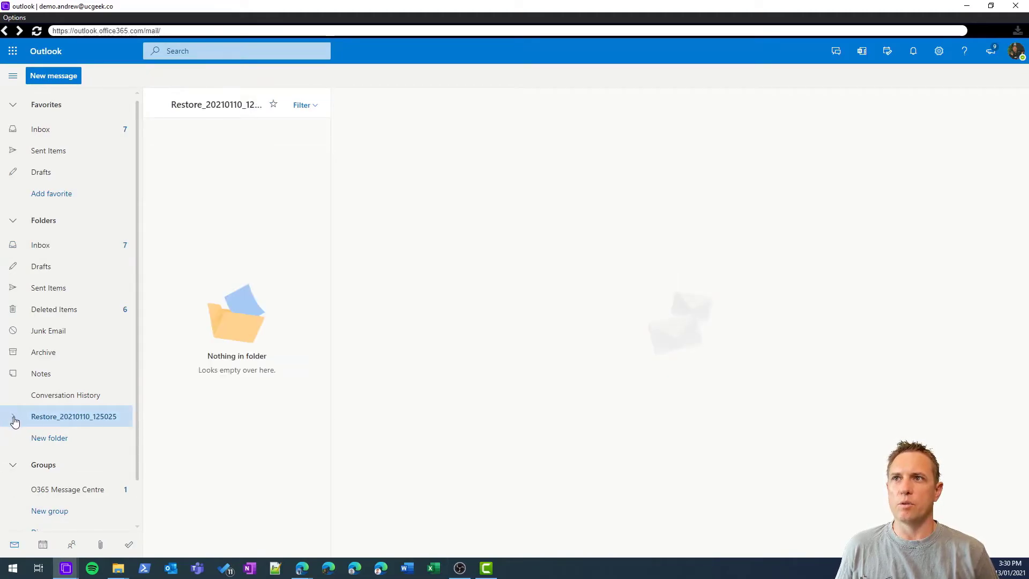
click(14, 420)
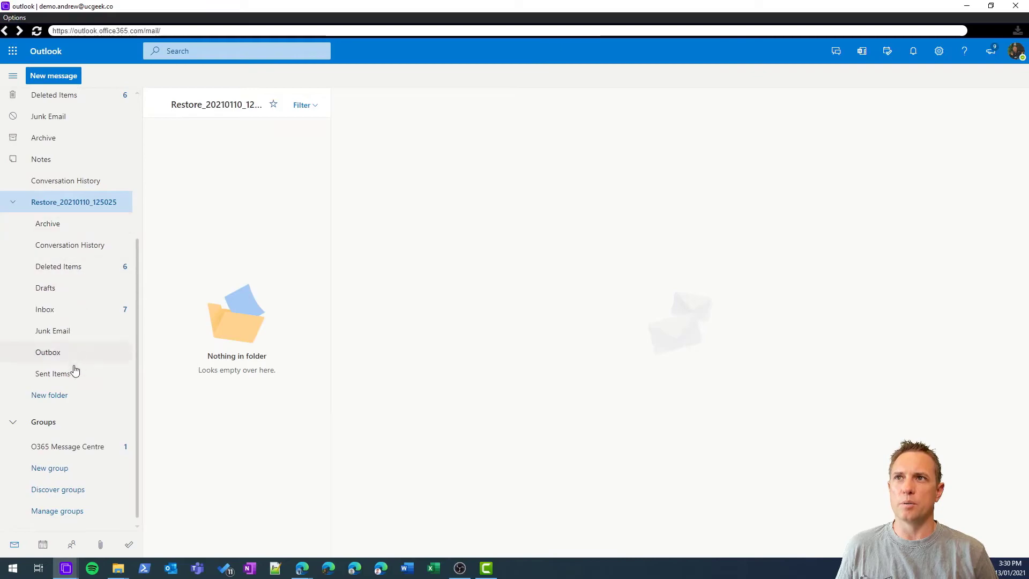
scroll(up, 3)
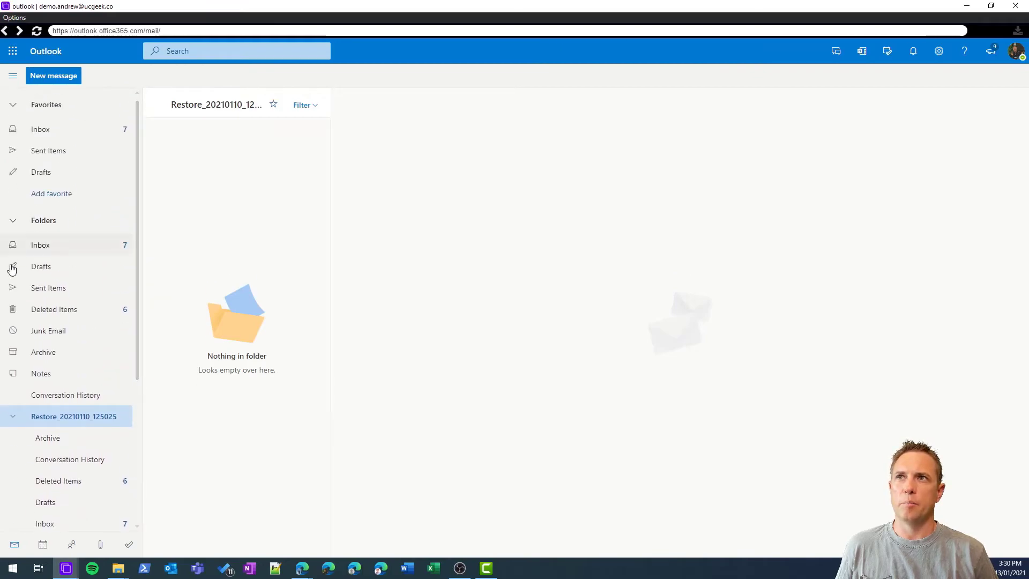
scroll(down, 3)
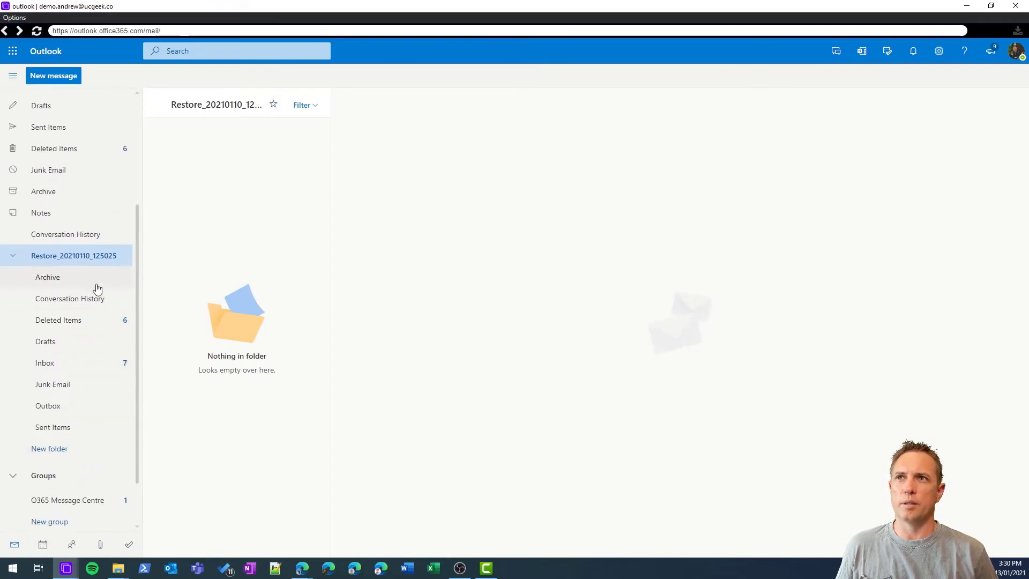
mouse_move(143, 355)
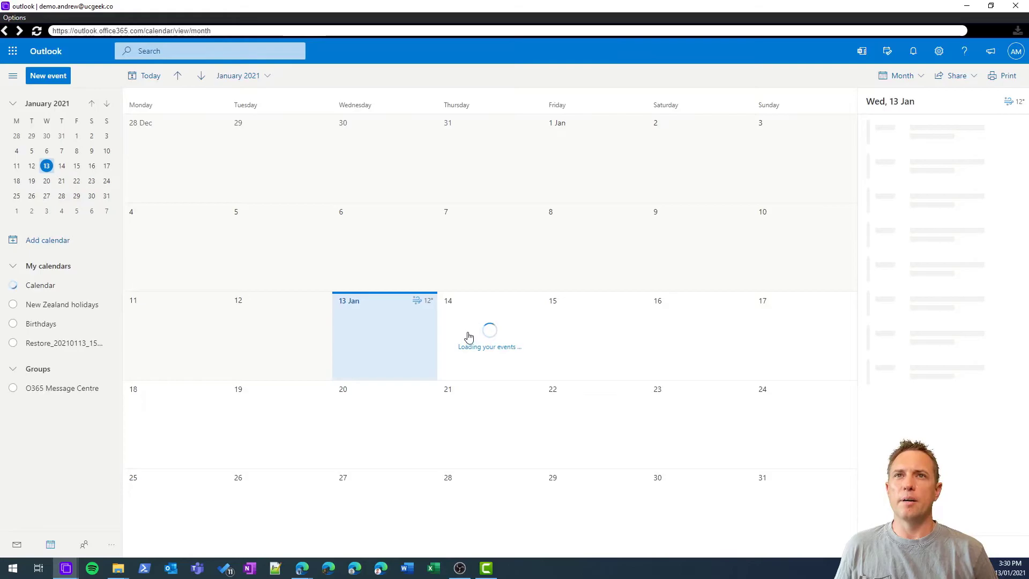
- Display only the Restore_20210113_153002 calendar in the month view
click(13, 285)
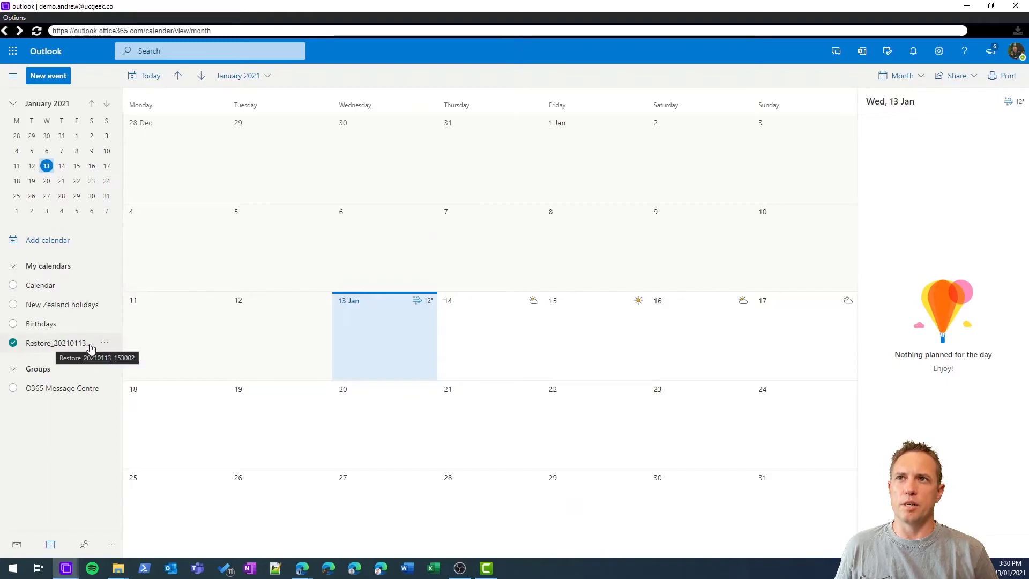
mouse_move(78, 347)
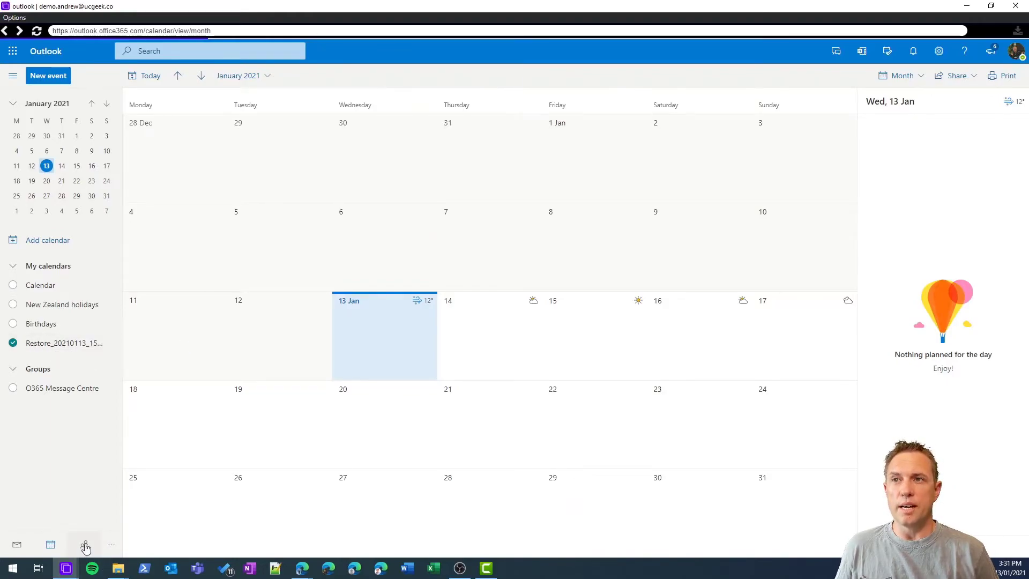
- View the restored Olie contact inside the Restore_20210113_152820 folder under People
click(85, 544)
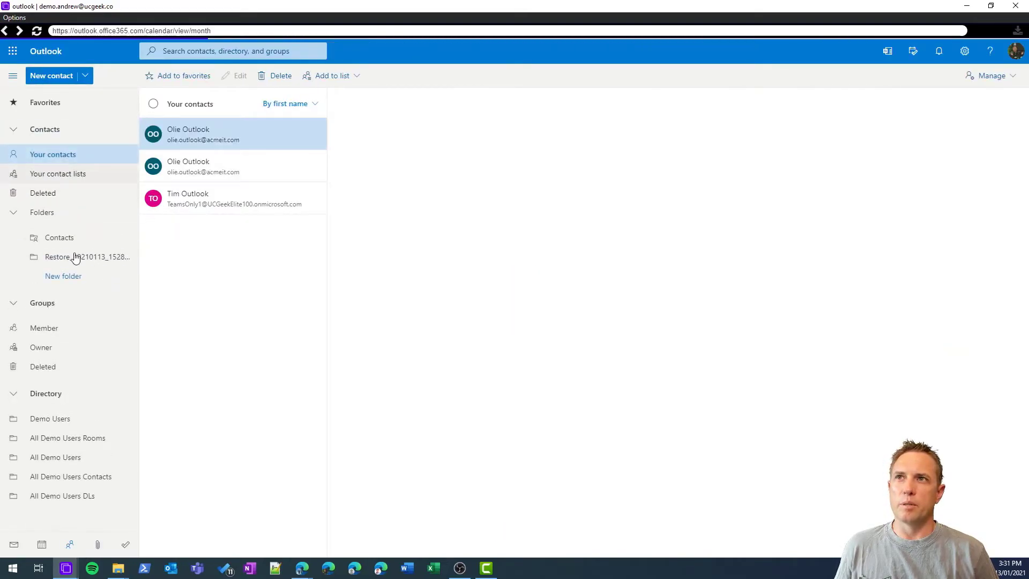
click(87, 256)
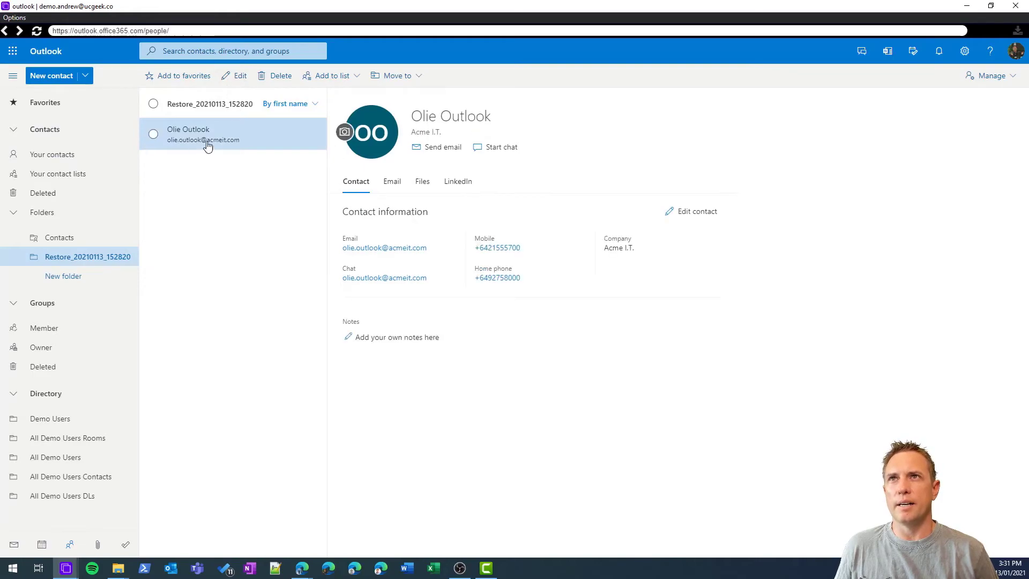
mouse_move(229, 151)
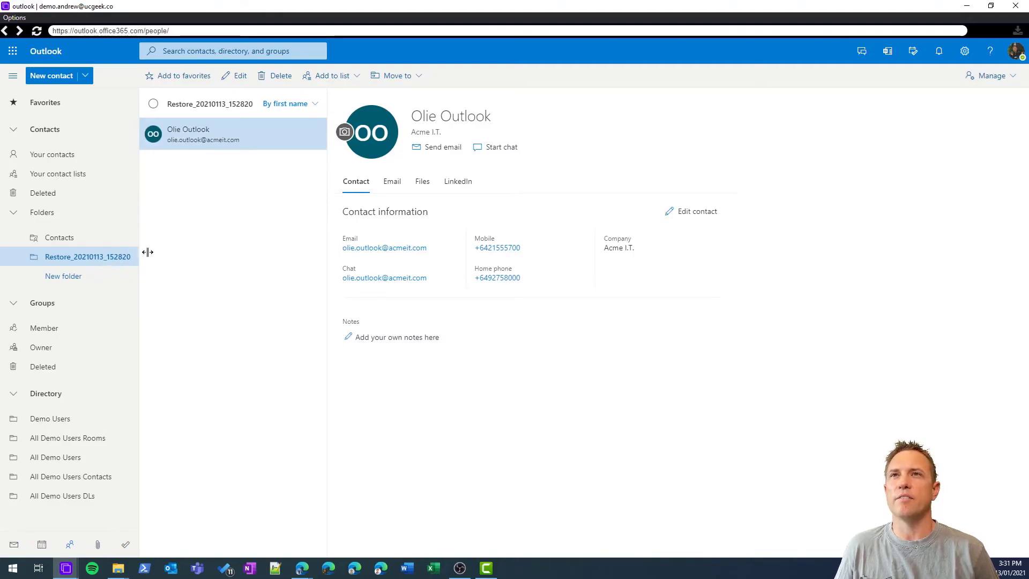
mouse_move(185, 249)
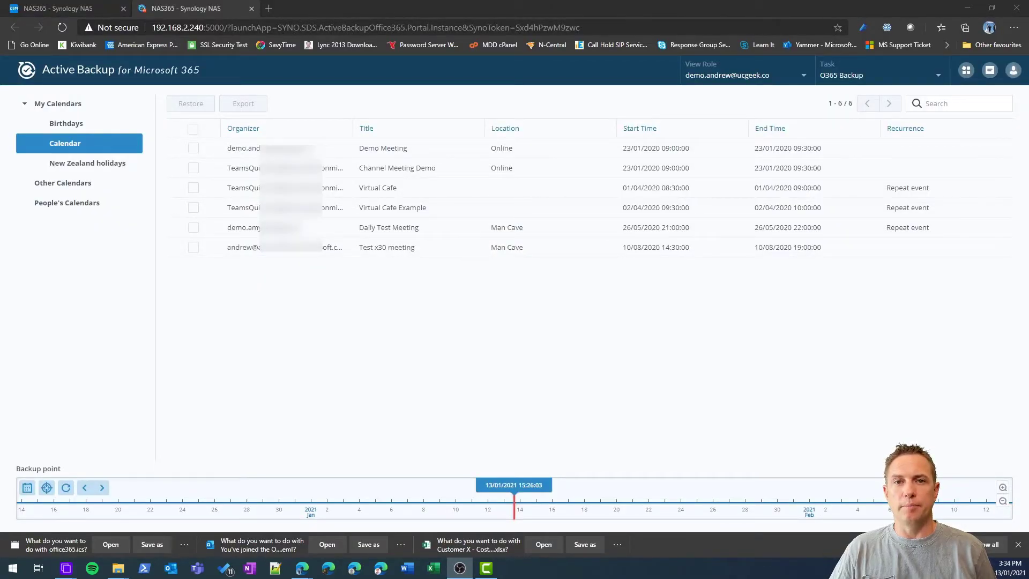
- Switch the portal's data type from mail to Site for browsing backed-up SharePoint sites
click(966, 70)
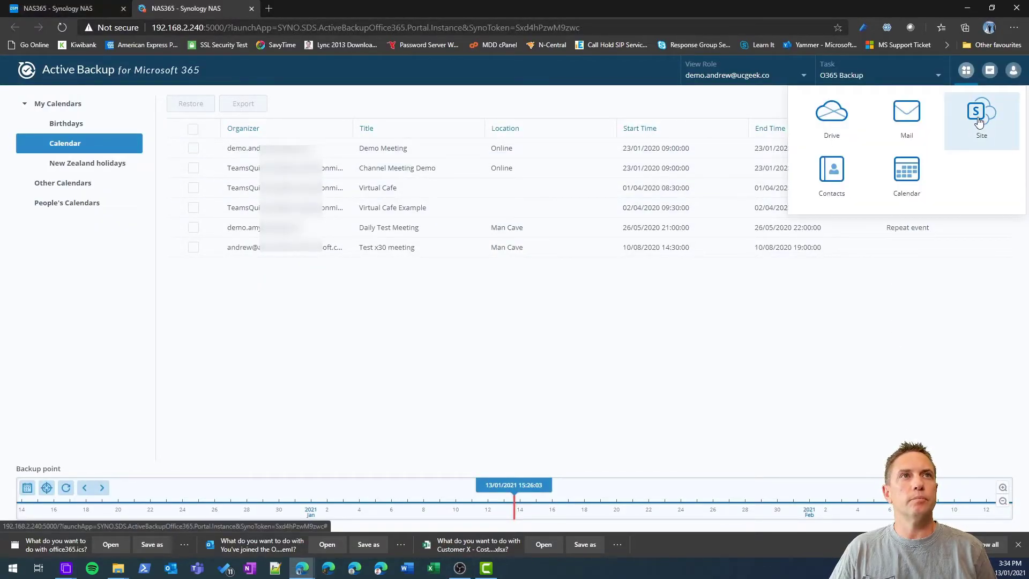
click(981, 118)
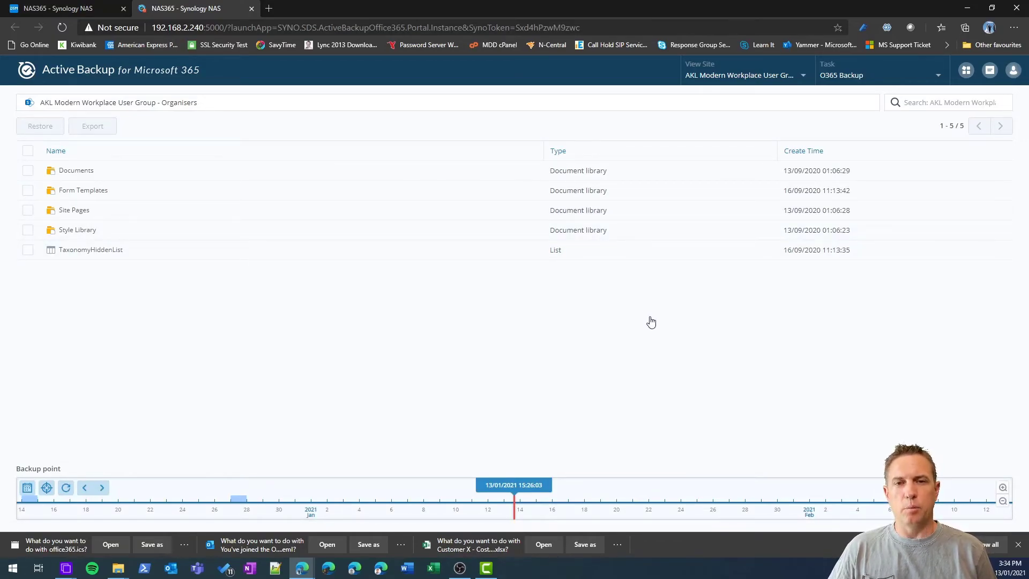
mouse_move(658, 318)
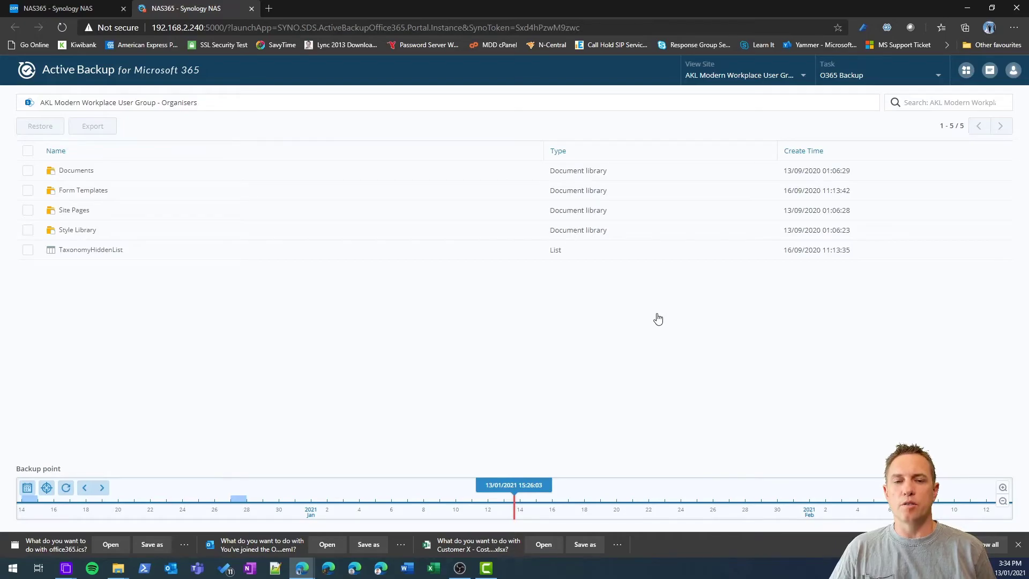
- Browse the Organisers site's Documents > Organisers folder and select Schedule.xlsx (16.4 KB)
click(802, 75)
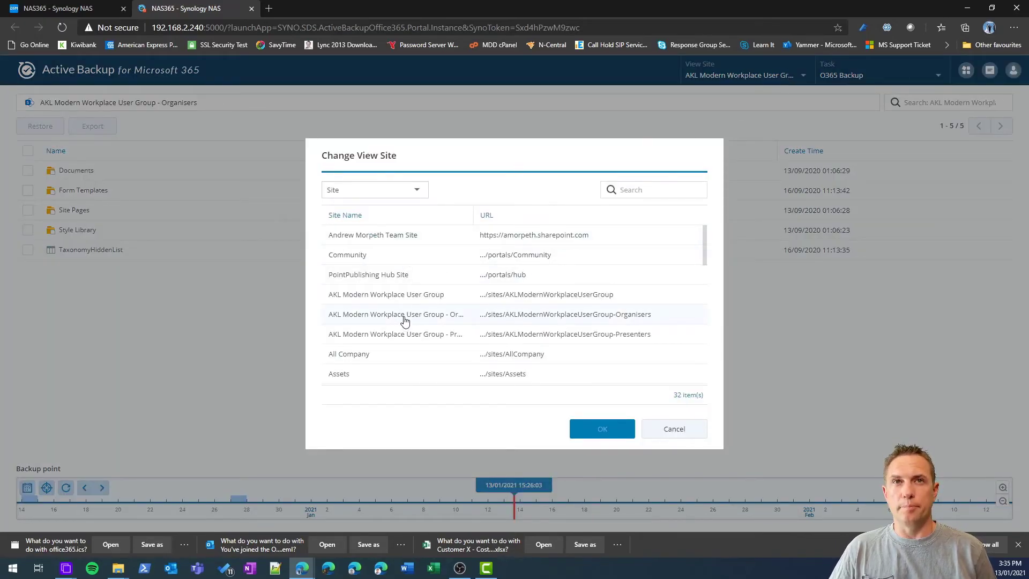
click(600, 429)
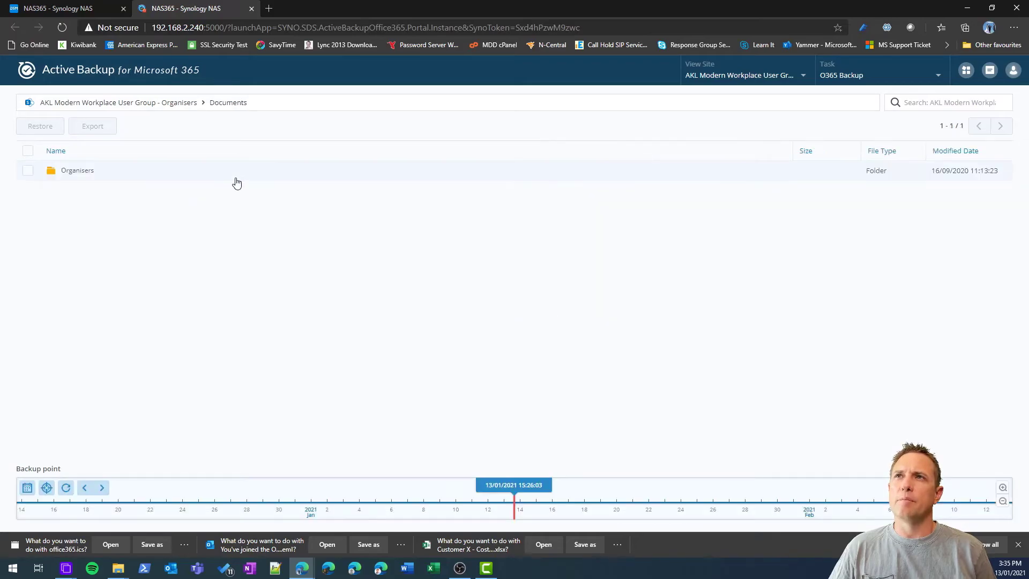
double_click(77, 171)
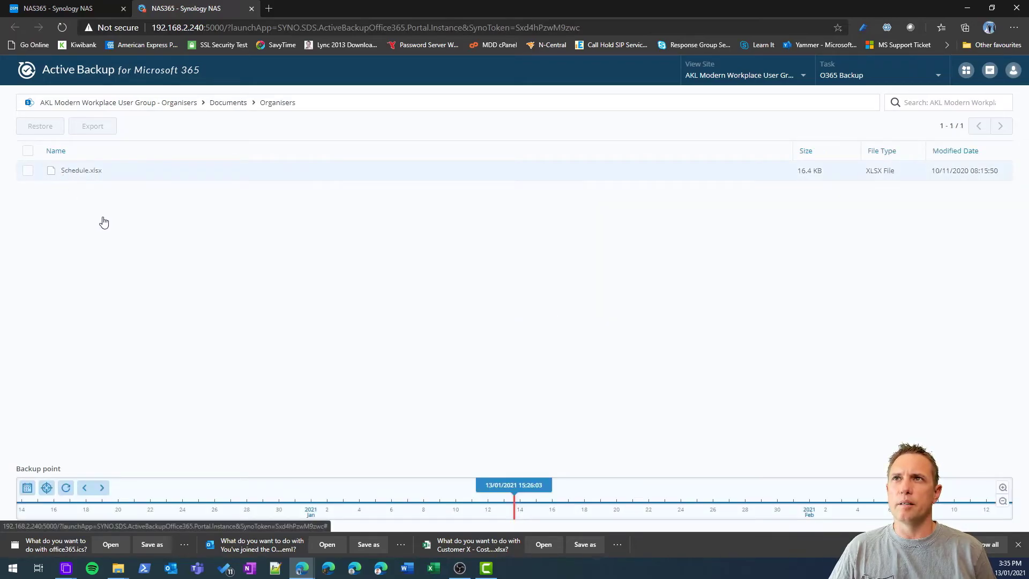
click(27, 150)
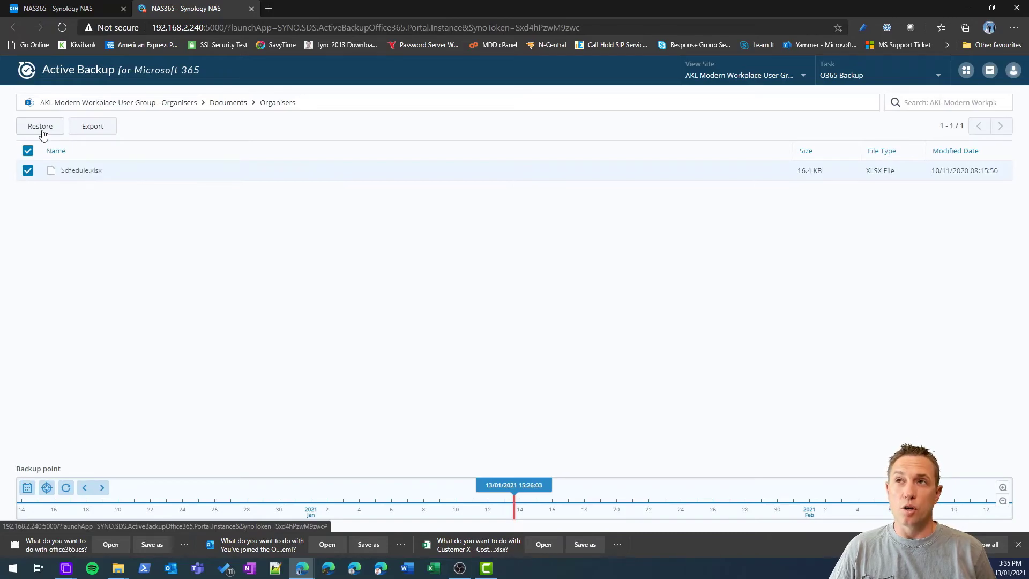
- Queue a restore of Schedule.xlsx with sharing permissions into Restore_Documents_20210113_153523
click(40, 126)
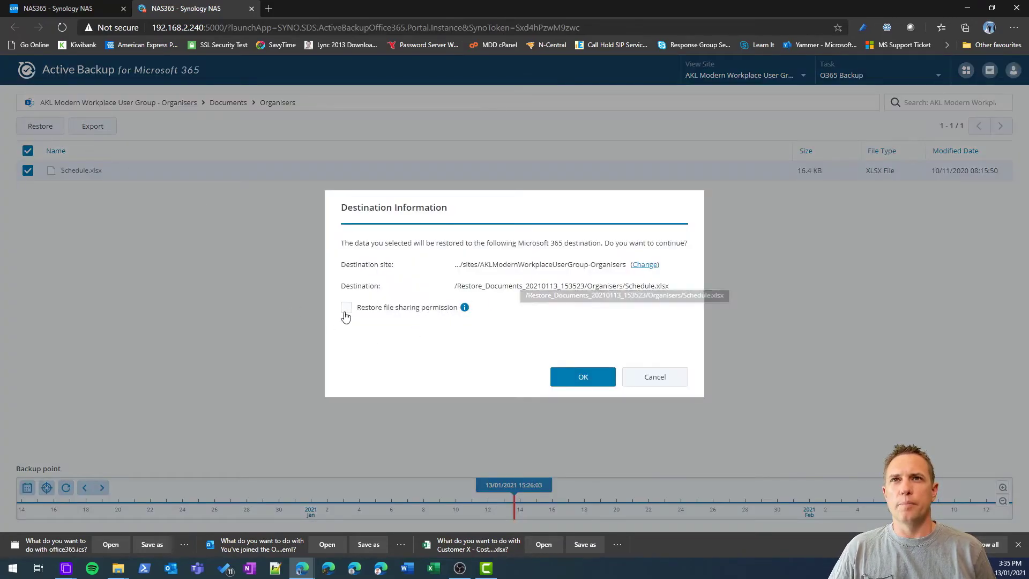
click(346, 307)
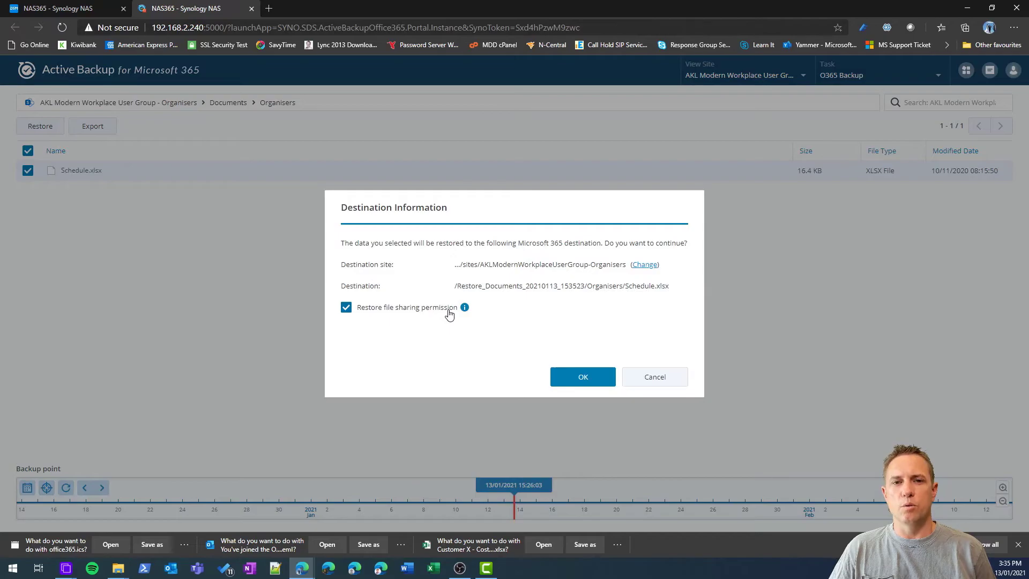
mouse_move(575, 285)
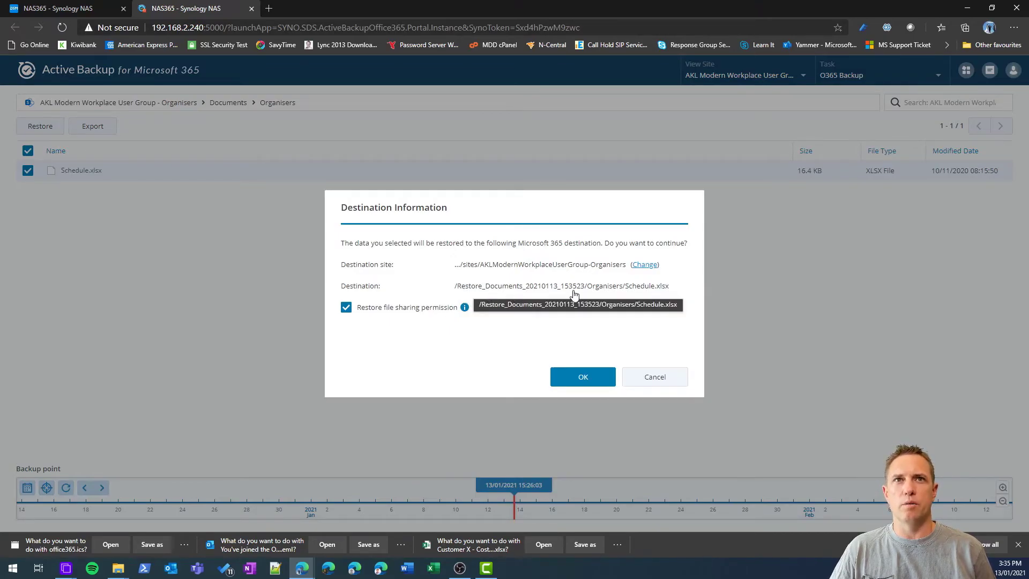
mouse_move(483, 291)
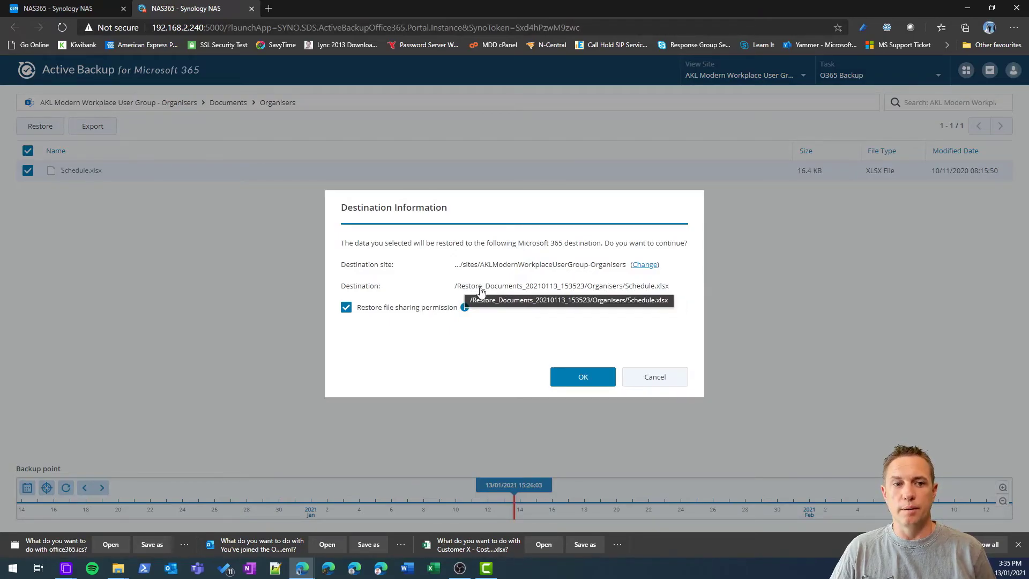
mouse_move(557, 299)
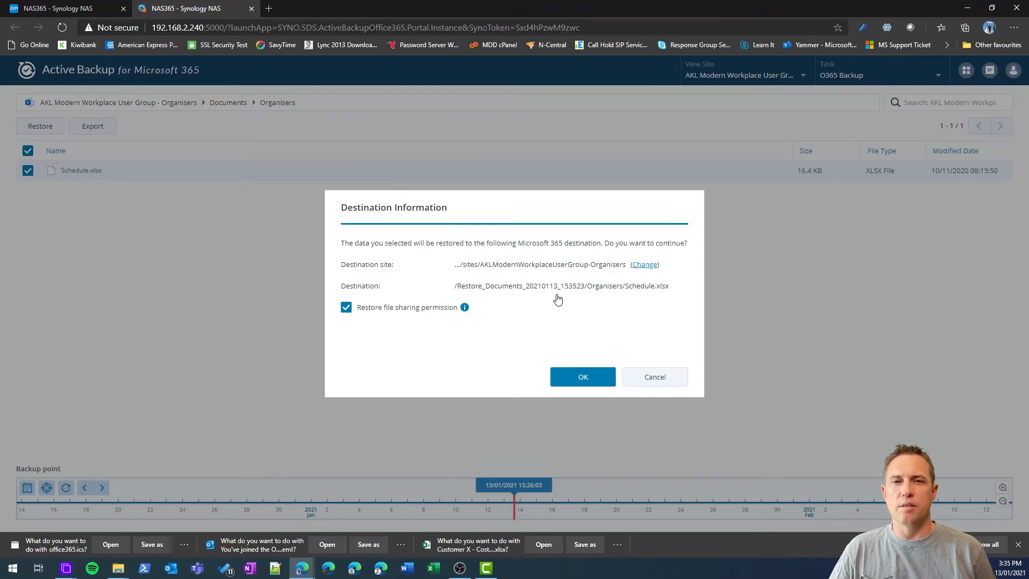
mouse_move(558, 303)
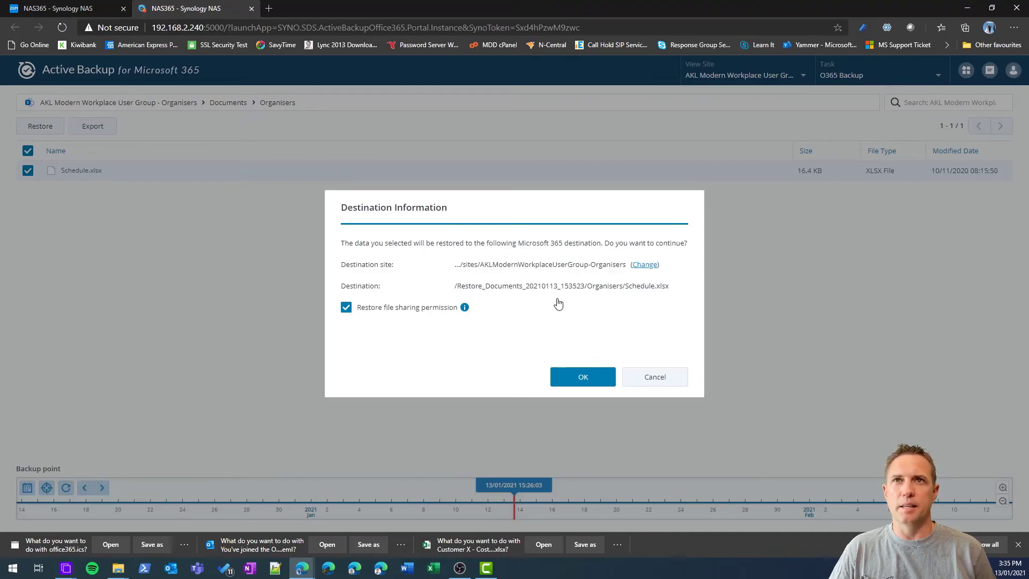
click(582, 376)
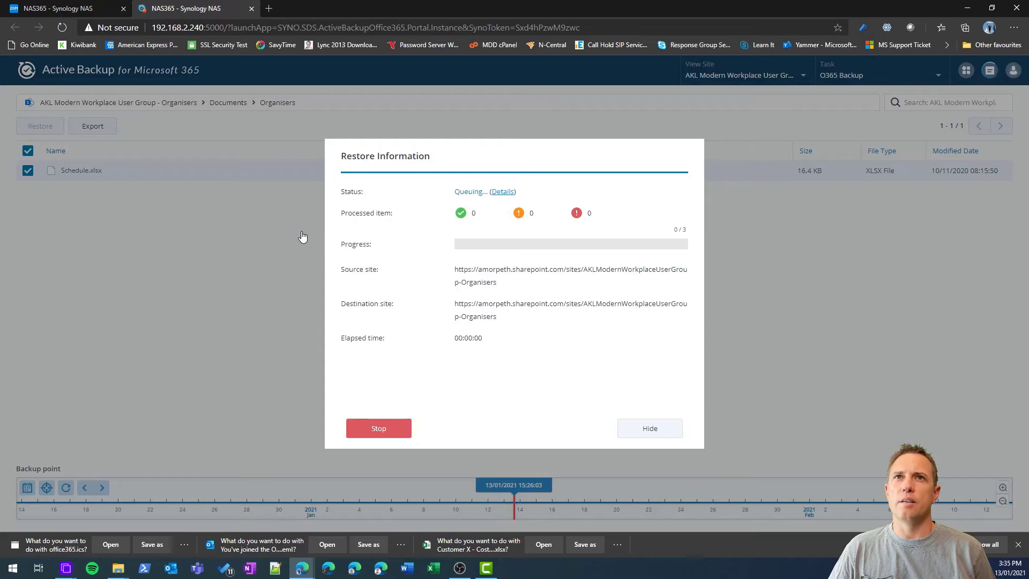
click(648, 428)
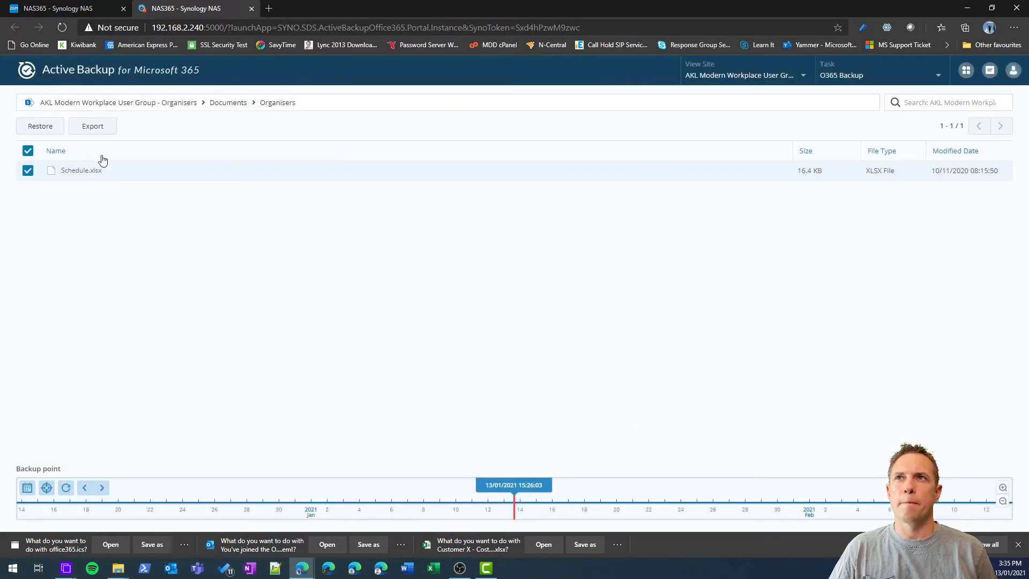
click(92, 127)
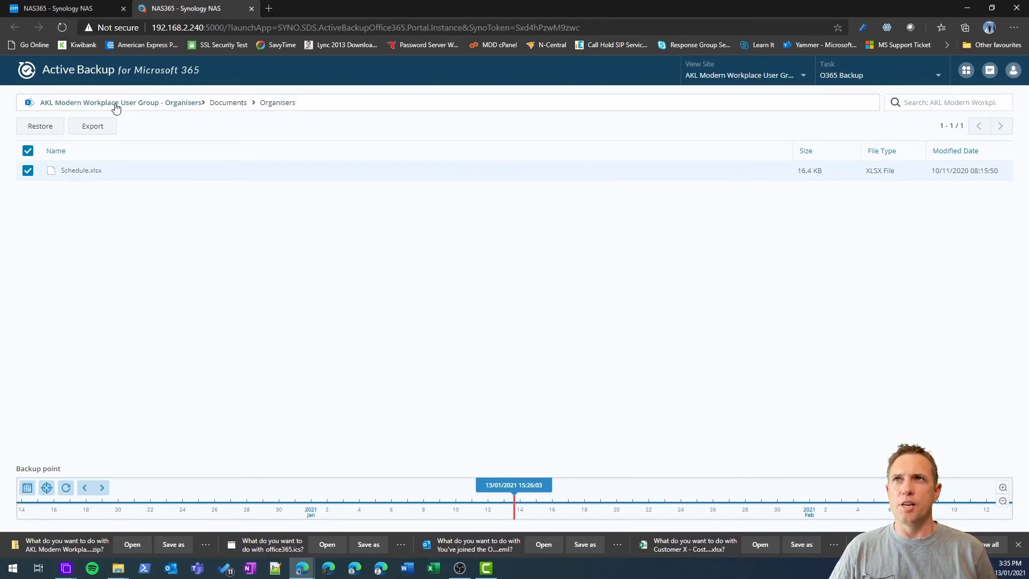
- Restore the Organisers site's selected content with sharing permissions to the original site
click(118, 103)
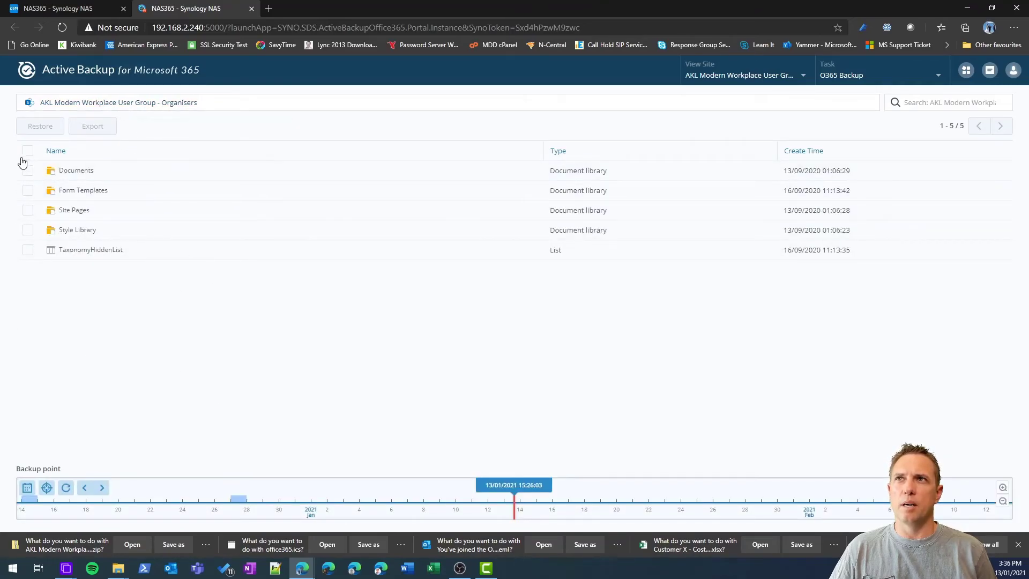
click(28, 151)
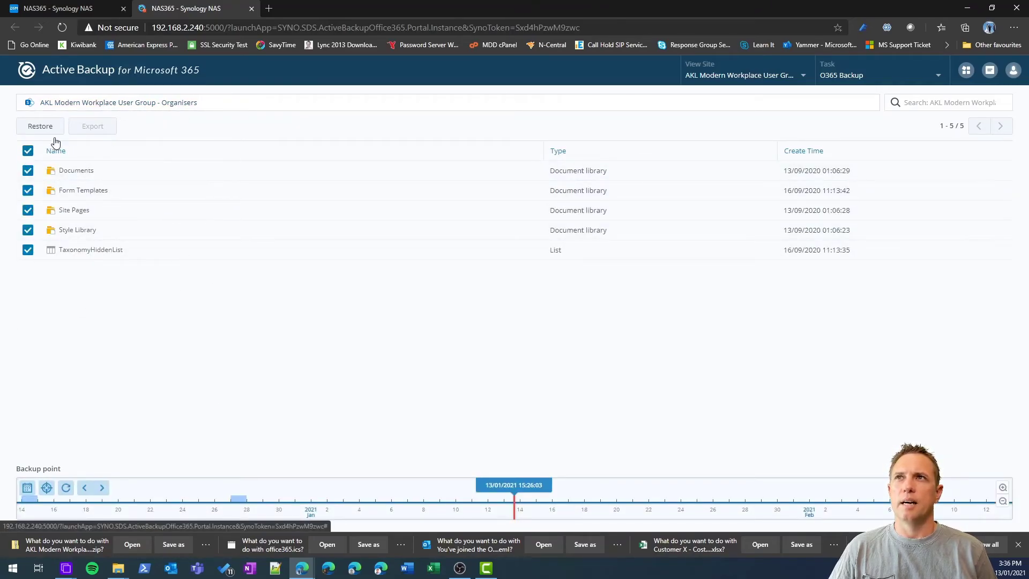
click(40, 126)
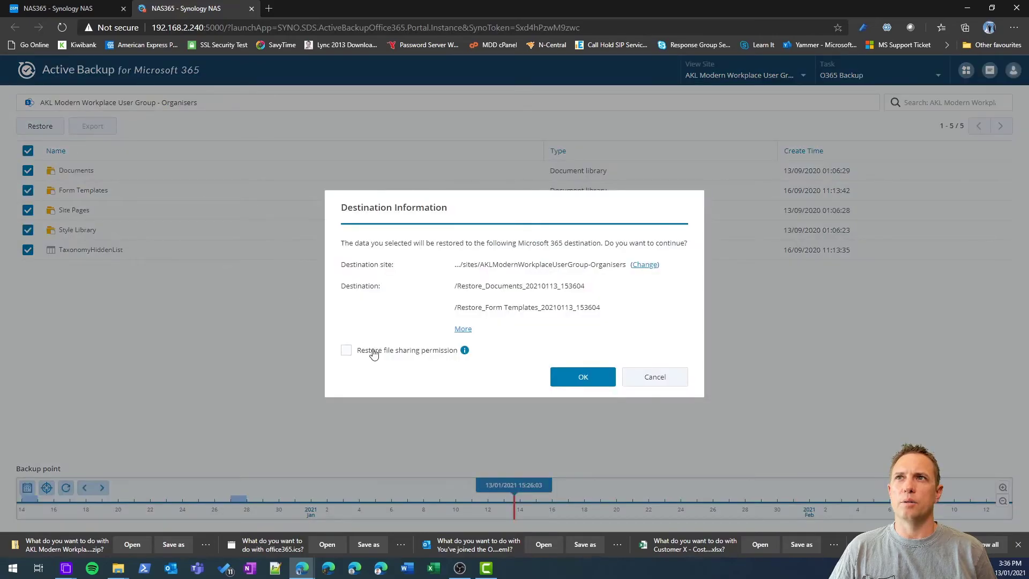
click(346, 350)
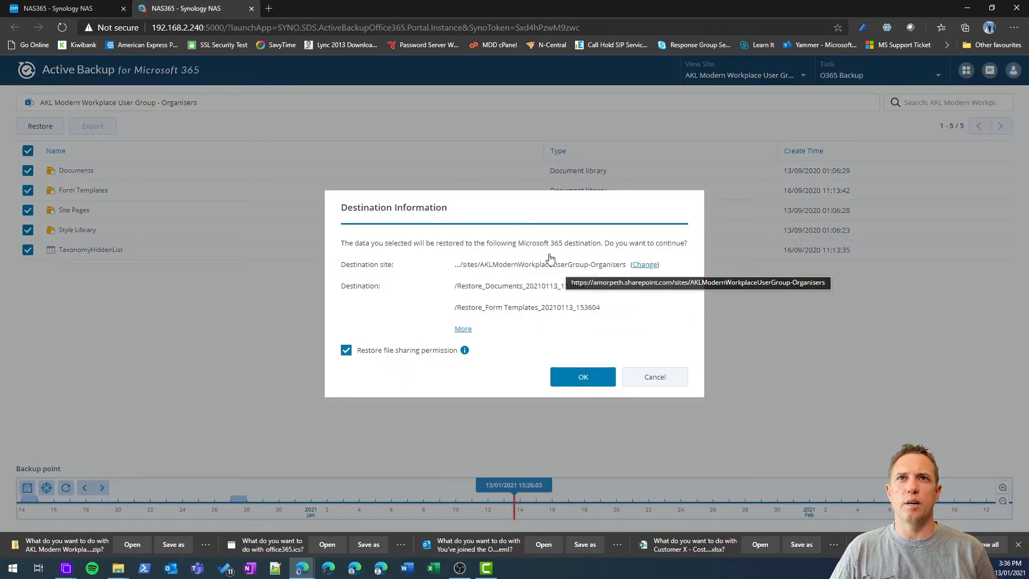
click(581, 376)
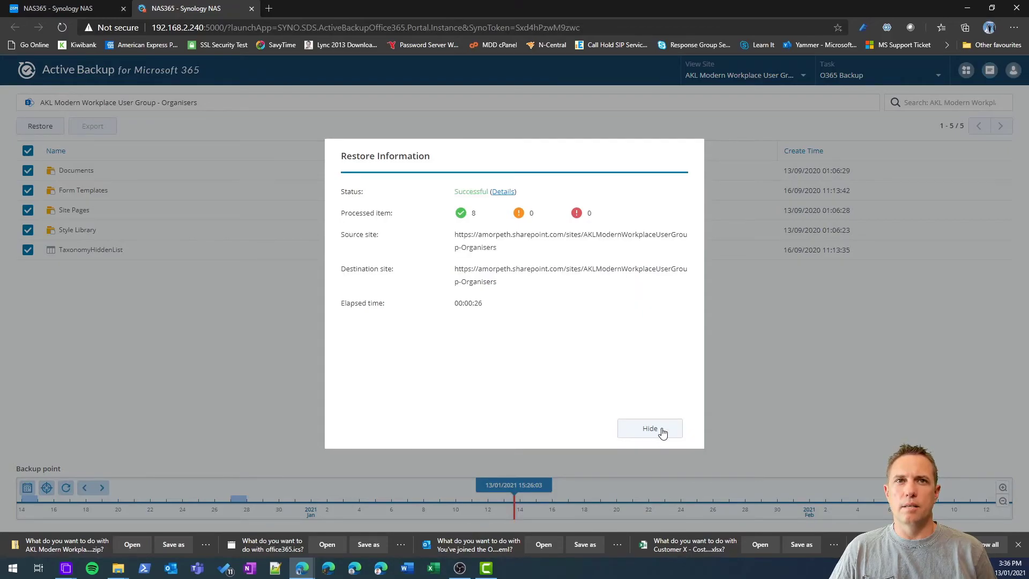
click(650, 428)
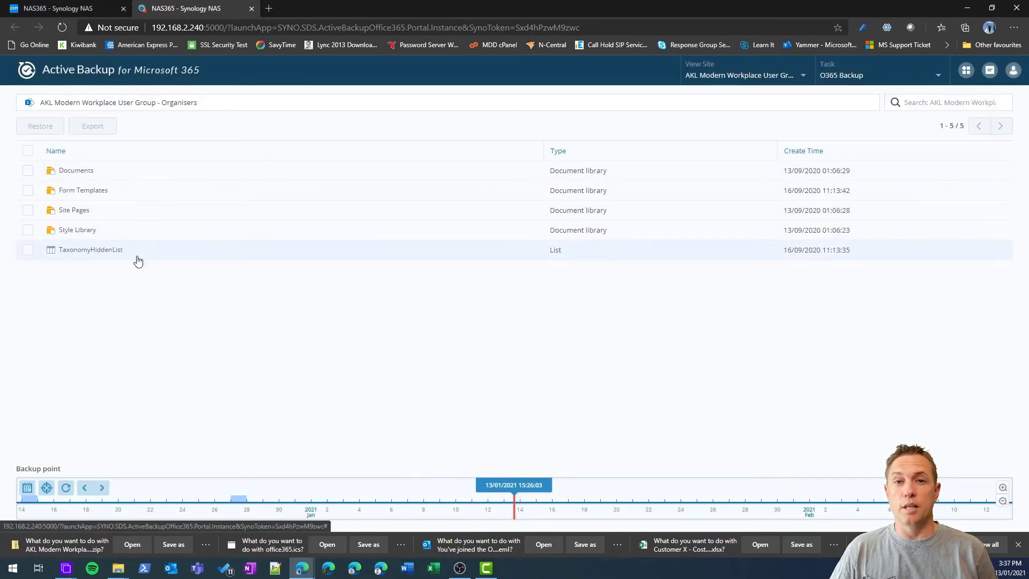
- Select Documents, Form Templates and then all eight libraries and lists for a full site restore
click(28, 152)
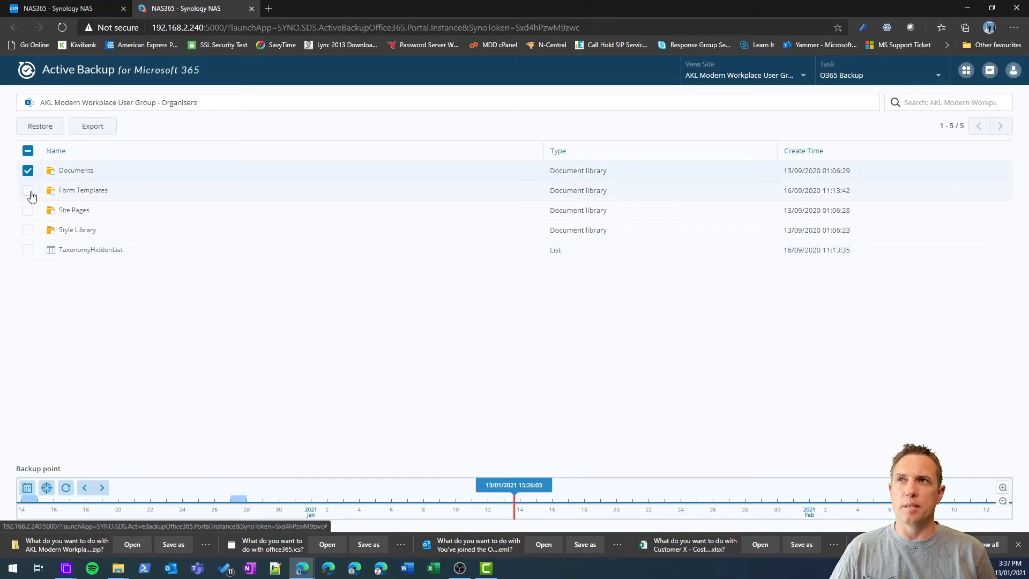
click(28, 253)
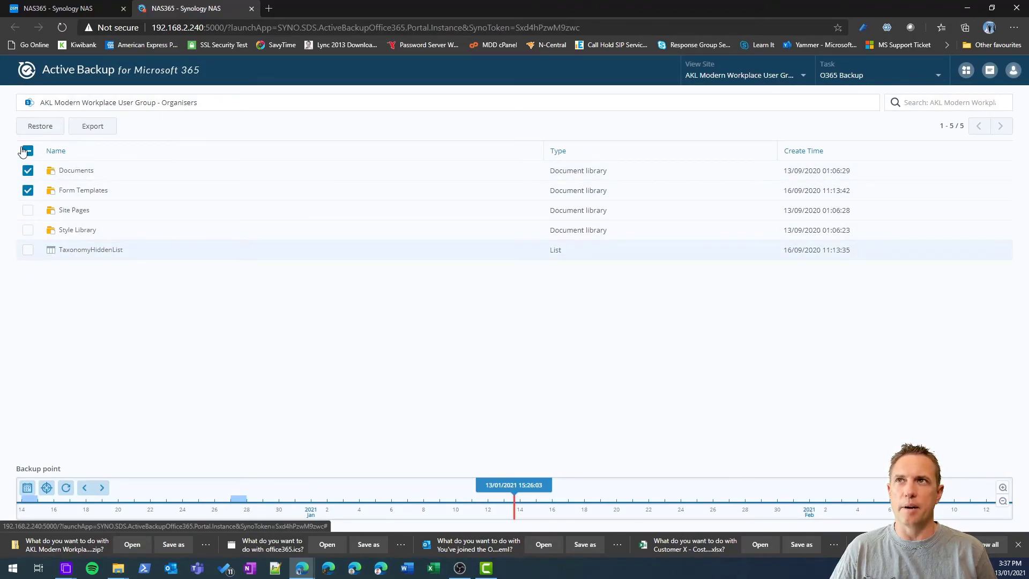
click(28, 150)
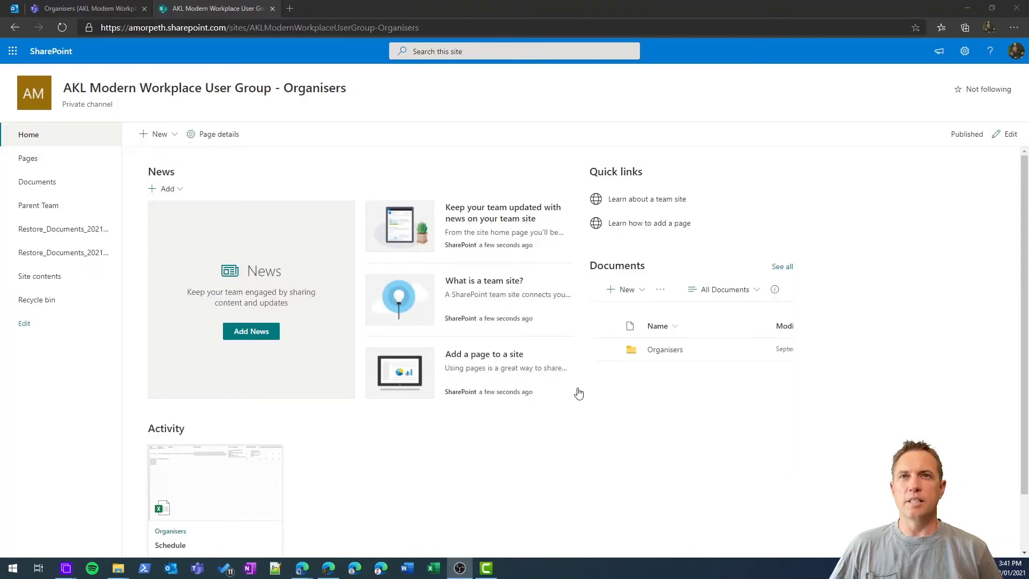
mouse_move(578, 362)
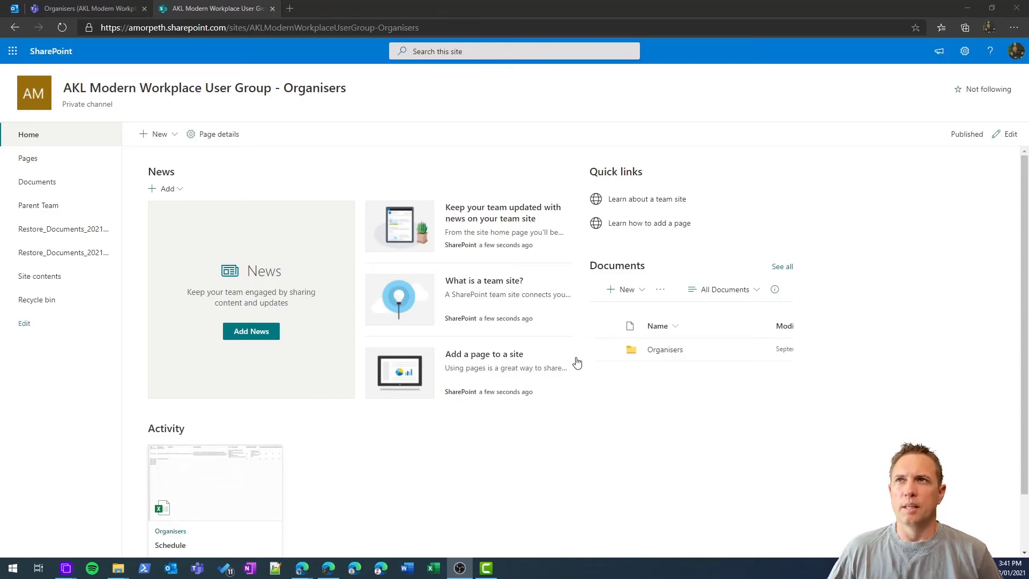
mouse_move(37, 182)
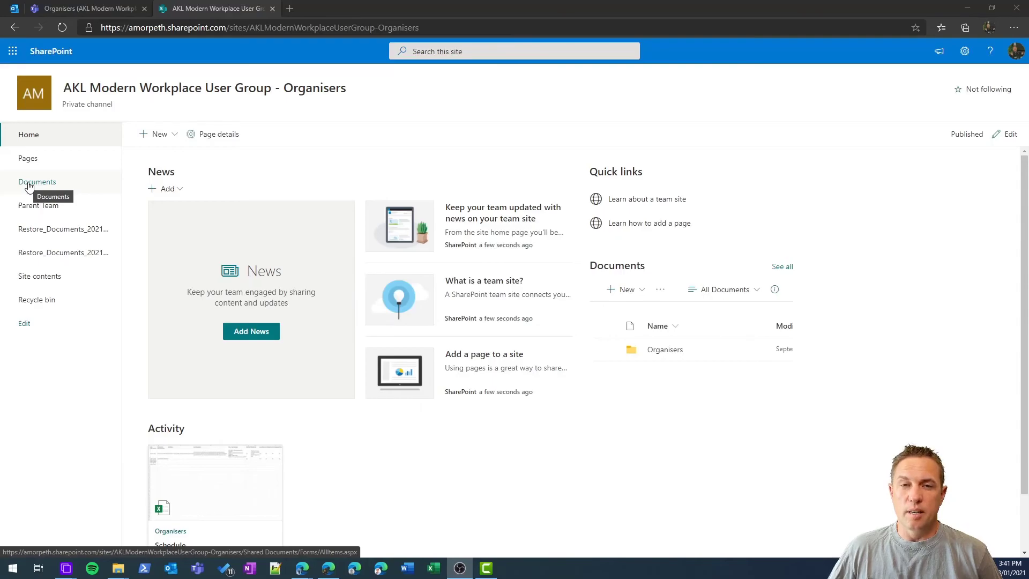
- Compare the original Documents > Organisers folder with both Restore_Documents libraries holding Schedule.xlsx
click(38, 183)
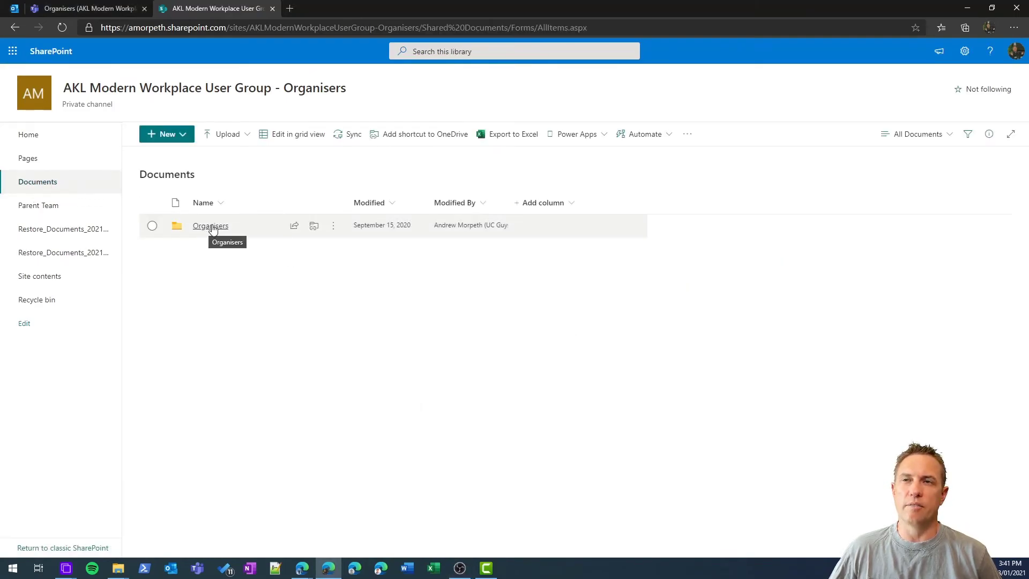
click(210, 225)
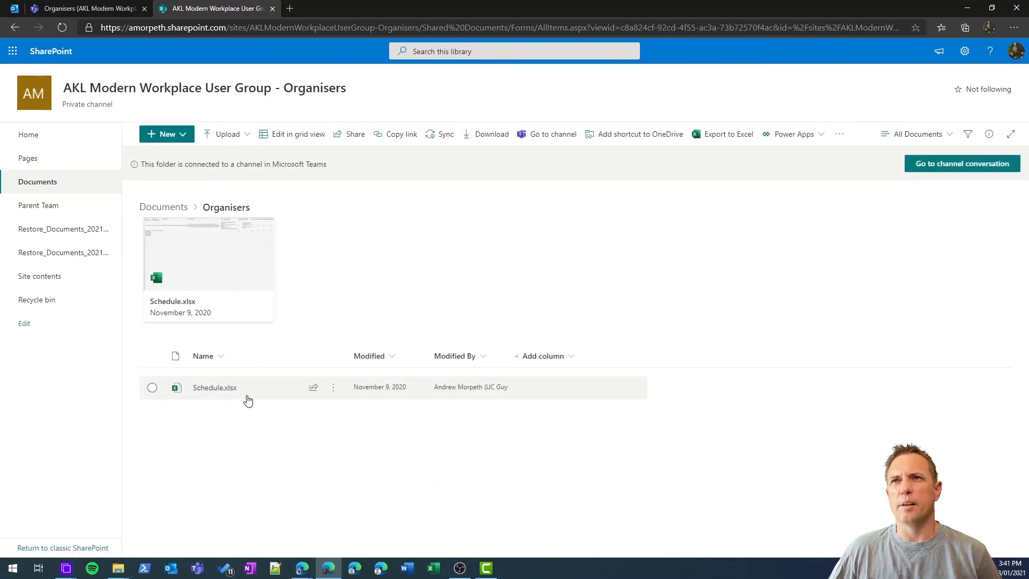
mouse_move(64, 229)
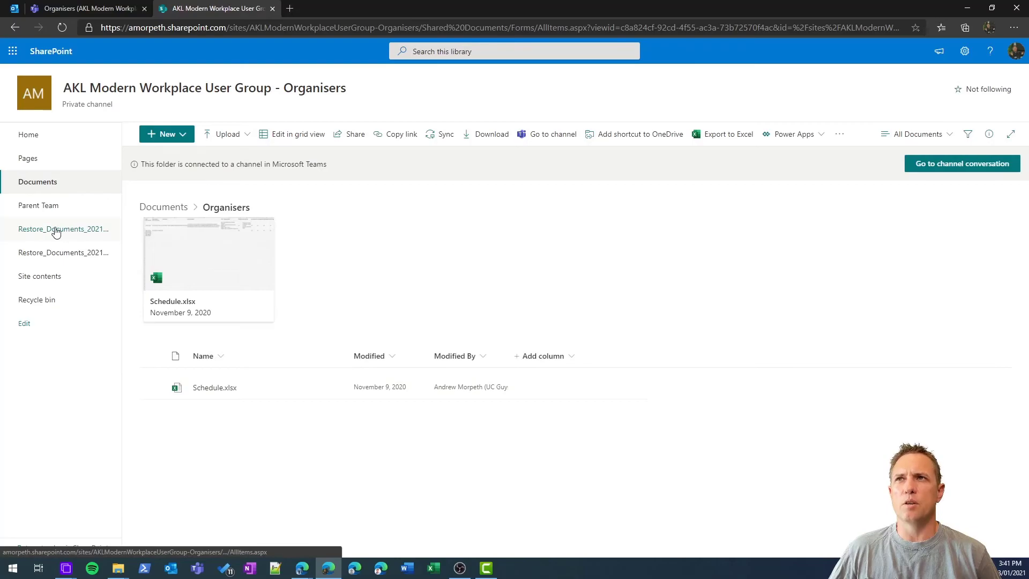
mouse_move(63, 230)
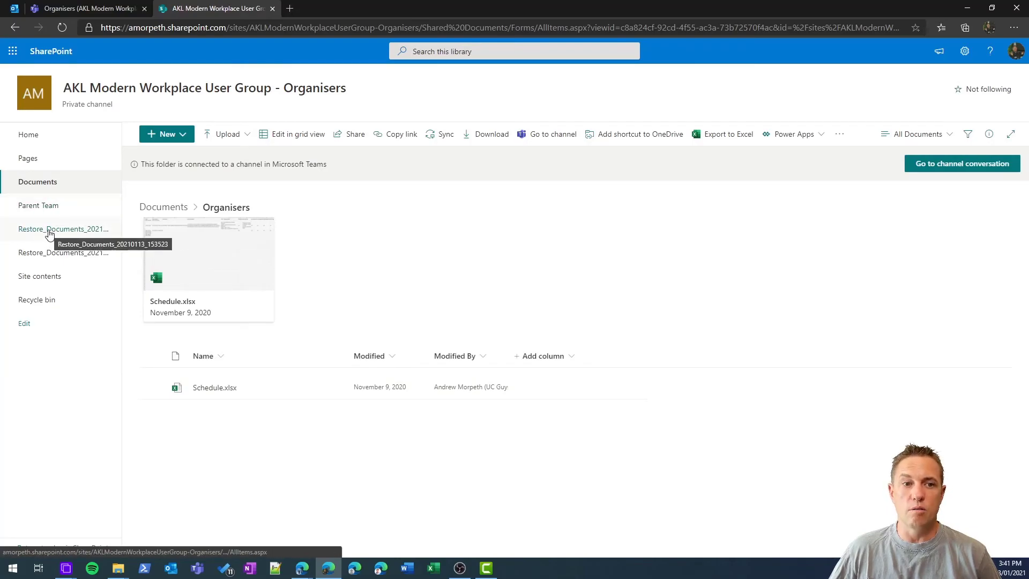
click(64, 228)
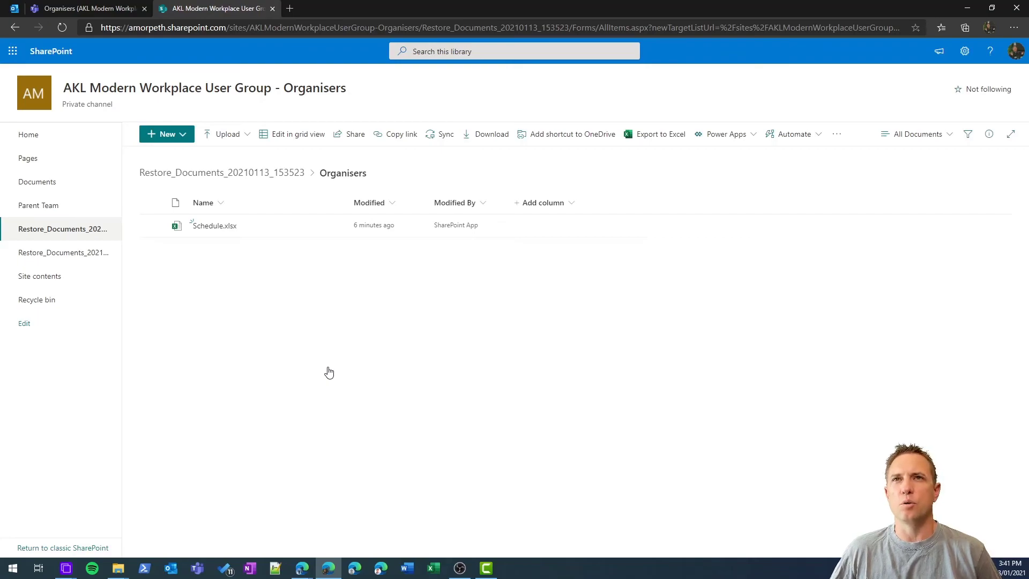
mouse_move(40, 276)
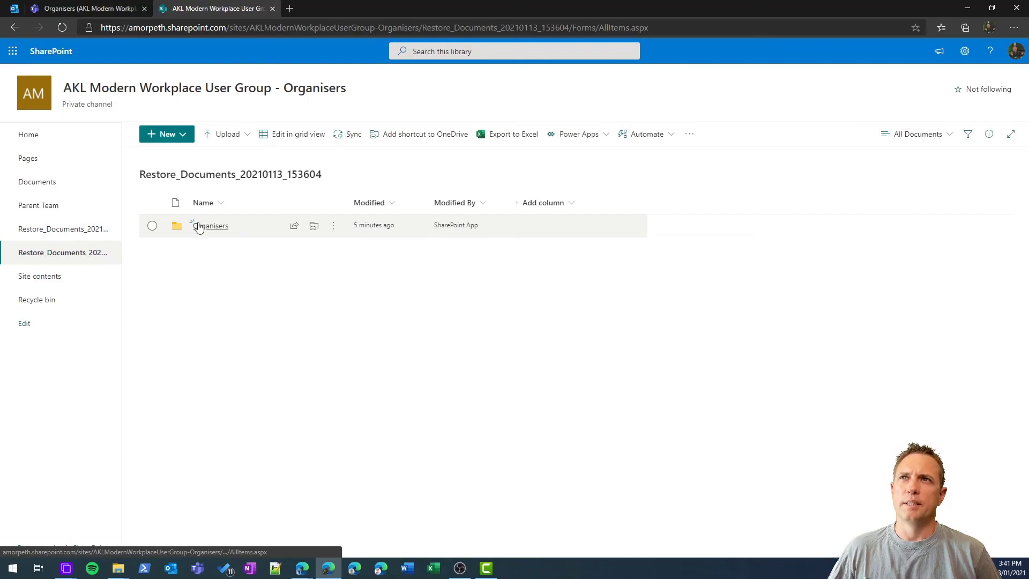
click(63, 252)
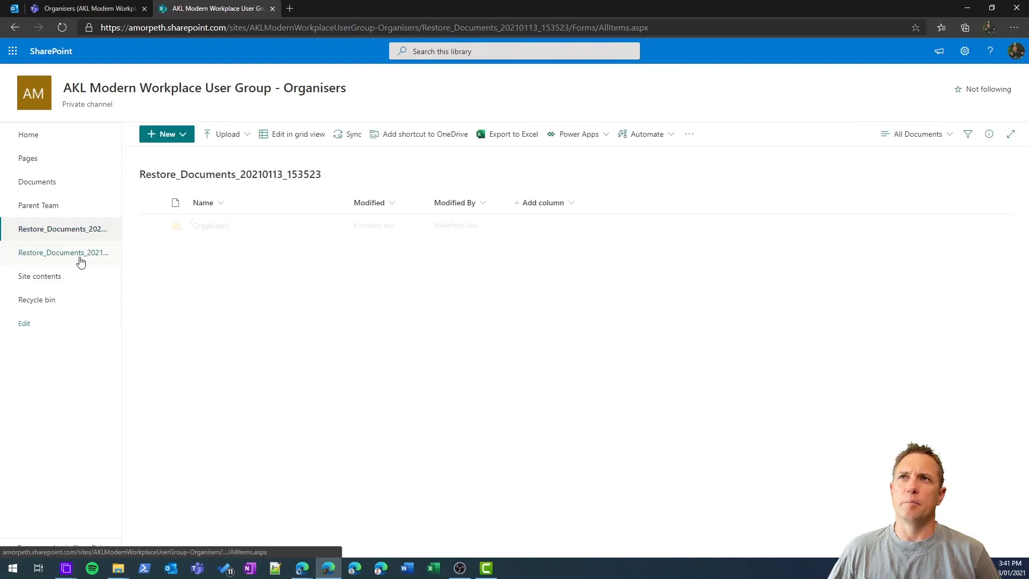
click(63, 253)
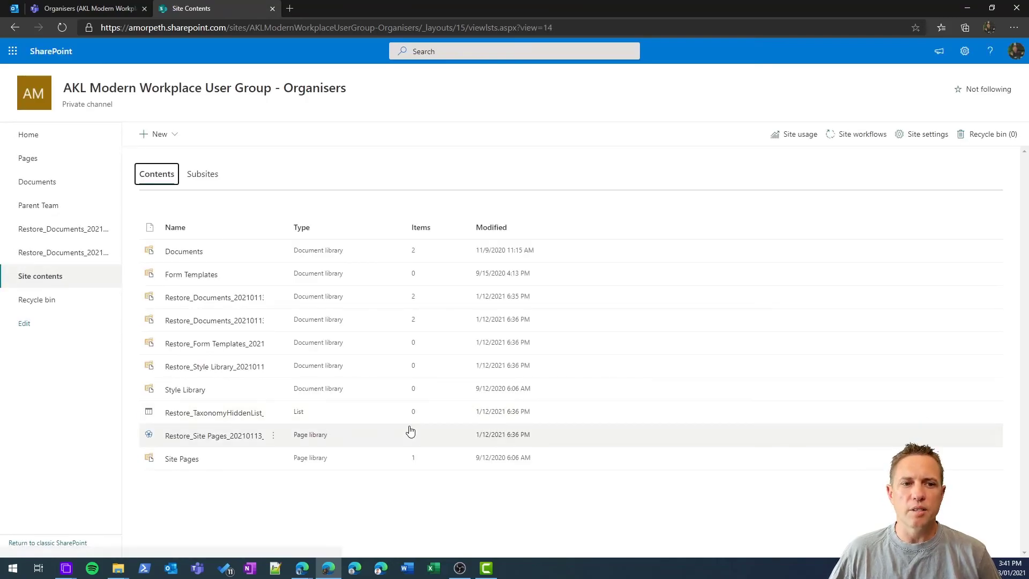
mouse_move(215, 359)
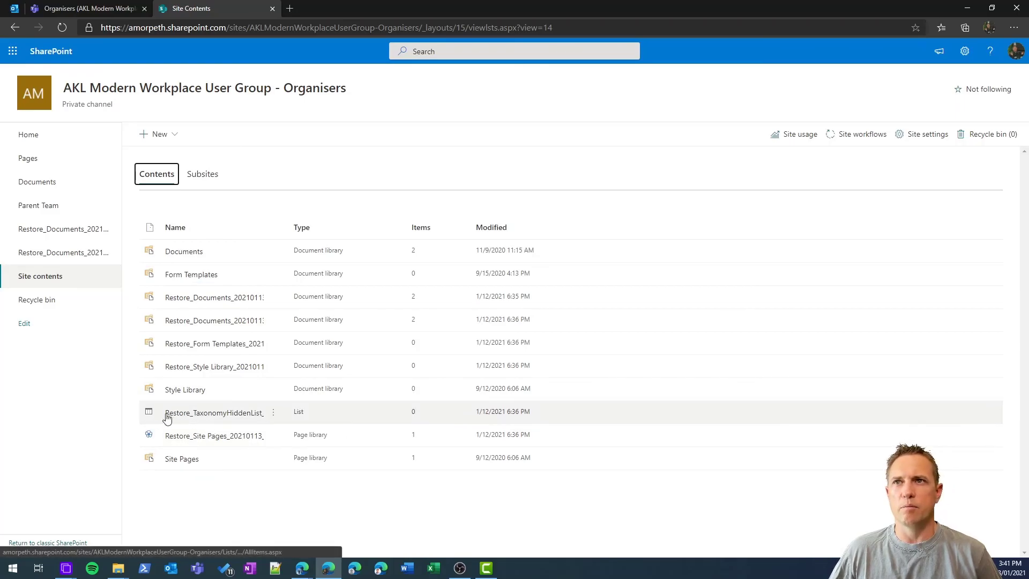
mouse_move(171, 424)
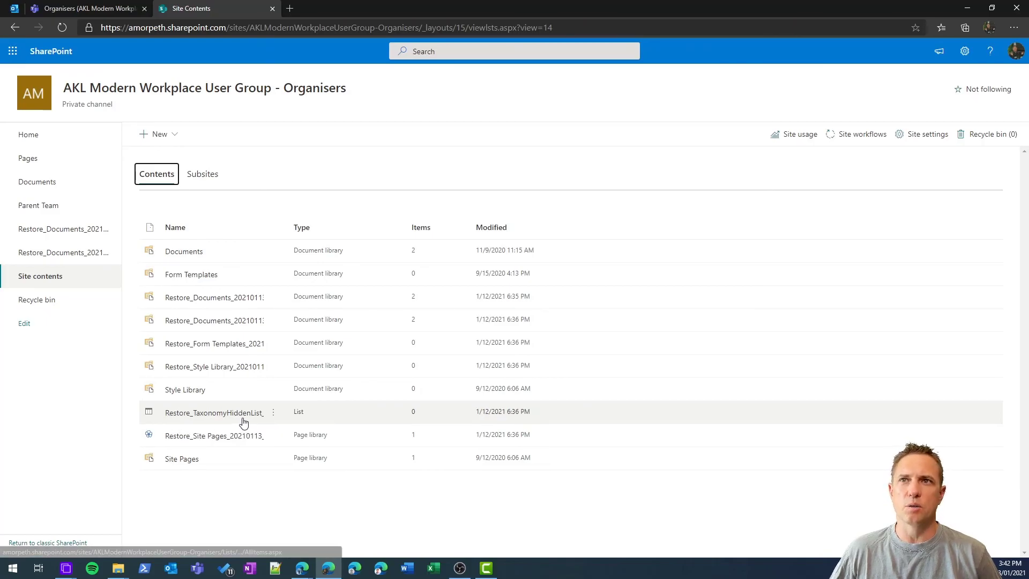
mouse_move(214, 411)
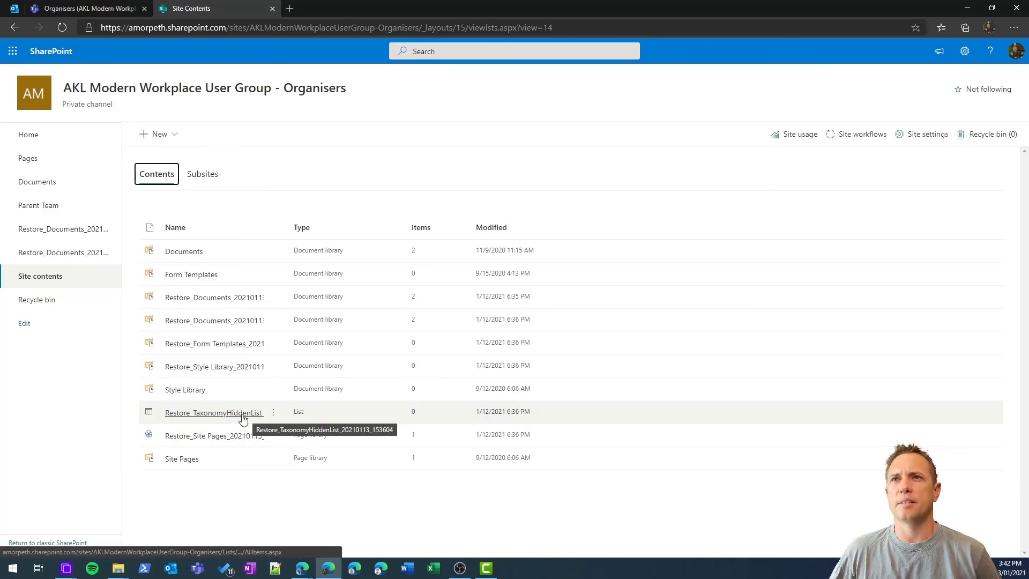
mouse_move(213, 297)
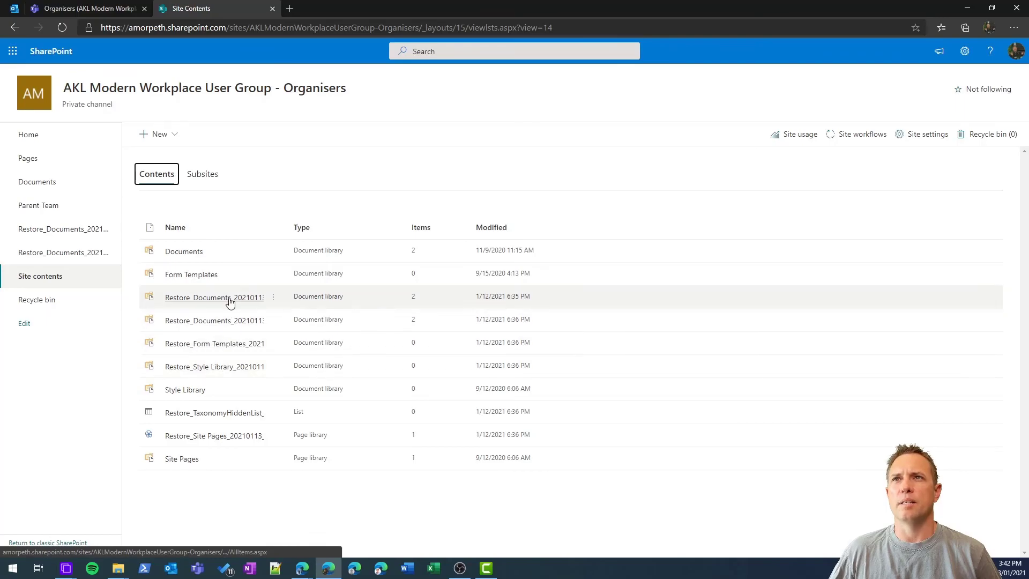
- View the empty Restore_Style Library_20210113_153604 from Site contents and highlight its title
click(214, 366)
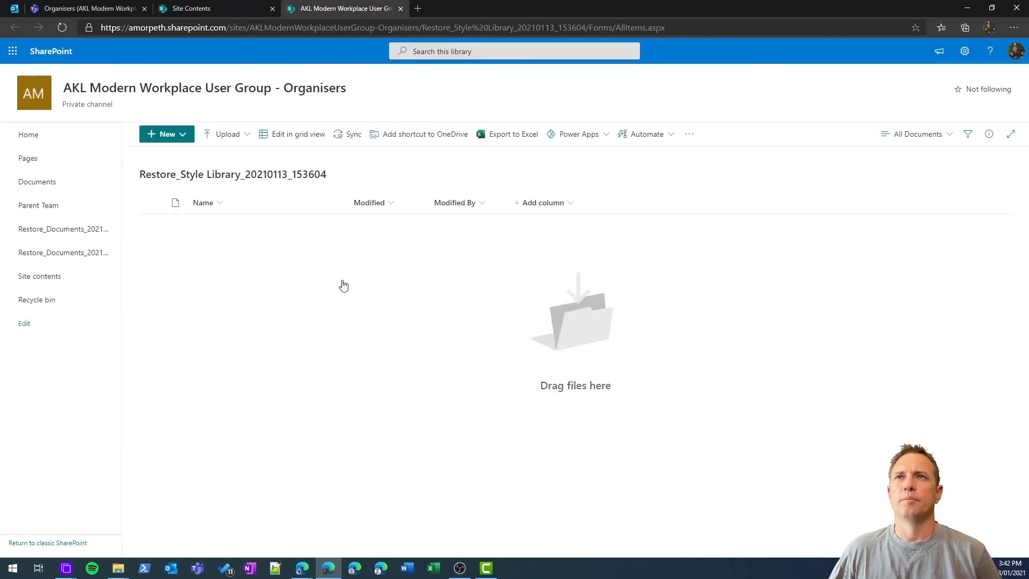
double_click(171, 174)
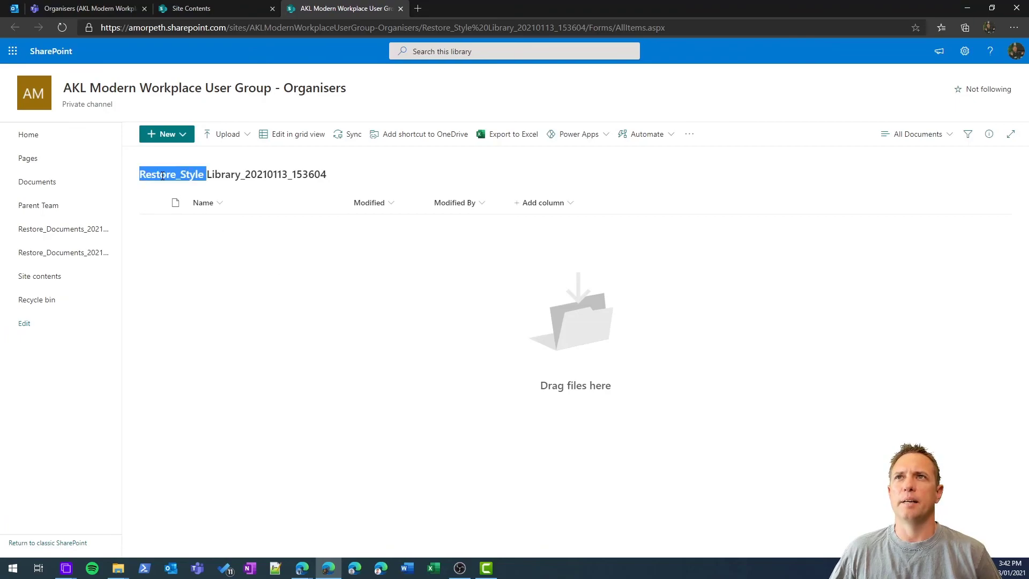
mouse_move(319, 346)
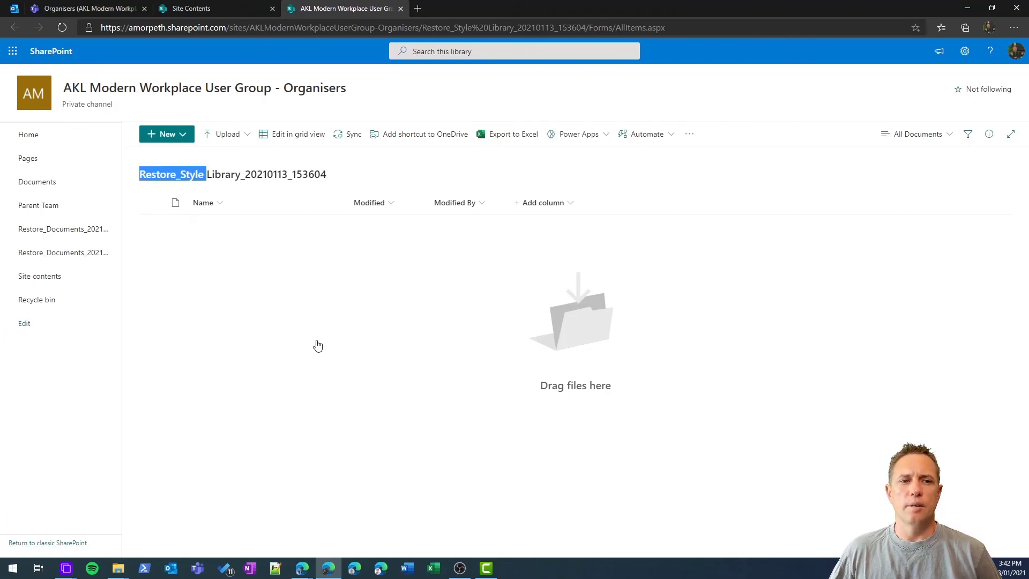